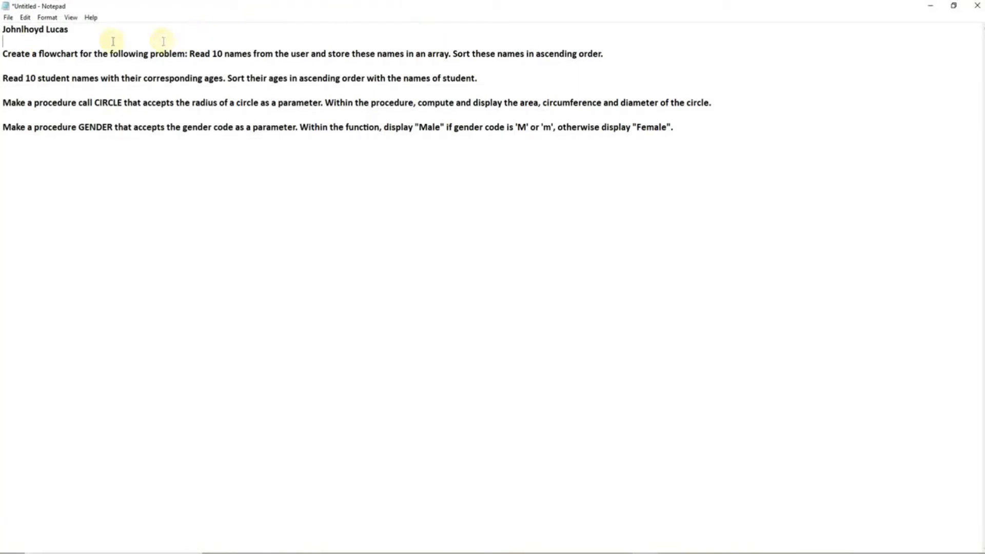
mouse_move(220, 107)
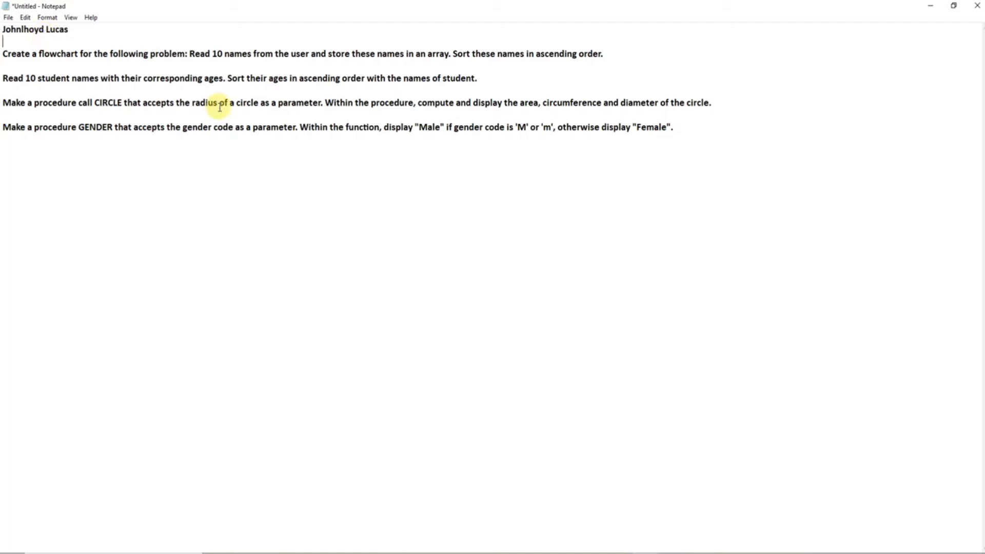
mouse_move(115, 5)
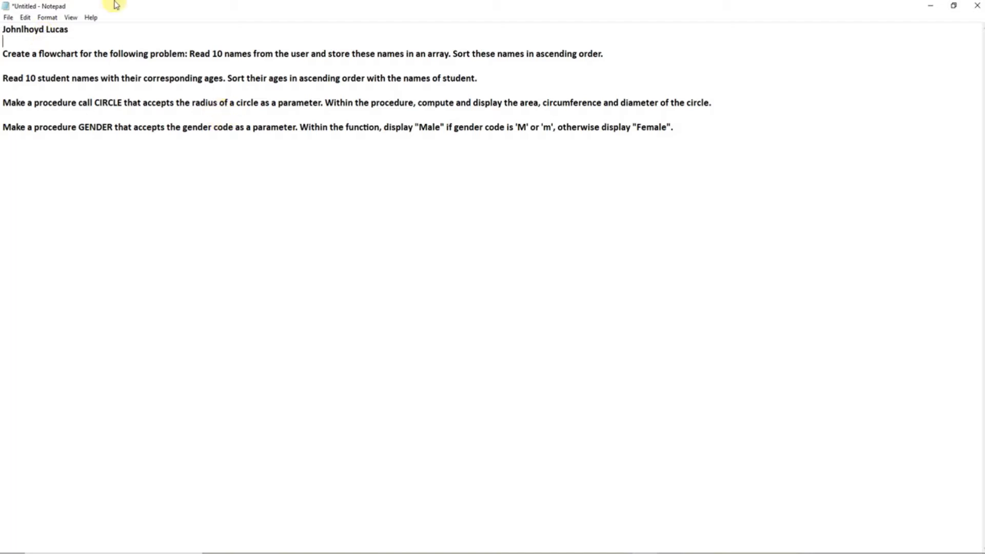
mouse_move(277, 78)
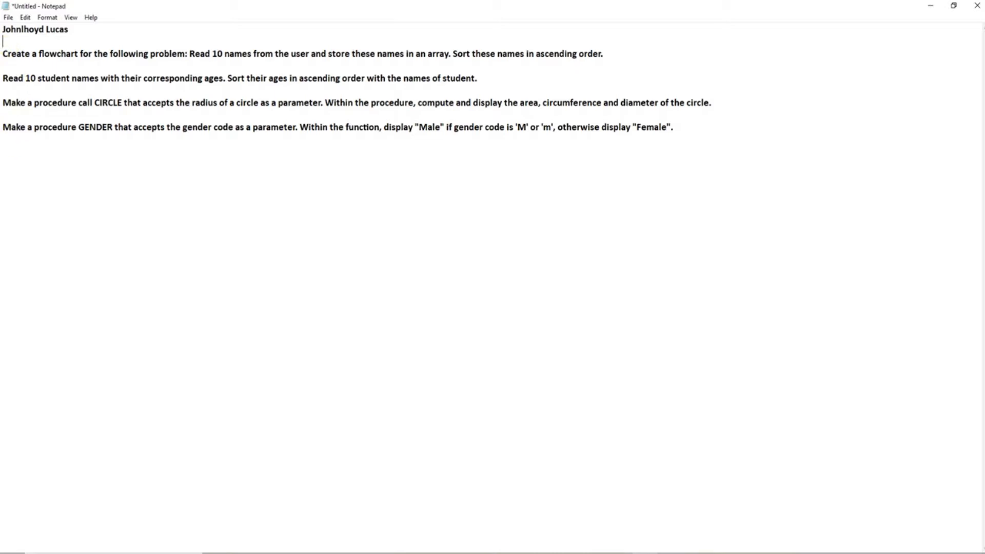
mouse_move(618, 58)
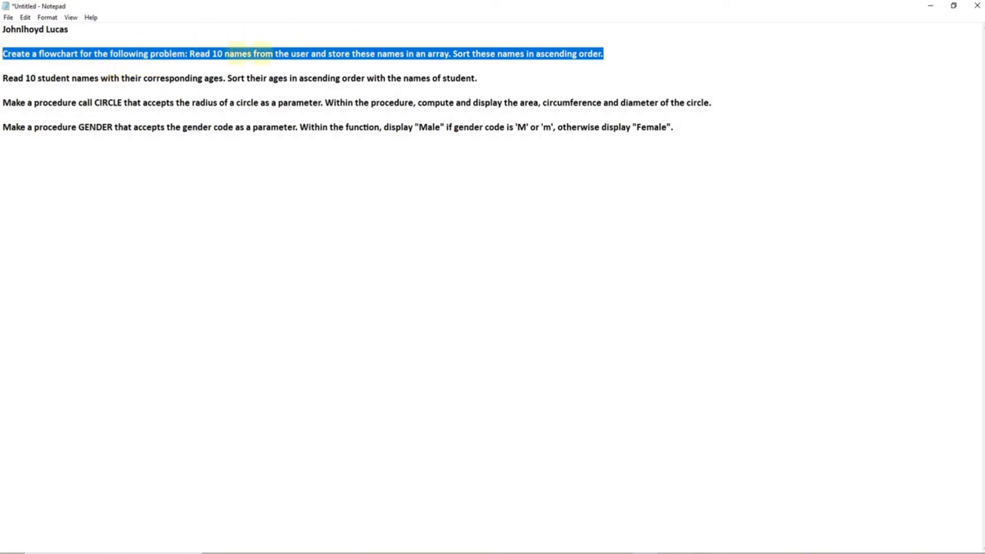
mouse_move(417, 44)
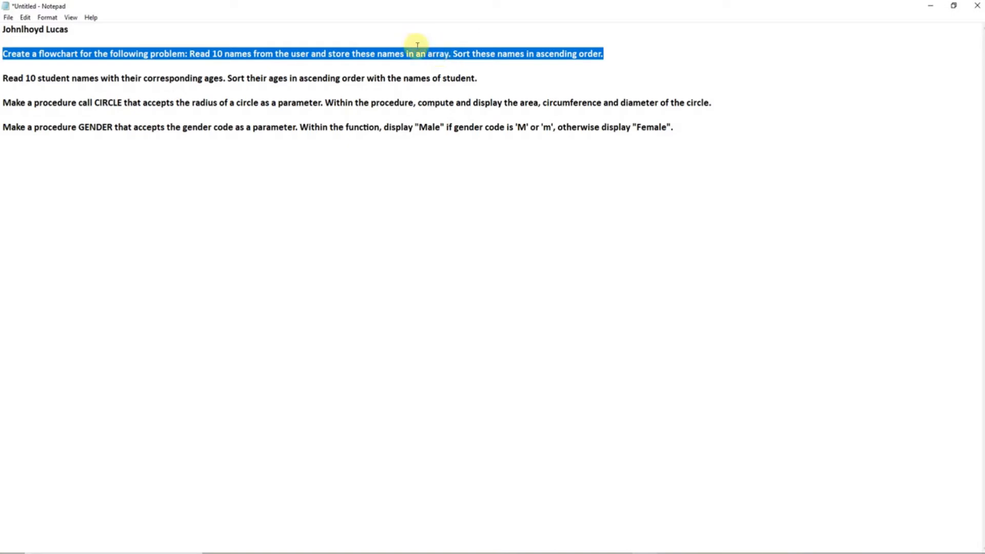
mouse_move(631, 61)
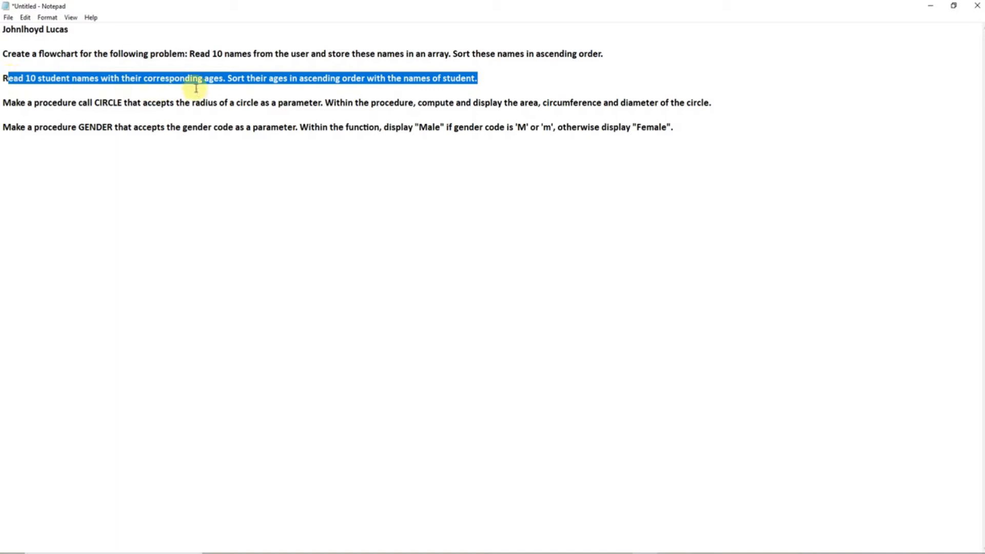
mouse_move(357, 78)
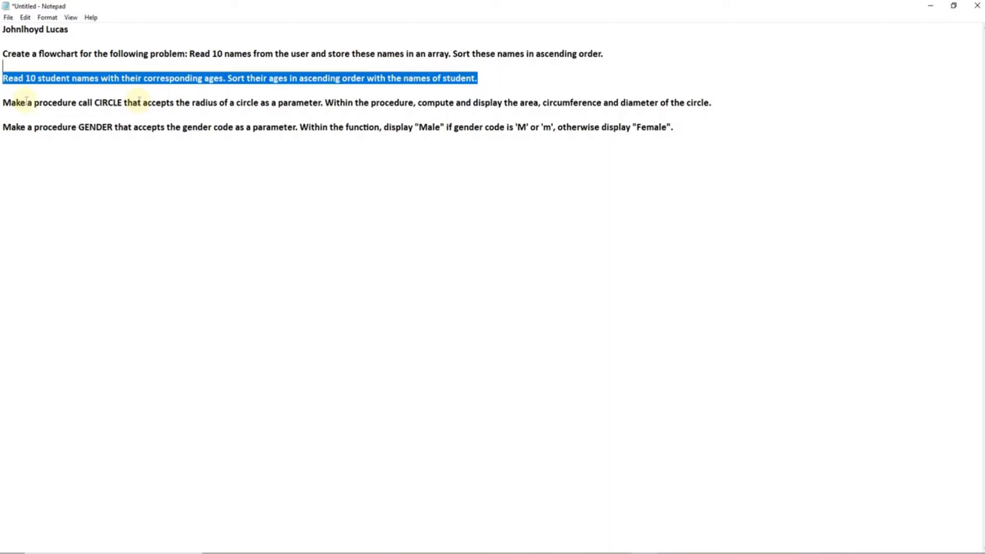
mouse_move(116, 107)
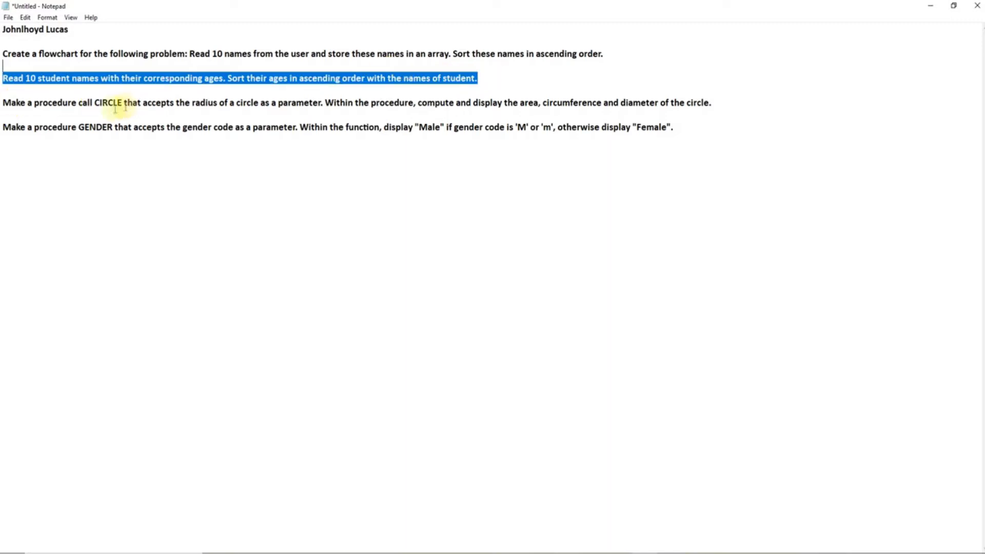
mouse_move(168, 95)
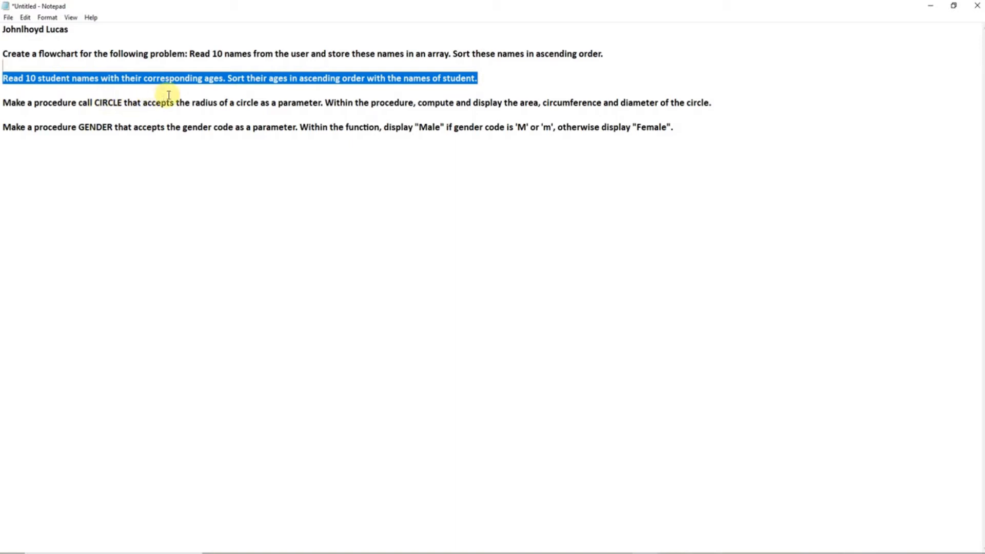
mouse_move(329, 103)
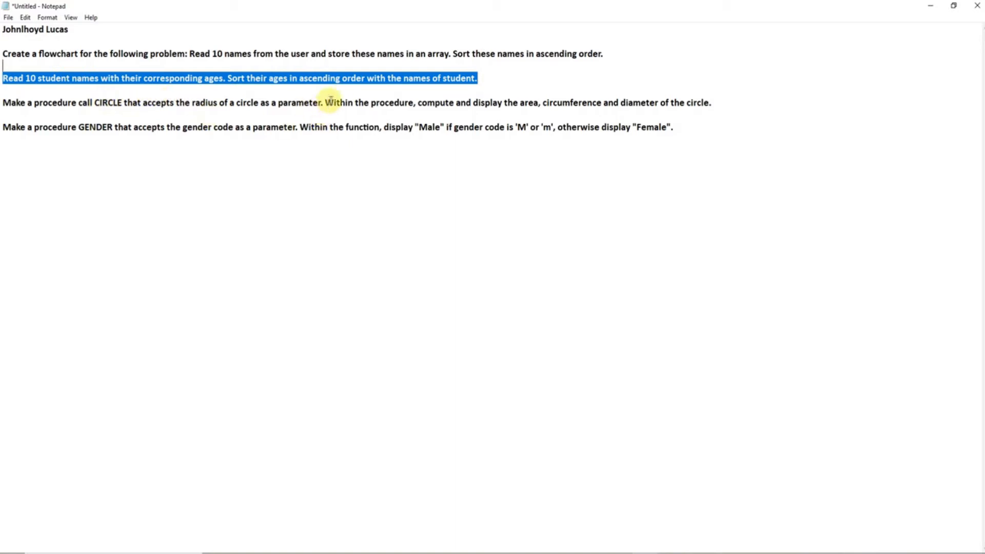
mouse_move(537, 101)
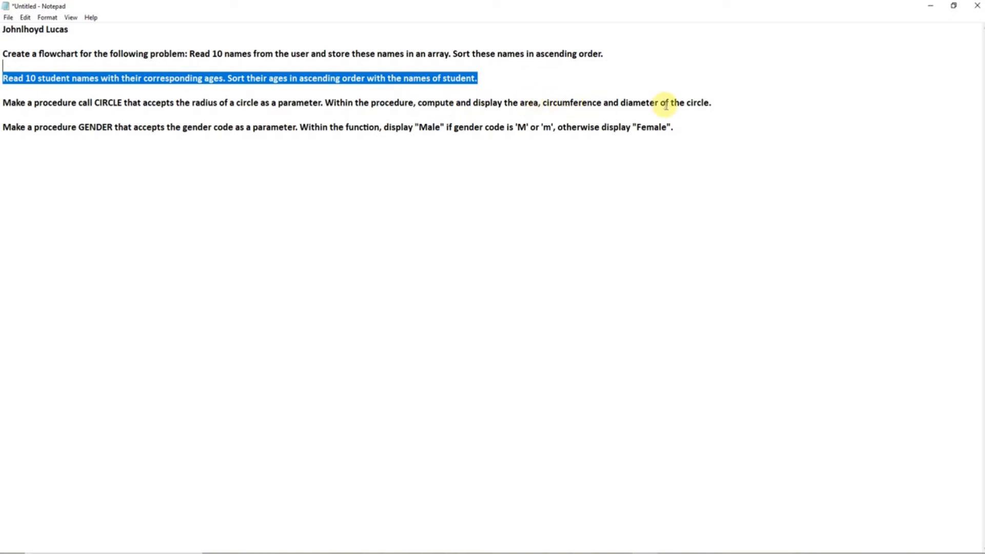
mouse_move(493, 59)
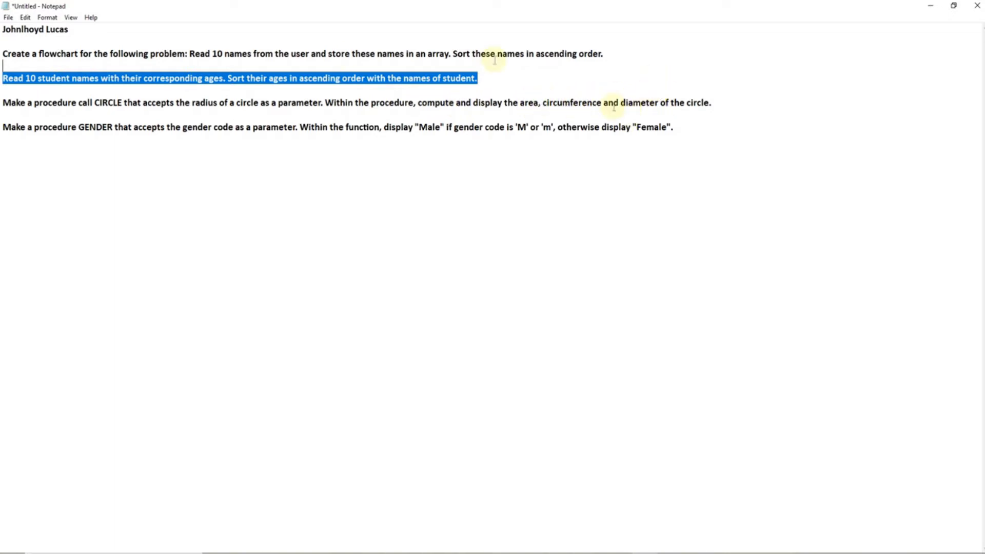
mouse_move(101, 143)
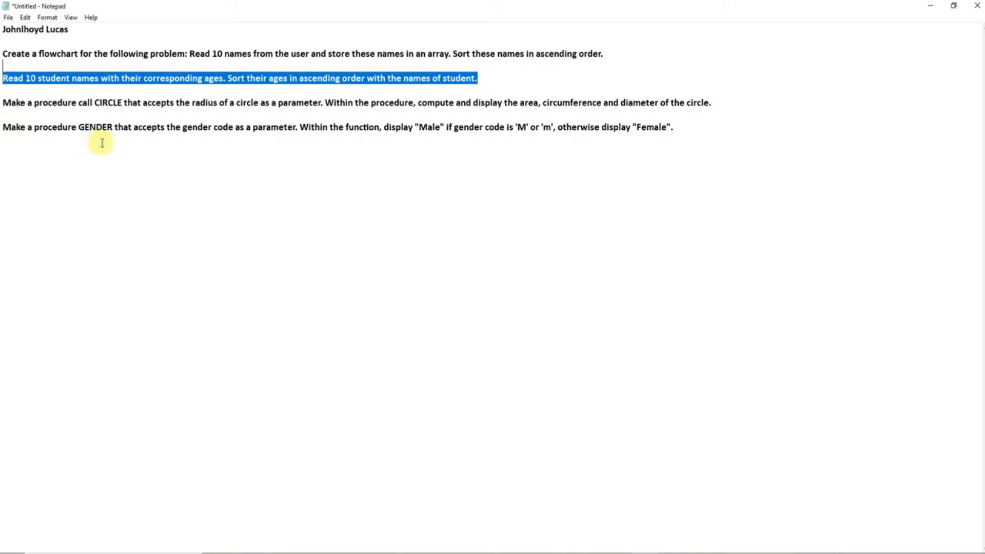
mouse_move(278, 140)
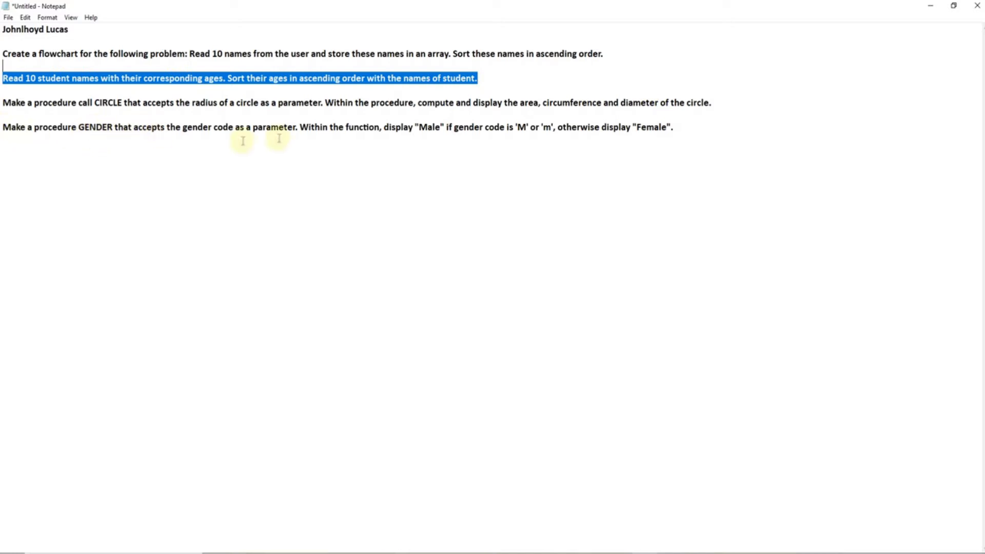
mouse_move(521, 137)
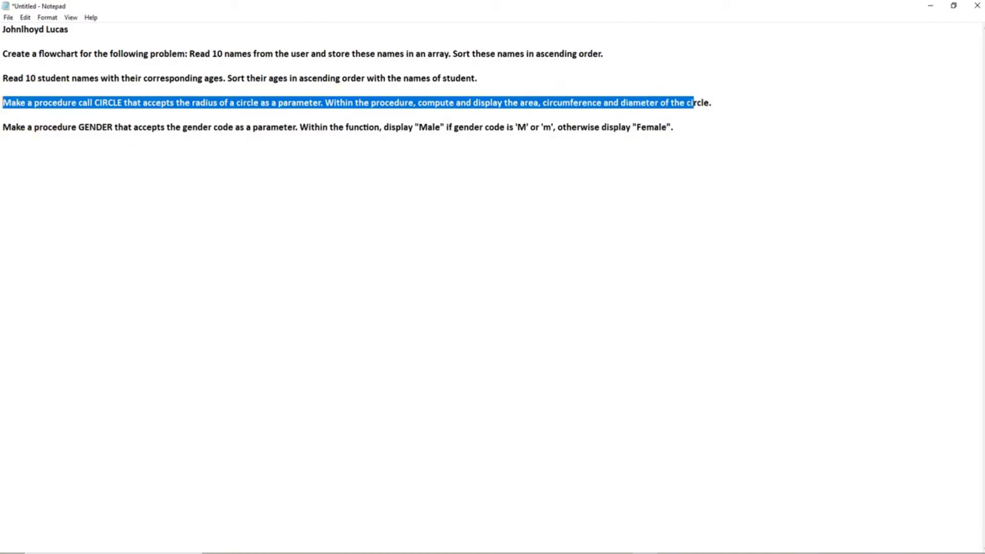
Bring the John Q4 flowchart forward and display its Gender function's MALE/FEMALE code check
left_click(9, 53)
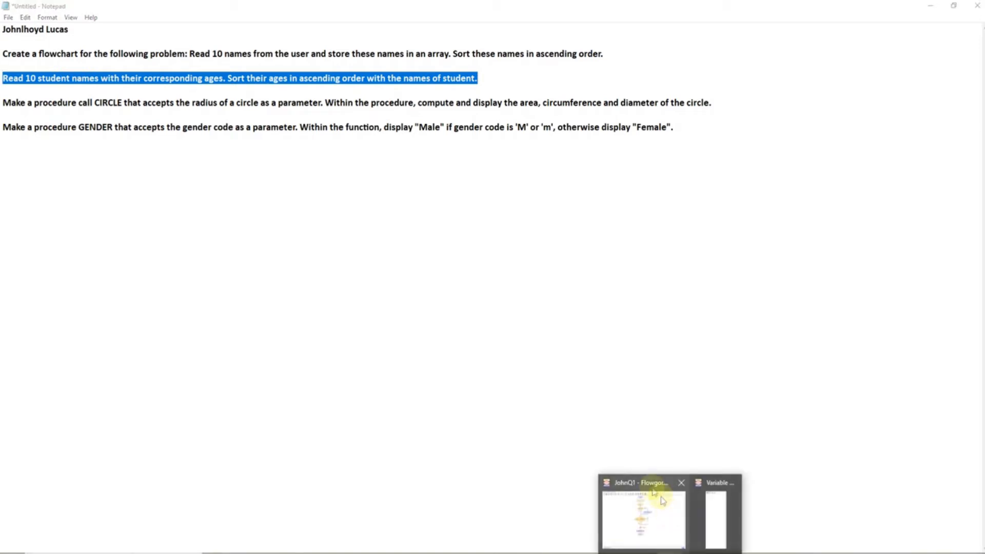
left_click(37, 26)
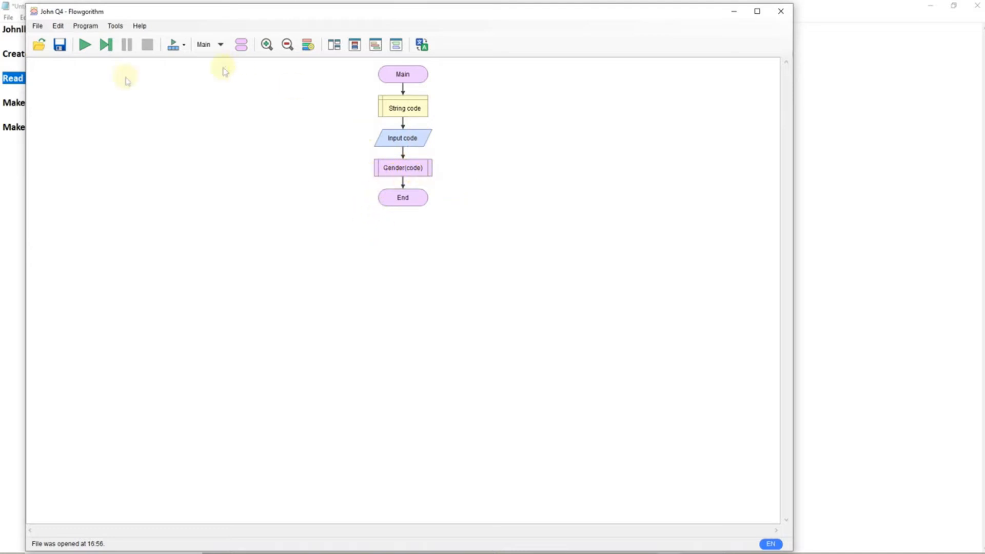
left_click(221, 44)
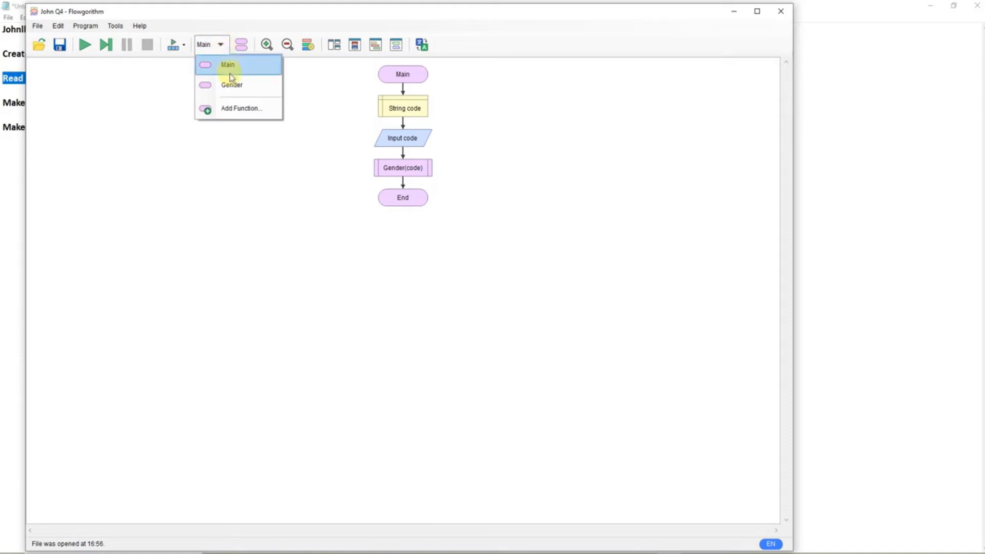
left_click(231, 85)
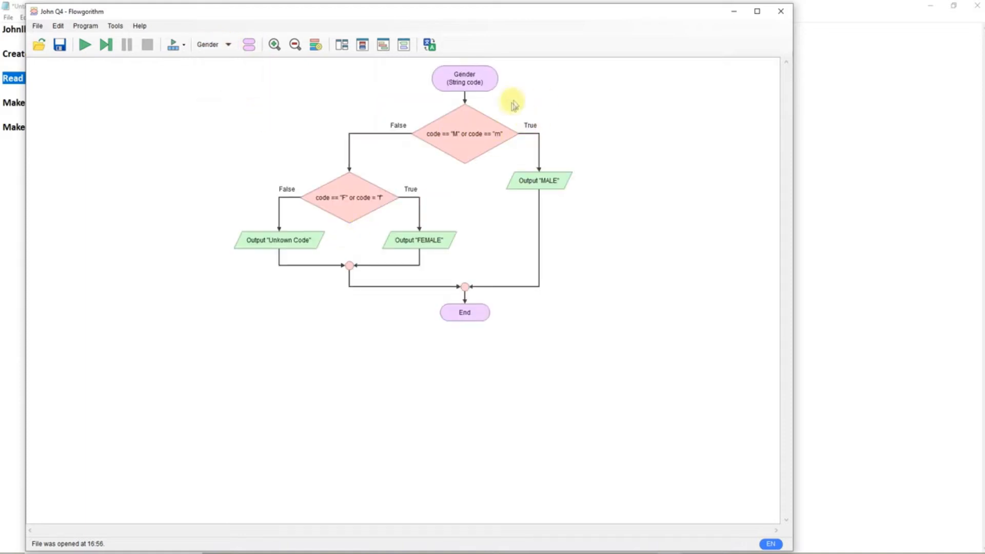
mouse_move(464, 286)
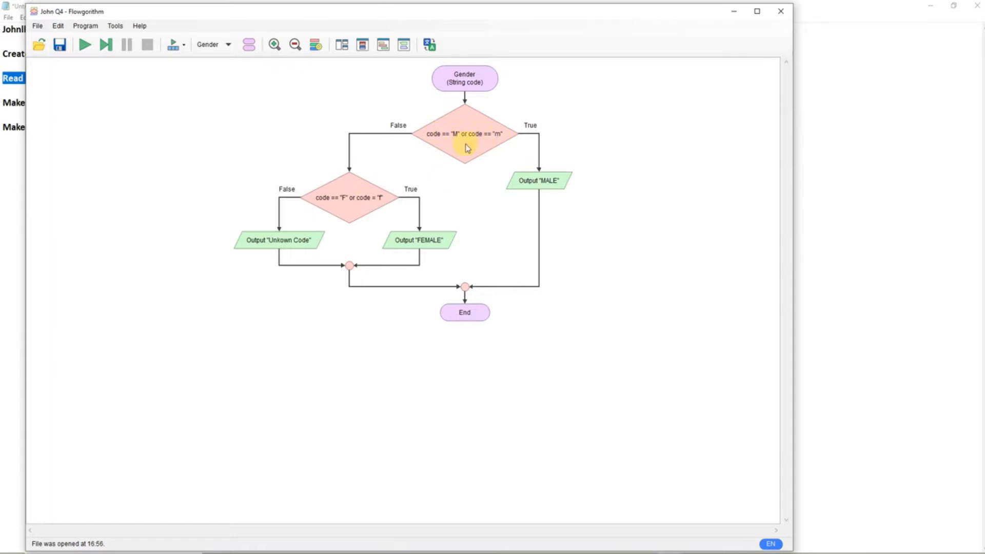
mouse_move(462, 146)
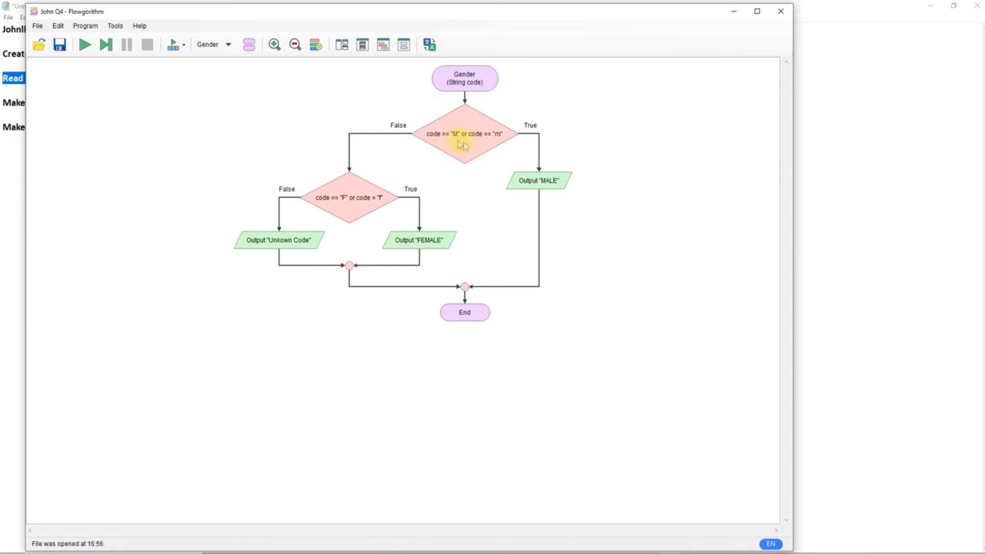
mouse_move(454, 282)
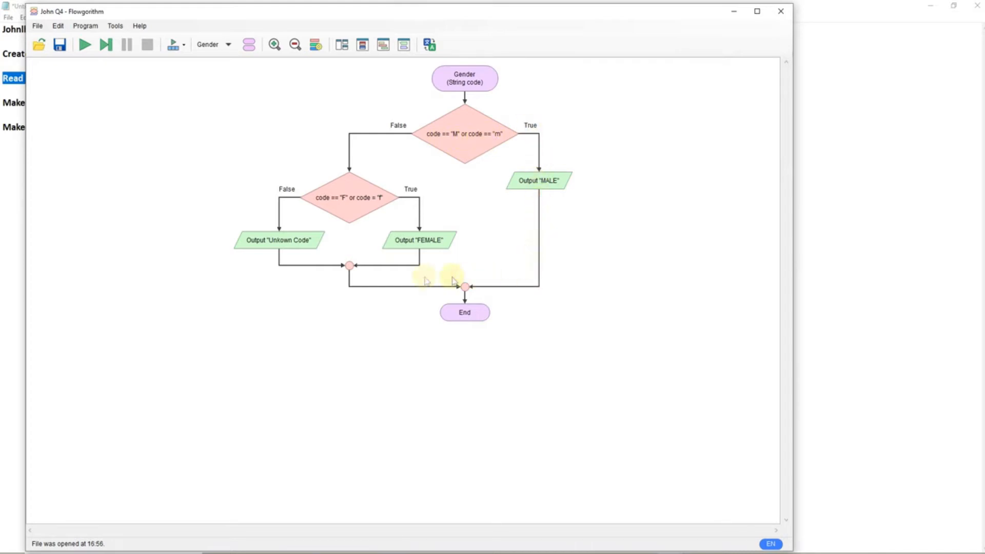
mouse_move(358, 163)
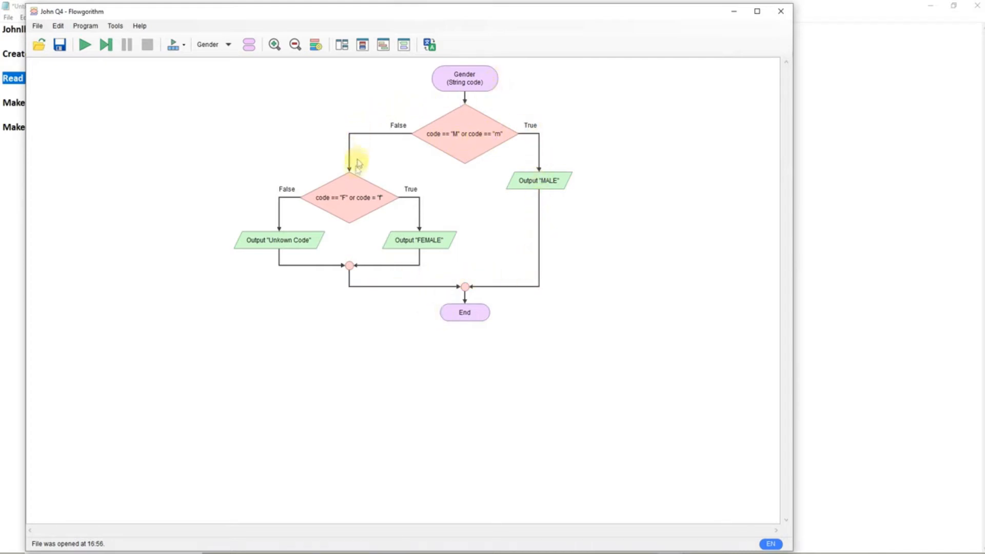
mouse_move(350, 198)
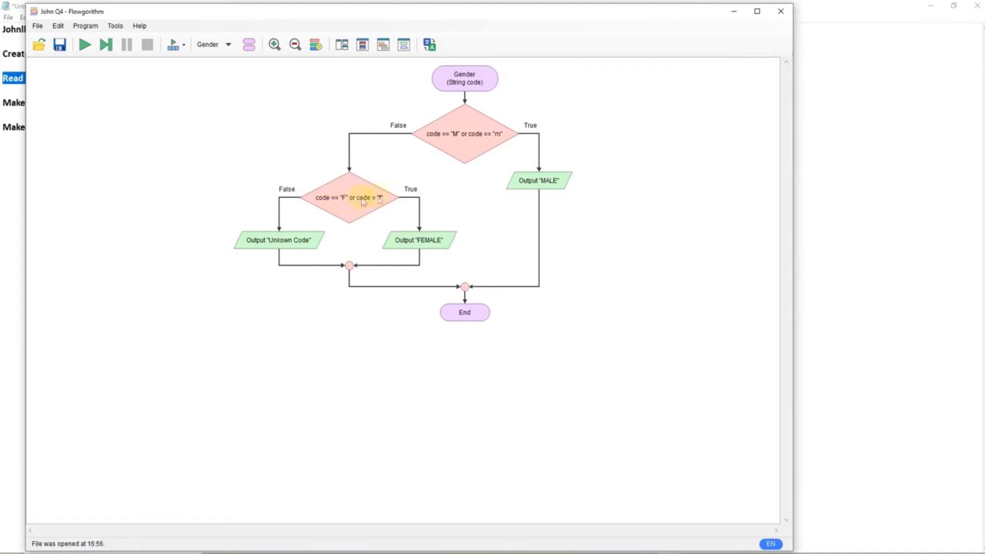
mouse_move(332, 165)
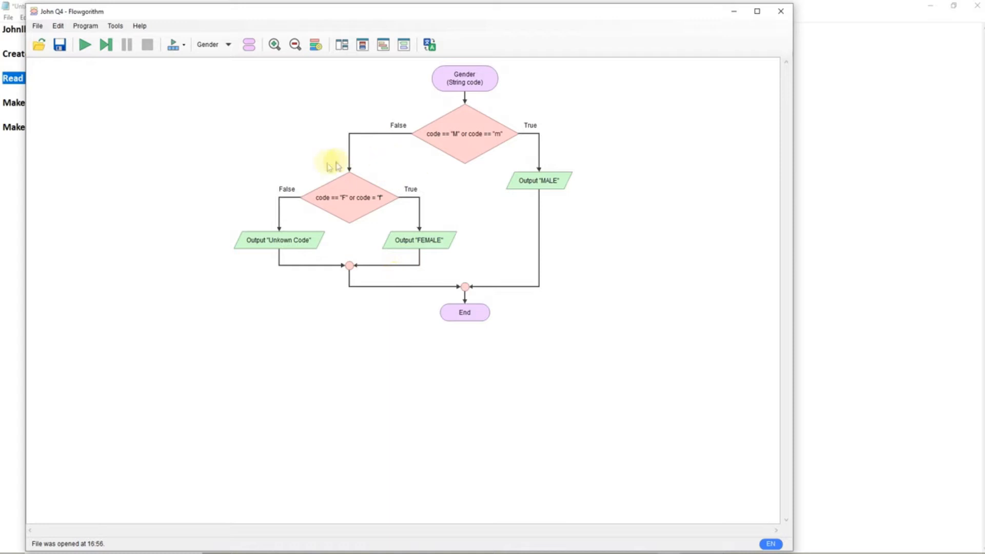
mouse_move(273, 240)
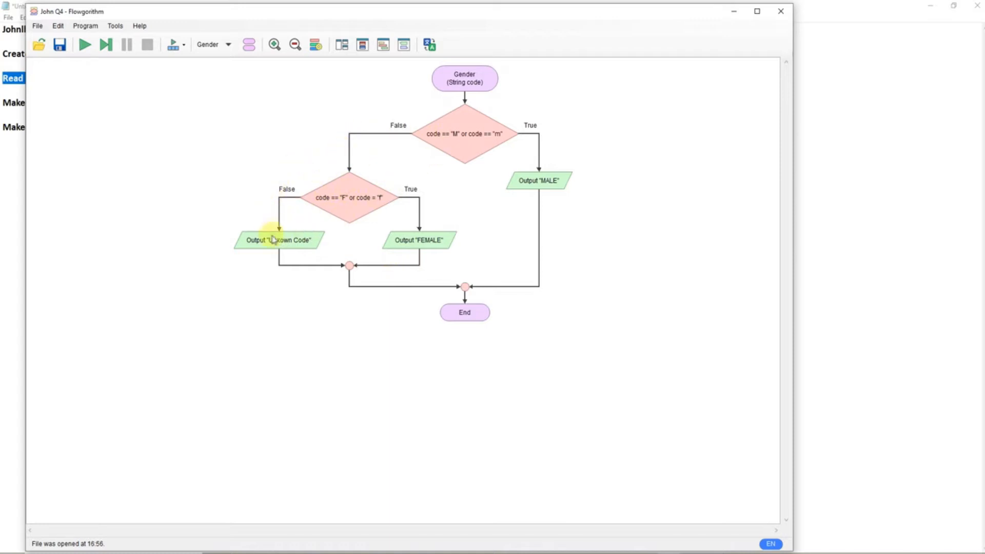
mouse_move(330, 252)
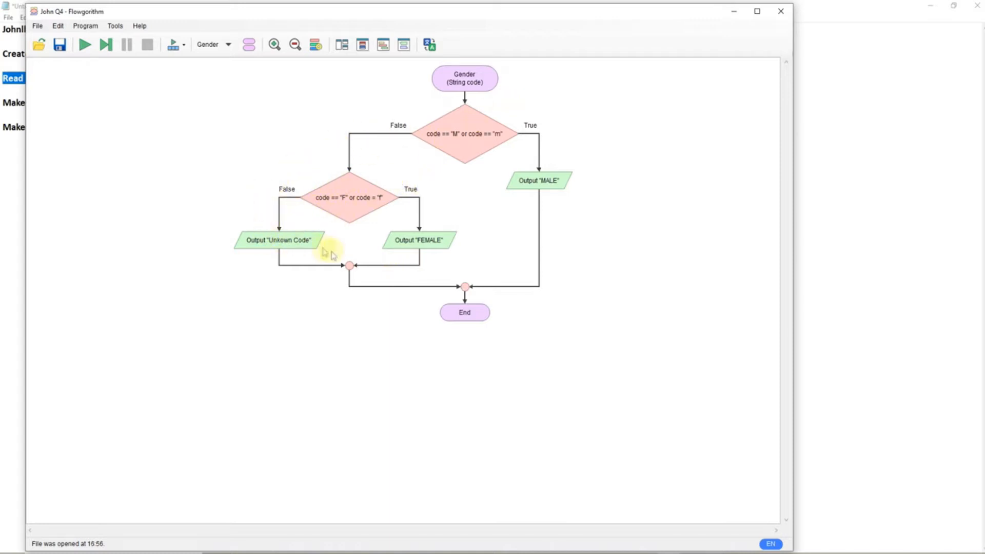
mouse_move(38, 11)
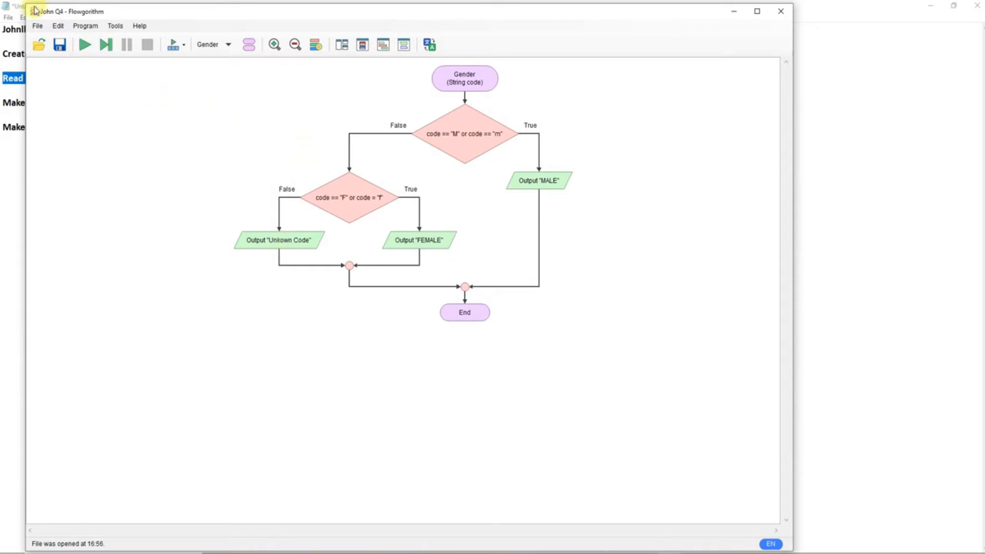
Run John Q4 with codes f and i, getting FEMALE and Unknown Code
left_click(85, 44)
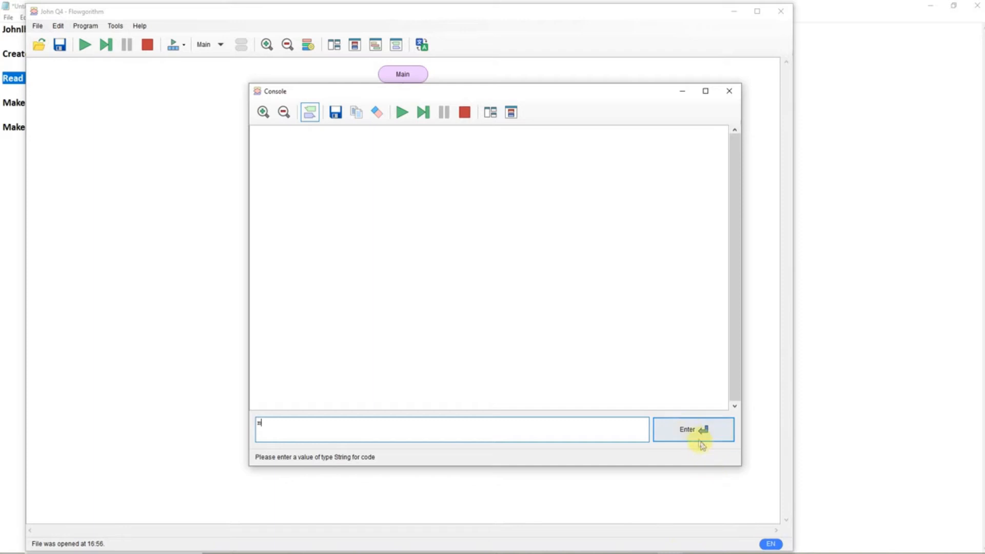
left_click(693, 429)
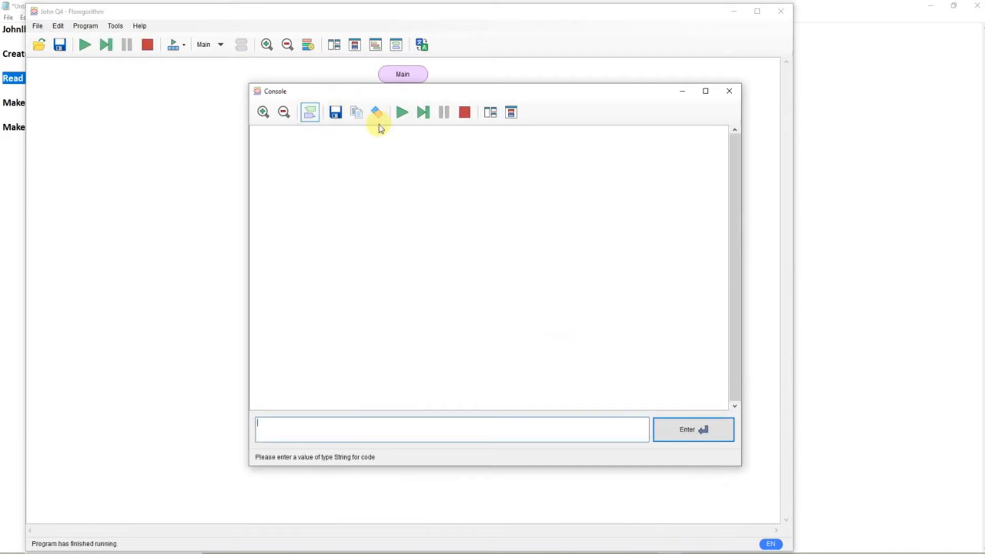
left_click(691, 428)
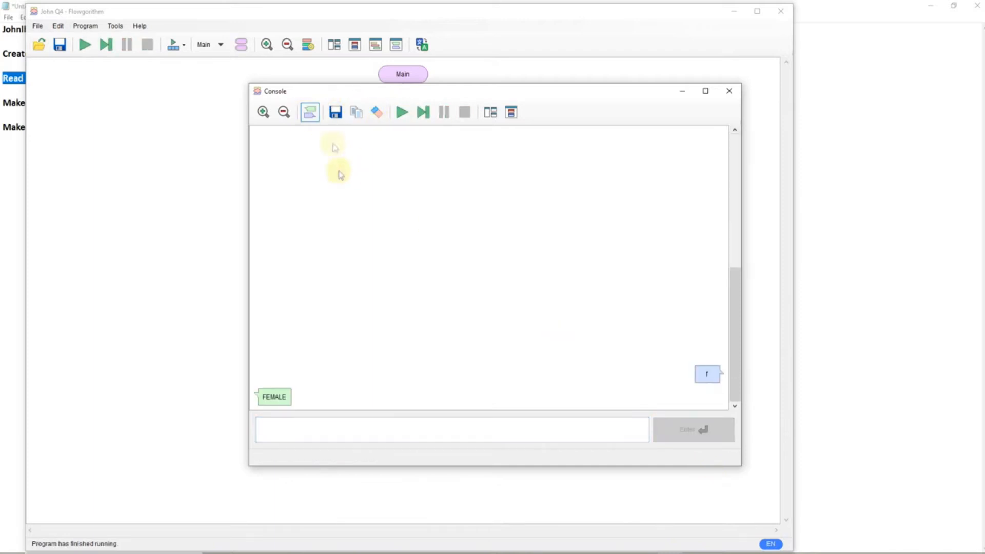
left_click(400, 112)
type("i")
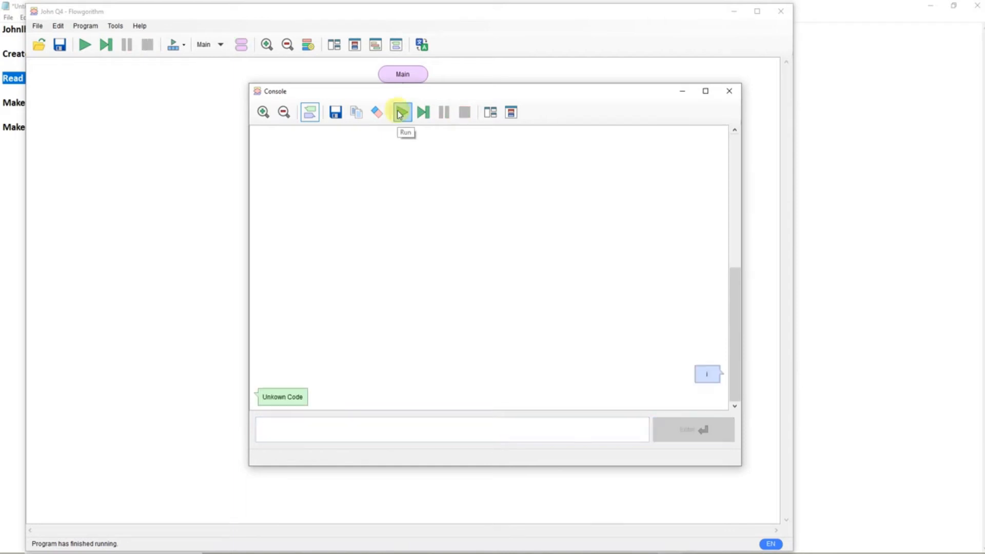
left_click(728, 90)
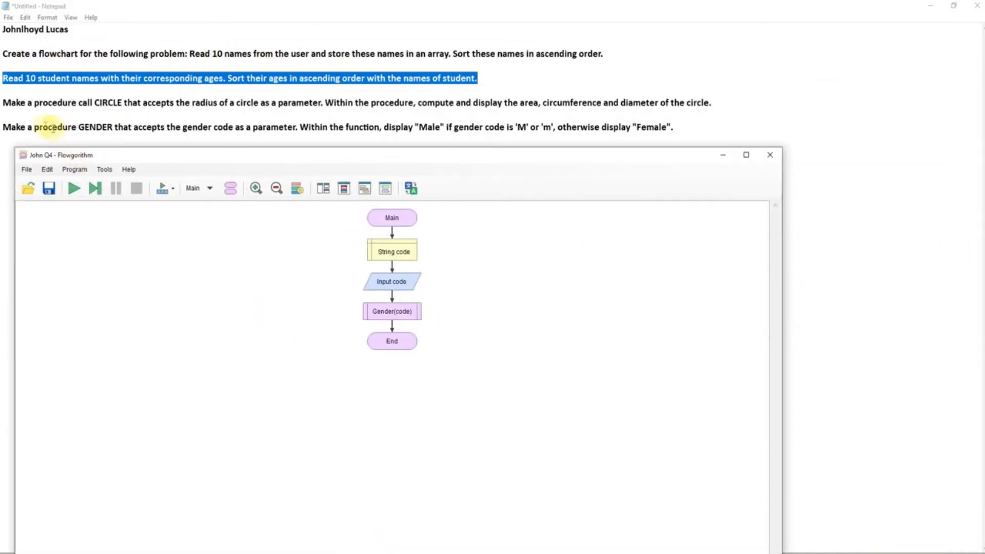
mouse_move(680, 123)
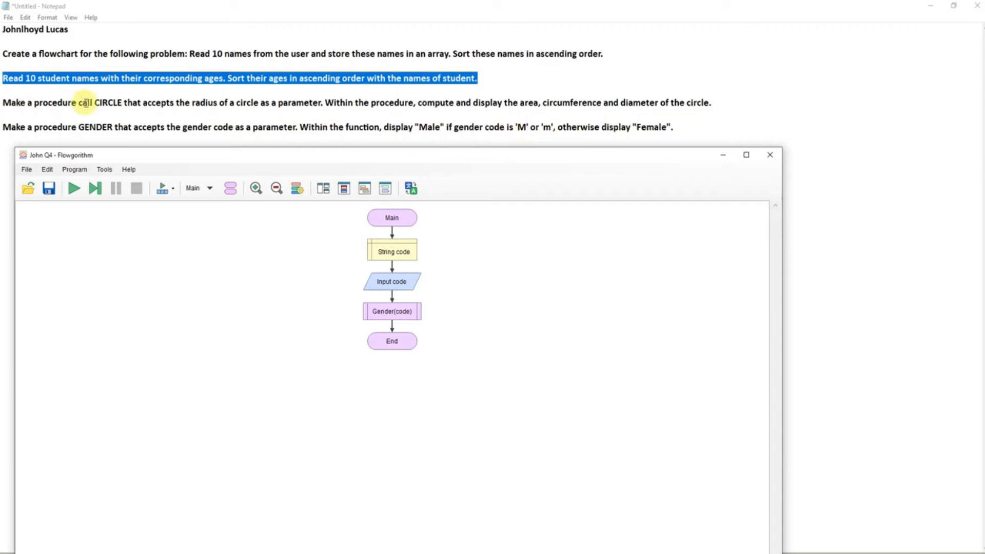
mouse_move(558, 127)
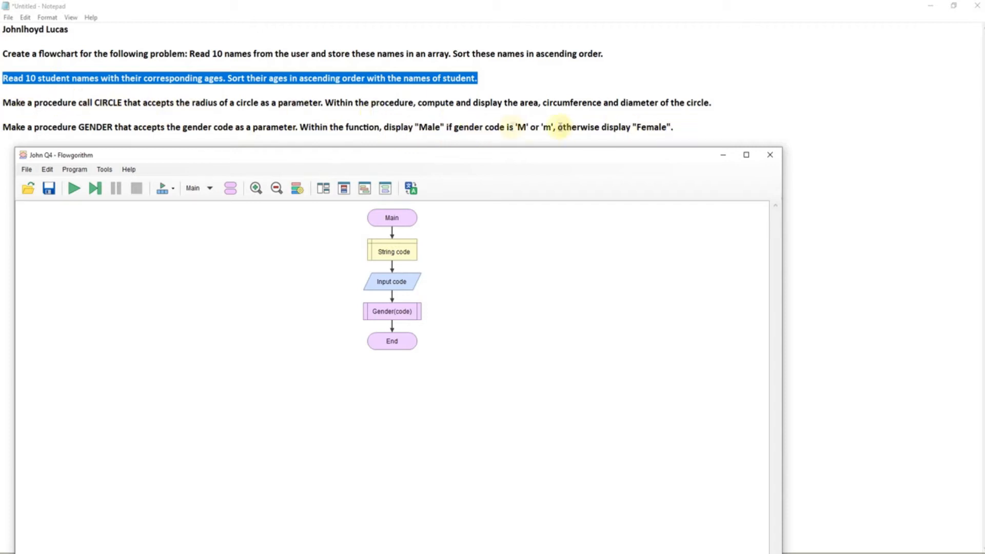
mouse_move(349, 155)
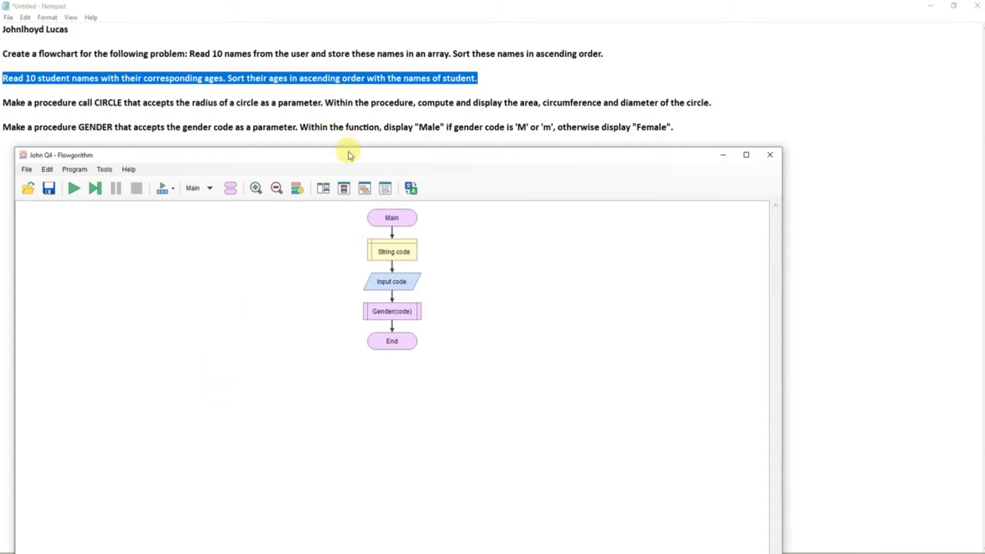
Bring the JohnQ3 radius flowchart forward and open its function list
left_click(91, 109)
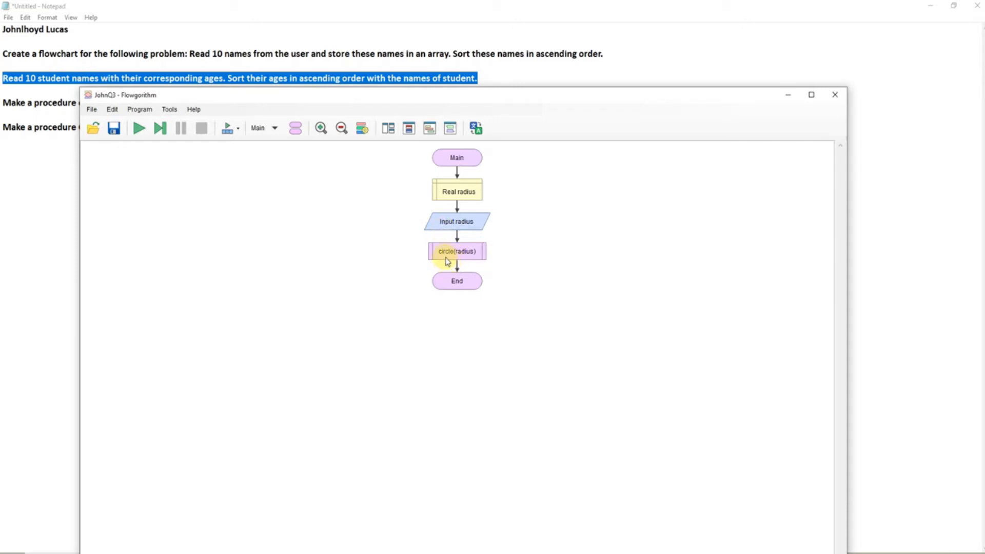
left_click(274, 128)
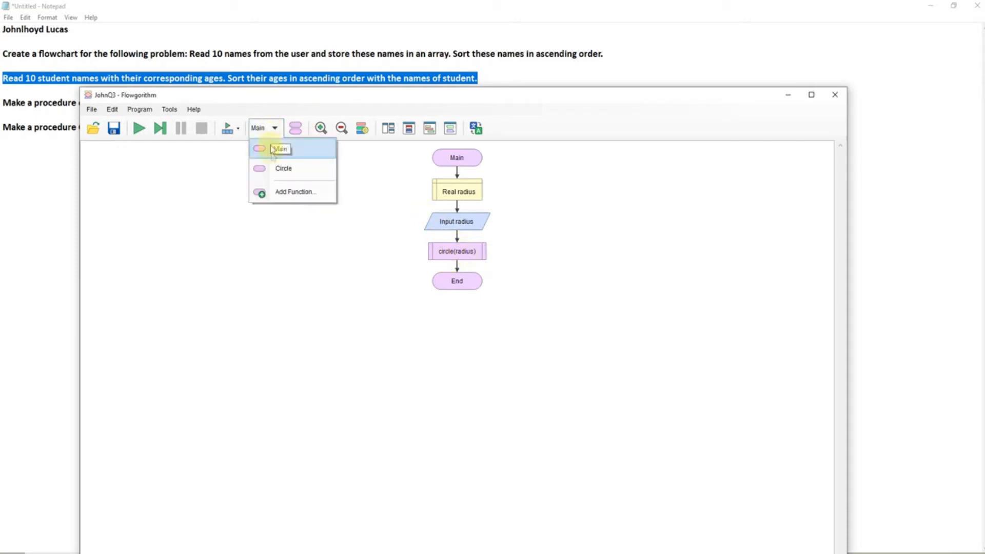
In the Circle function, declare a Real variable named area after diameter
left_click(283, 169)
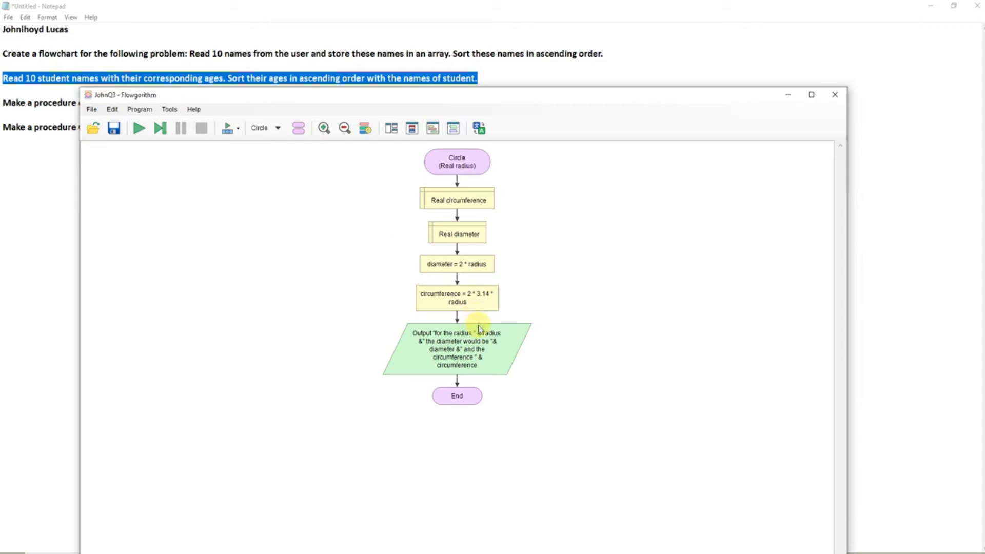
mouse_move(456, 251)
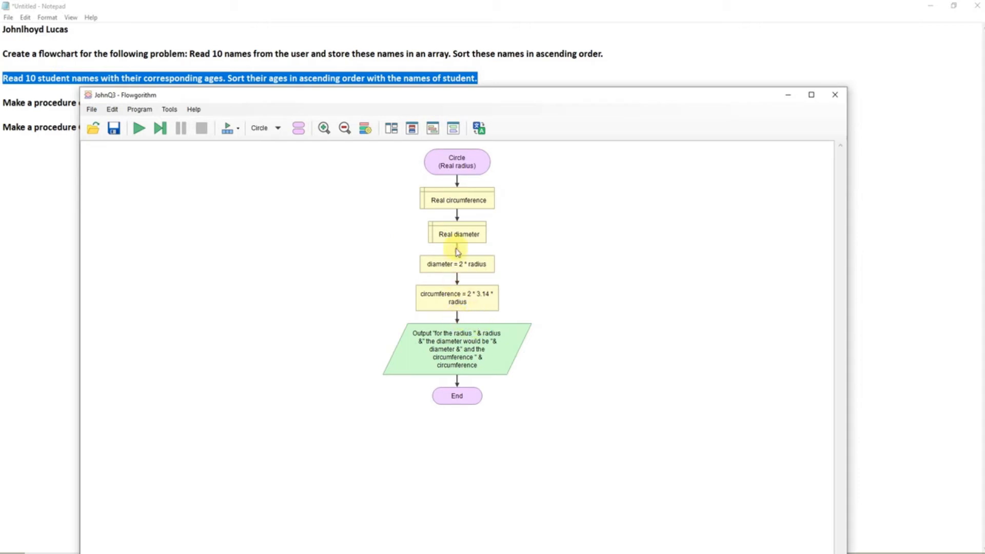
left_click(456, 250)
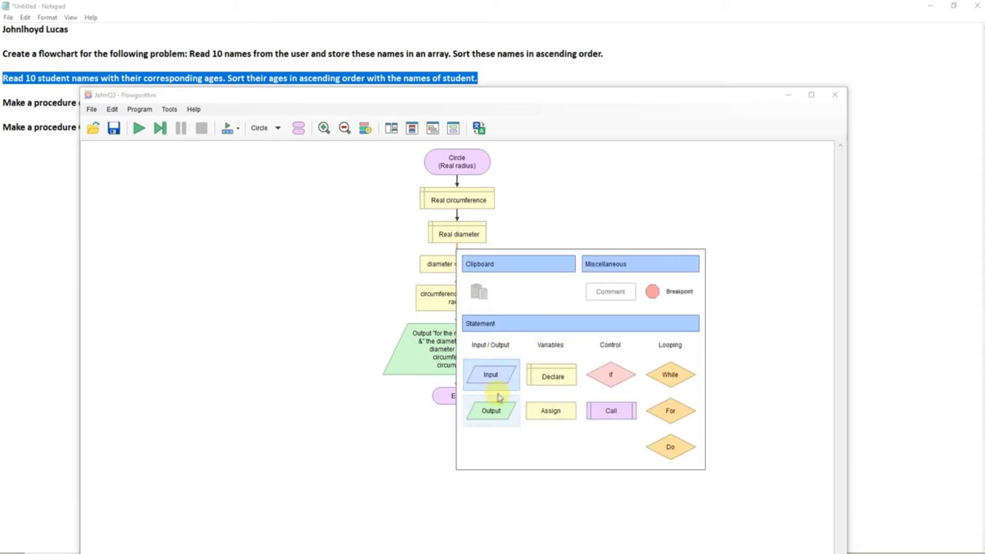
left_click(550, 375)
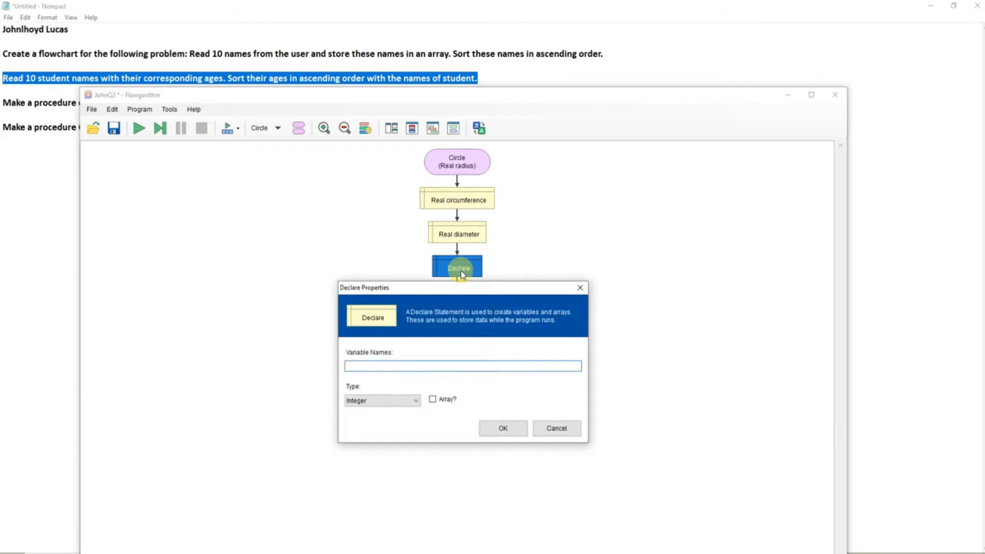
type("area")
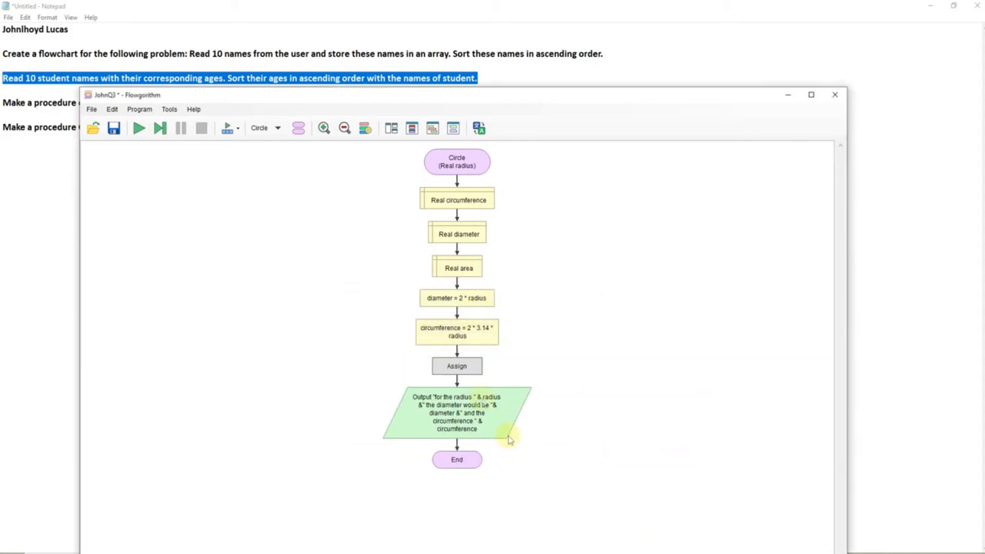
Assign area = 3.14 * (radius * radius) in the new assignment shape
double_click(456, 366)
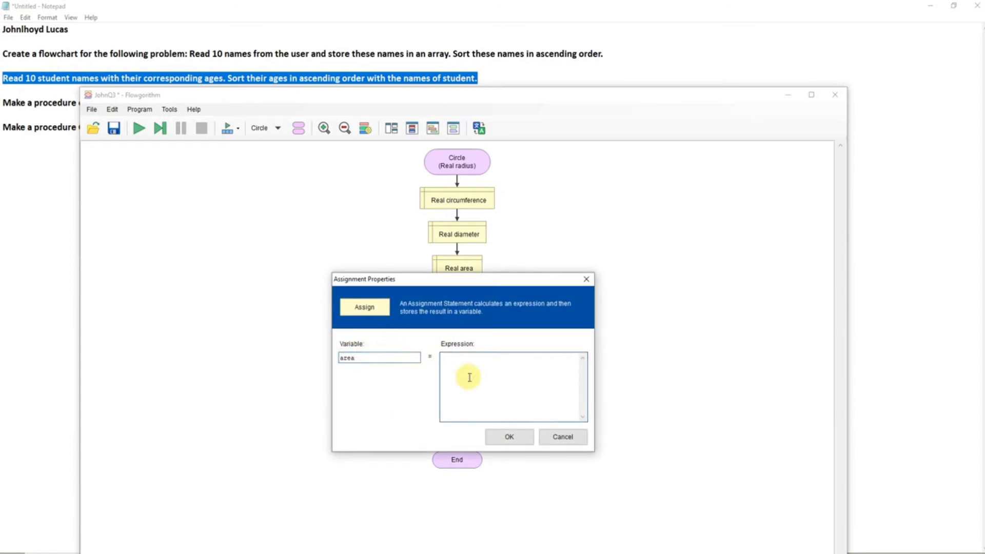
type("3.")
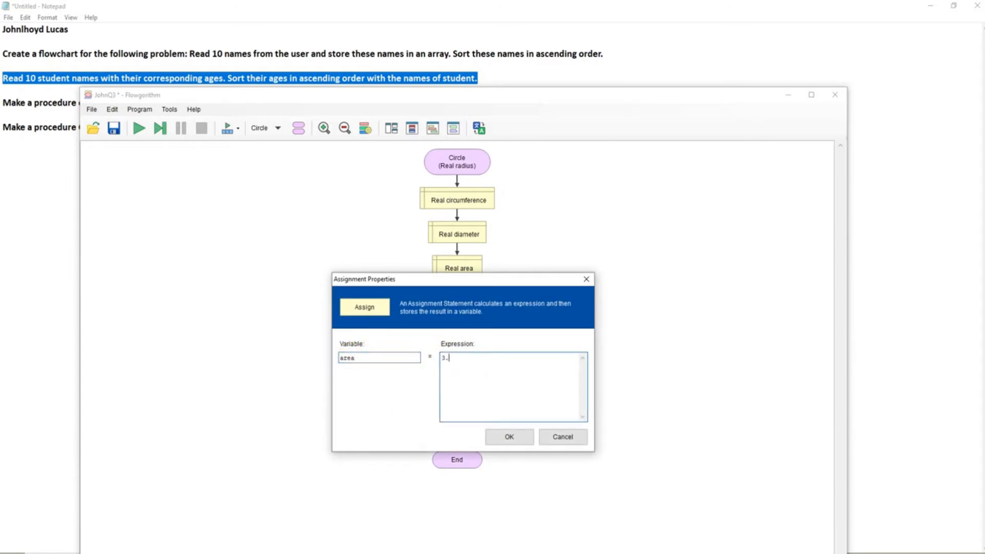
type("14 *")
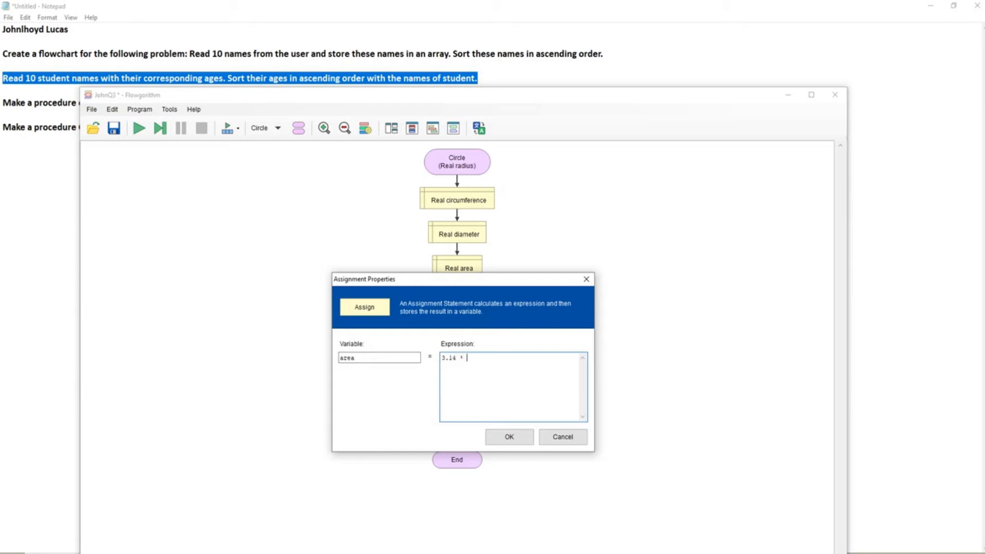
type("radius")
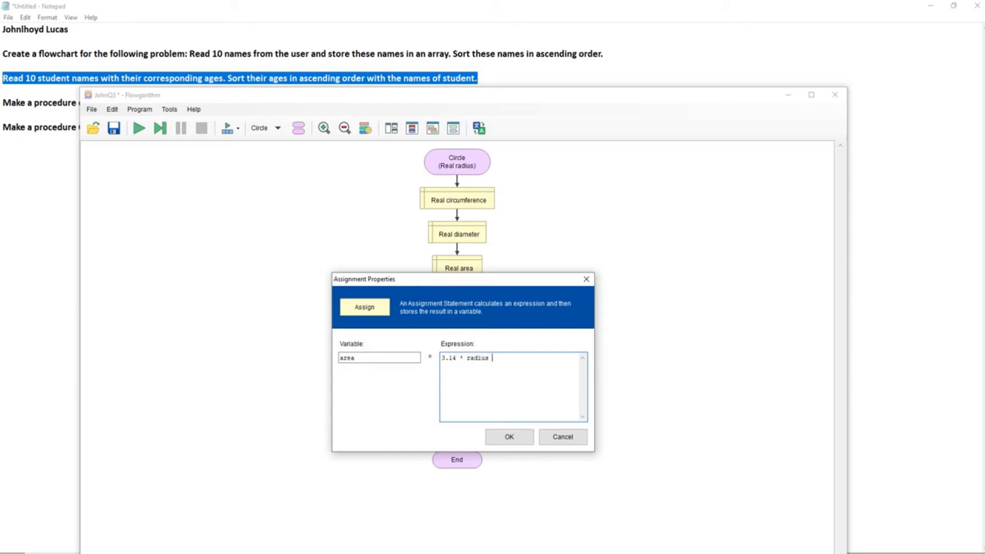
type("*")
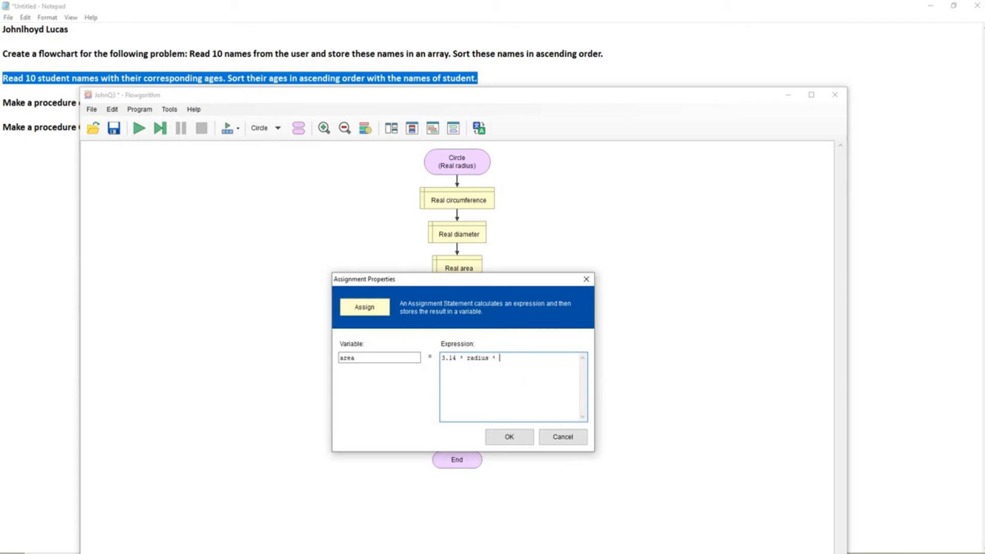
type("radiu")
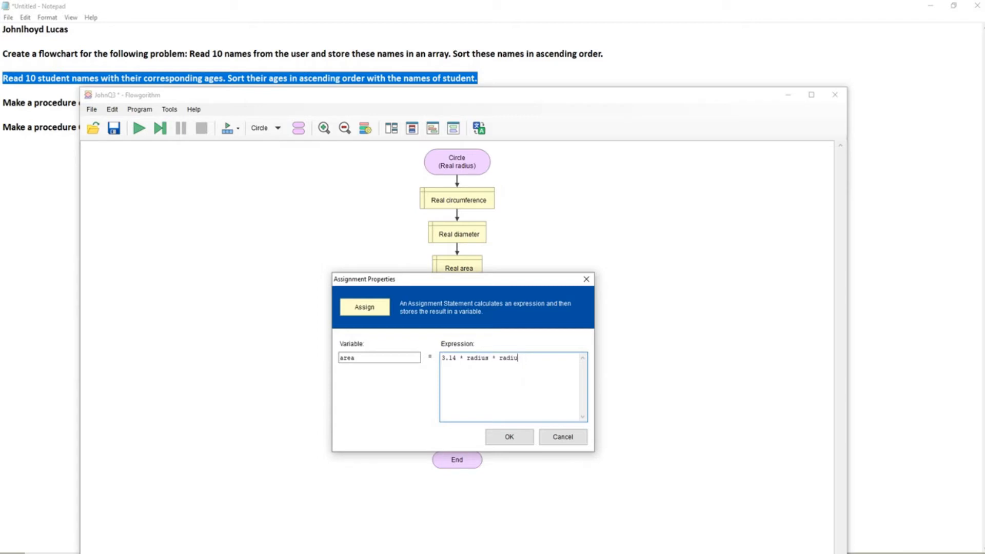
type("s)")
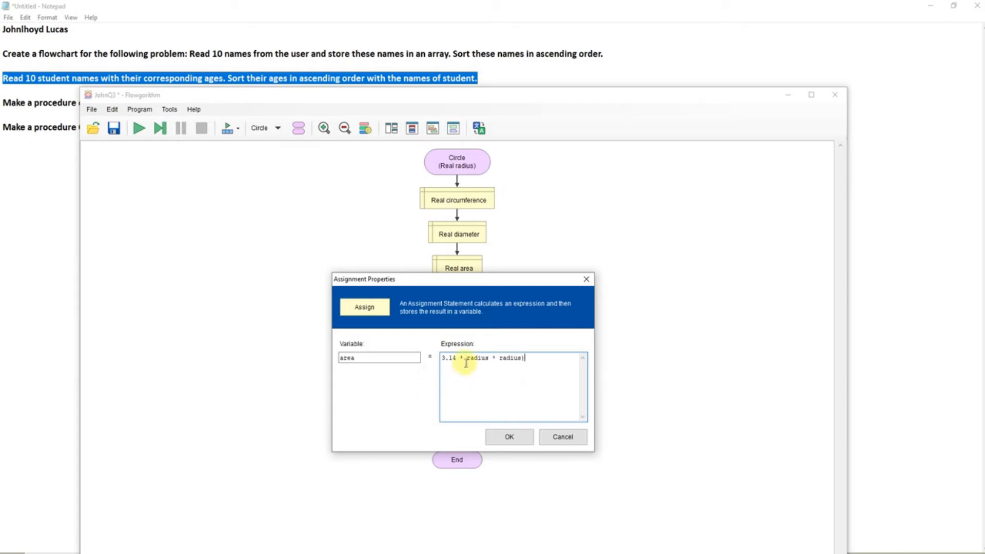
type("(")
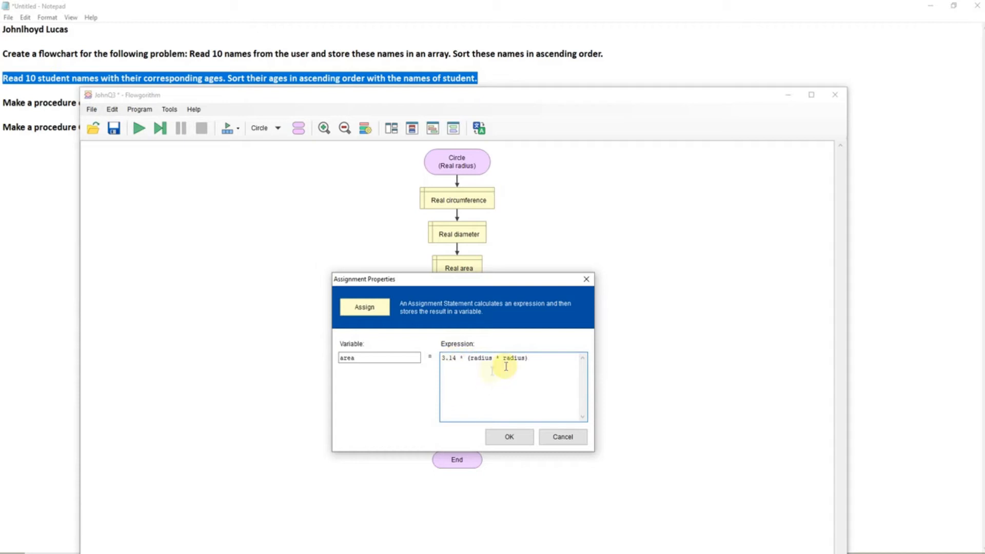
mouse_move(480, 353)
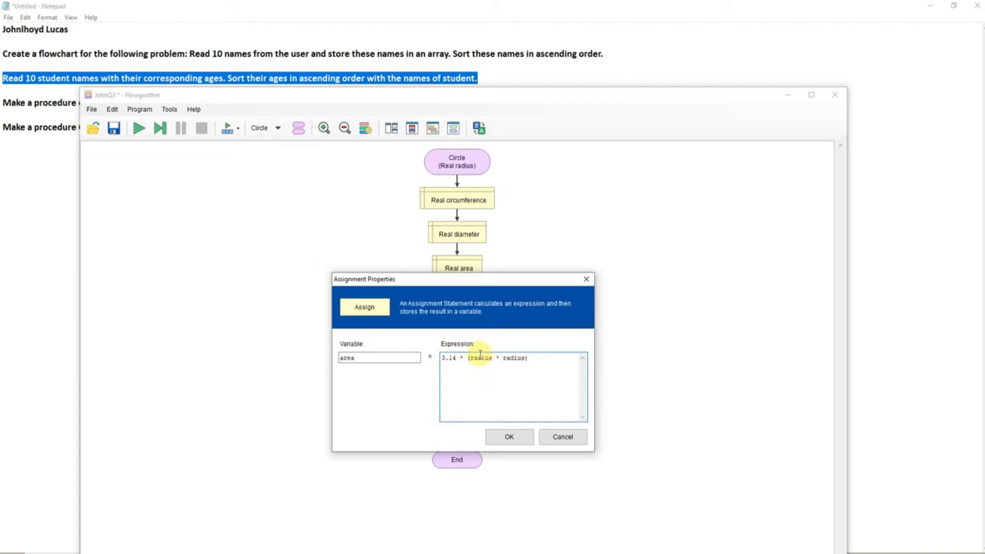
left_click(508, 437)
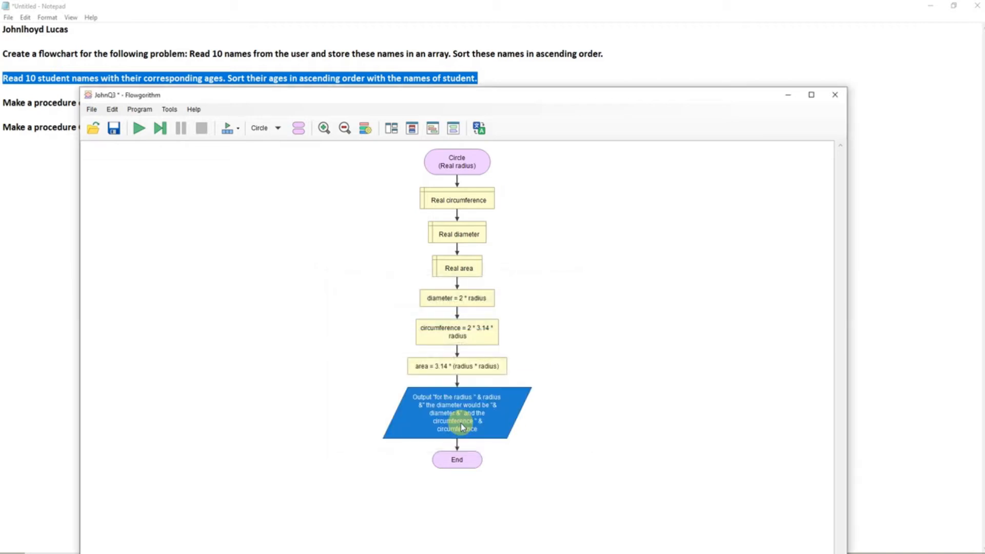
Append & " area is " & area to the Circle output expression
double_click(456, 412)
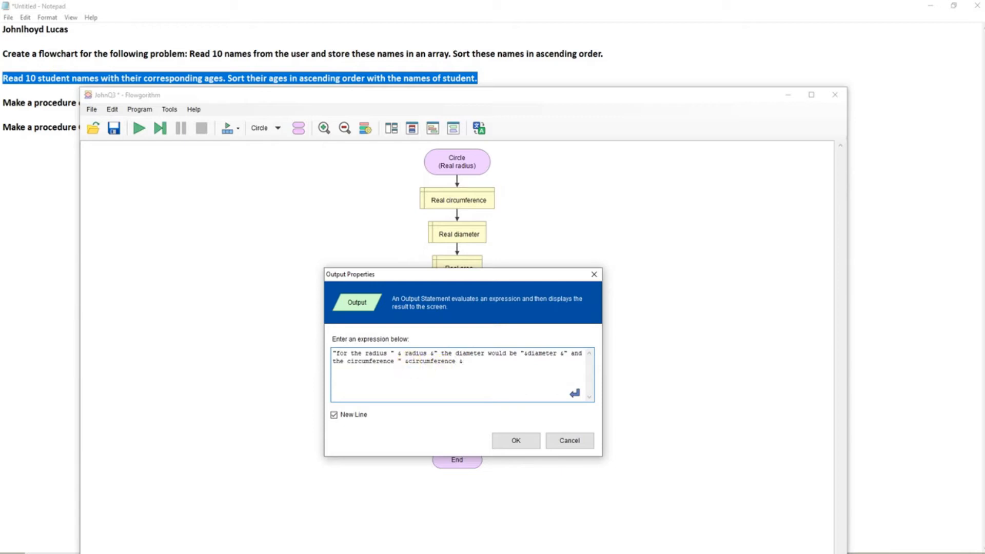
type("a")
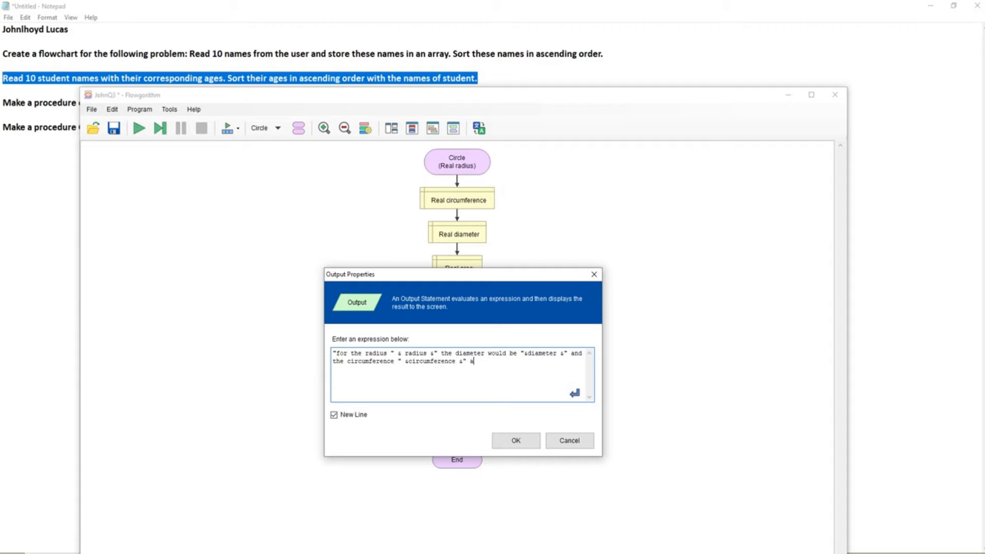
type("rea \"")
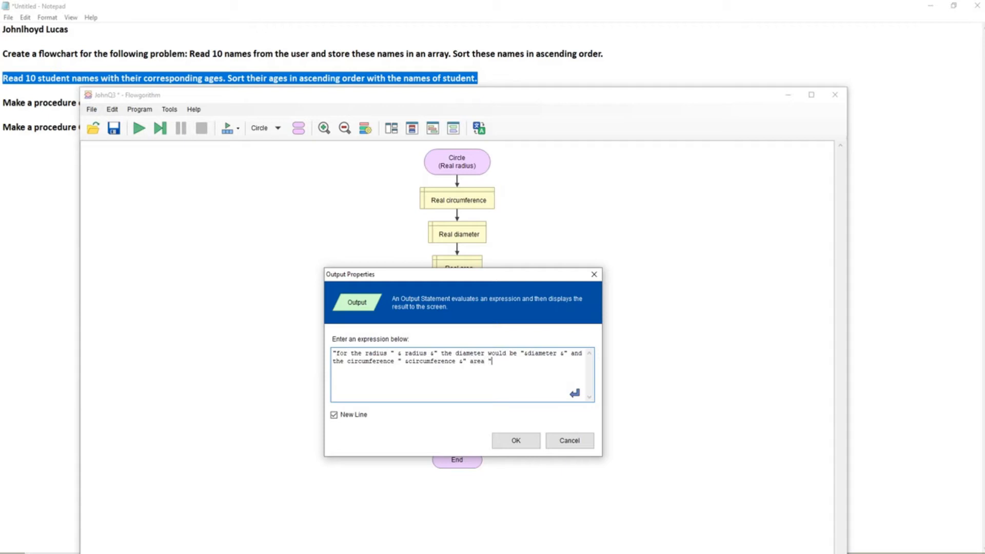
type("&area")
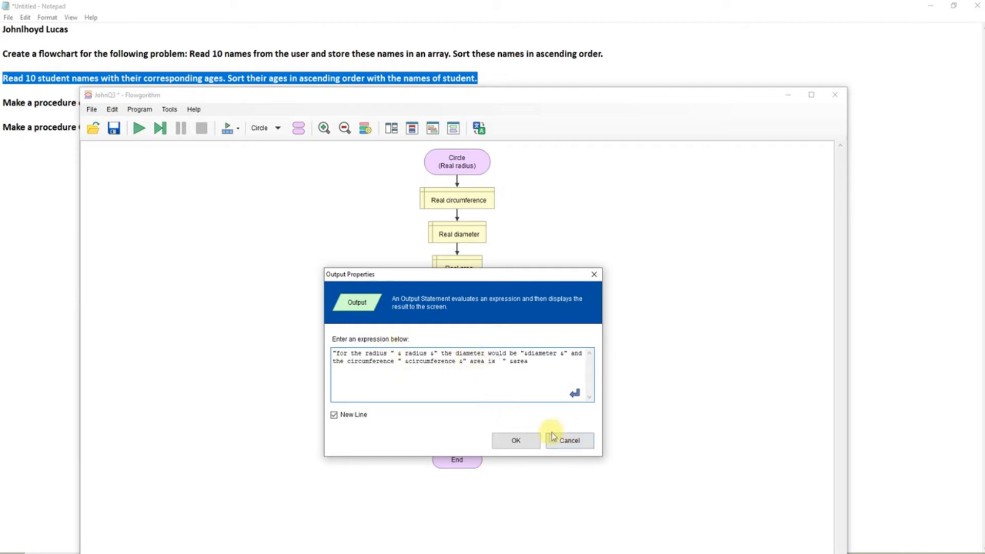
left_click(515, 440)
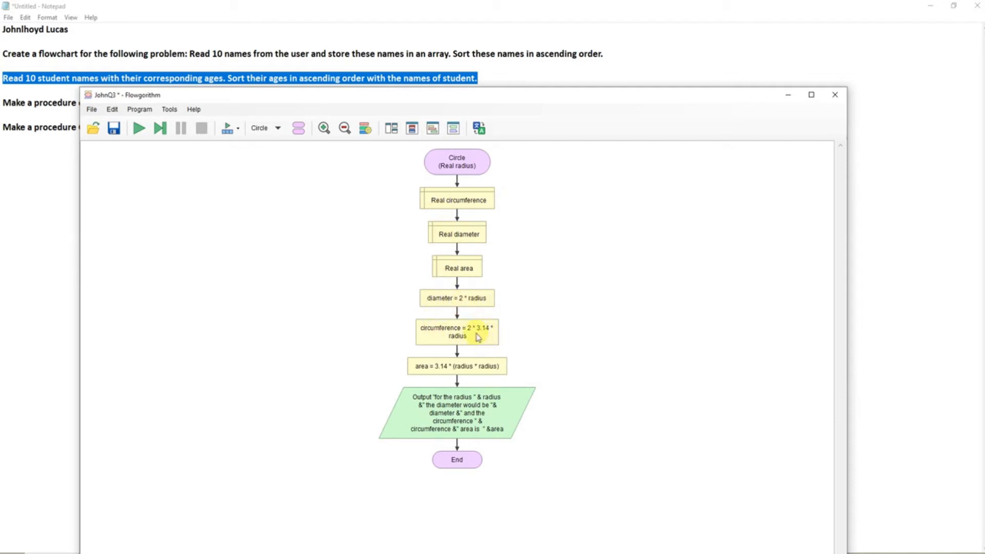
mouse_move(454, 358)
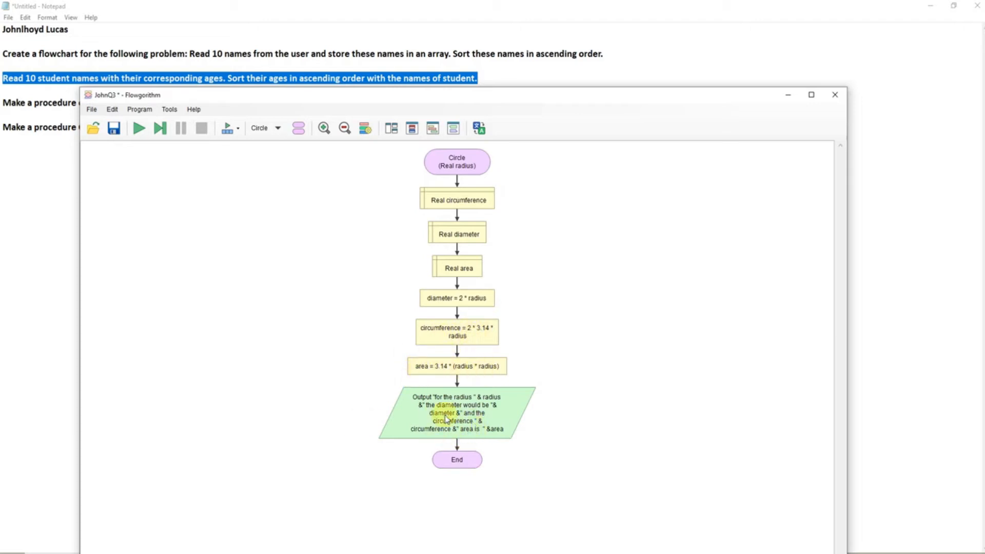
Run the circle program with radius 20, giving diameter 40, circumference 125.6, area 1256
left_click(138, 128)
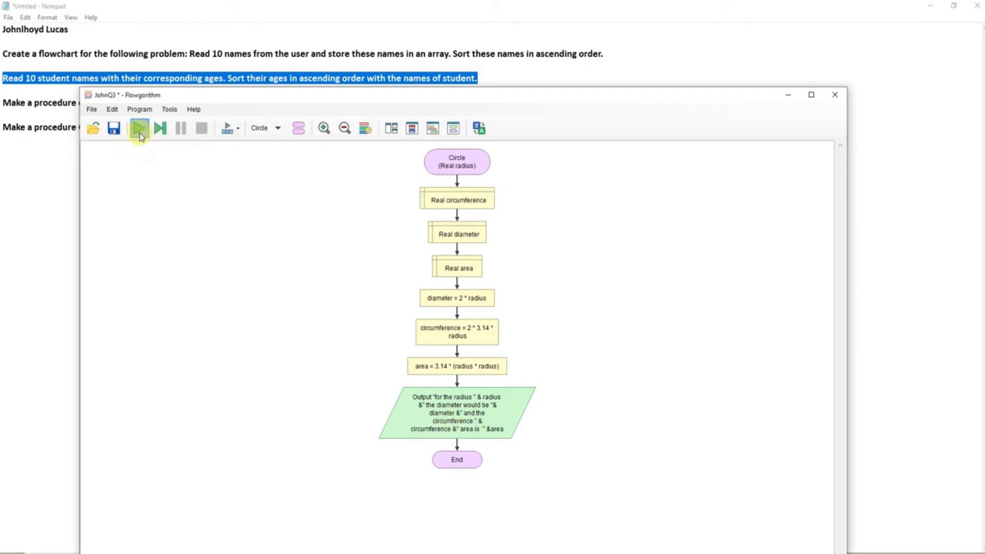
left_click(139, 129)
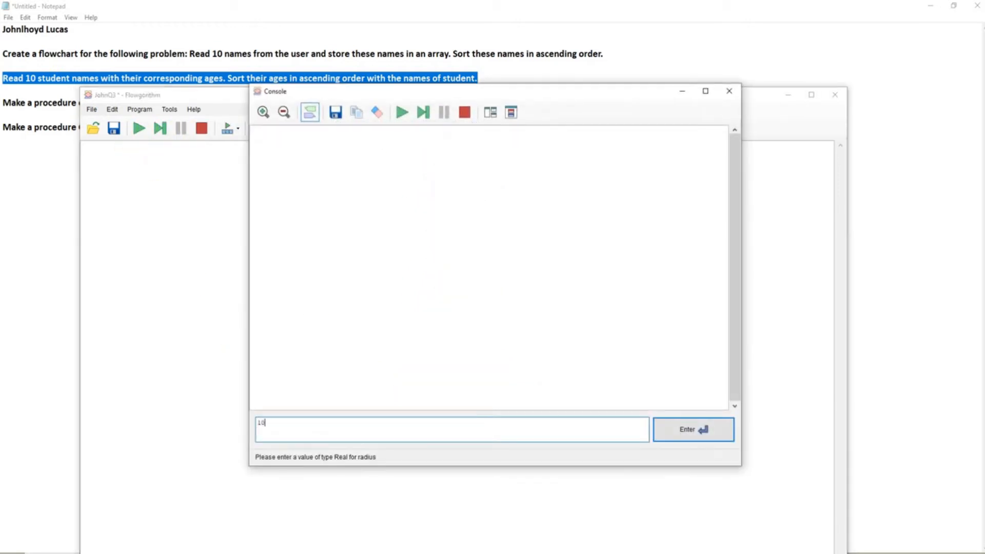
left_click(692, 429)
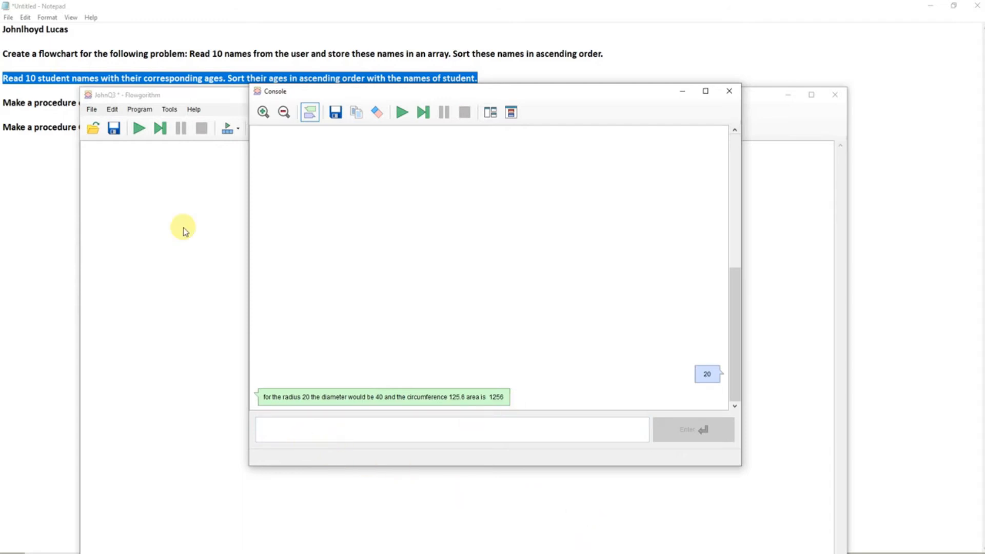
mouse_move(275, 221)
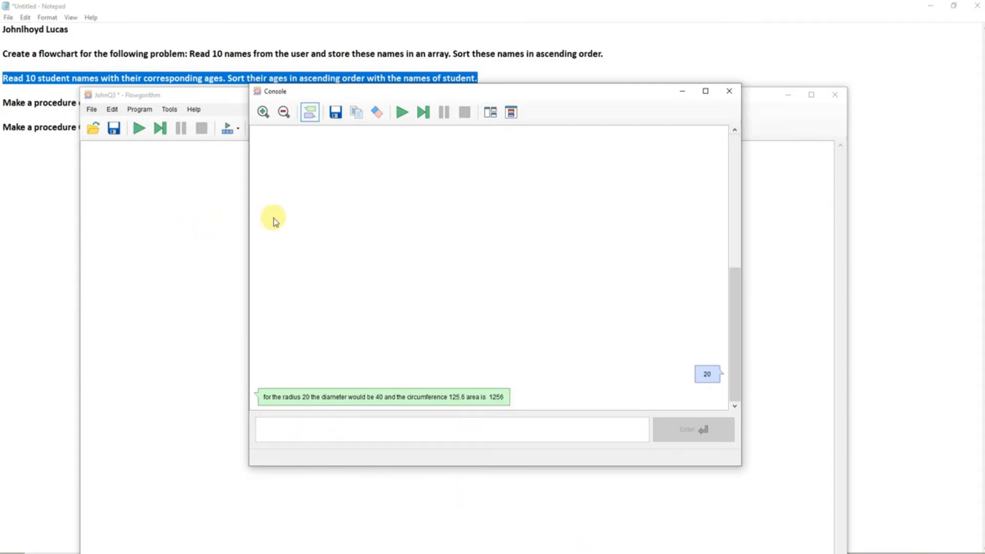
mouse_move(748, 275)
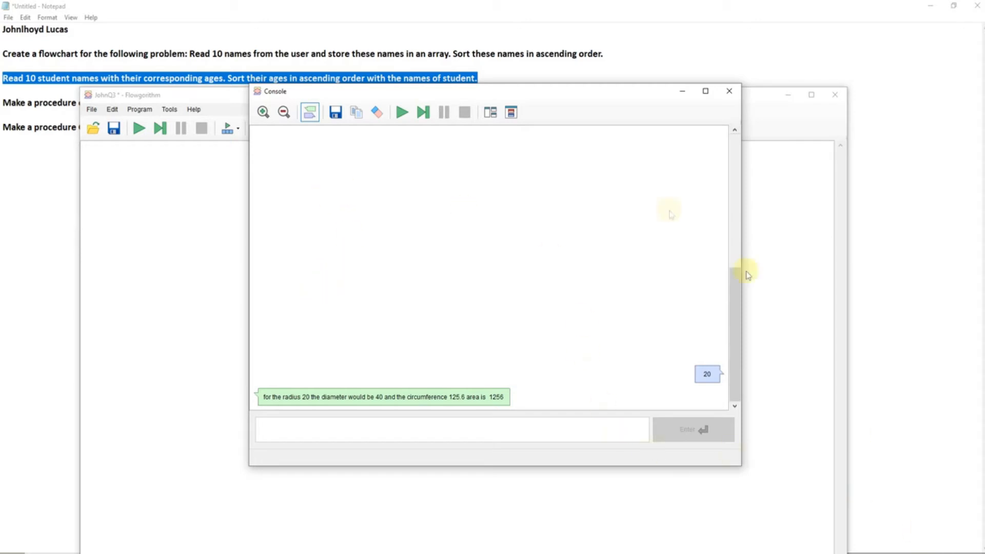
mouse_move(448, 147)
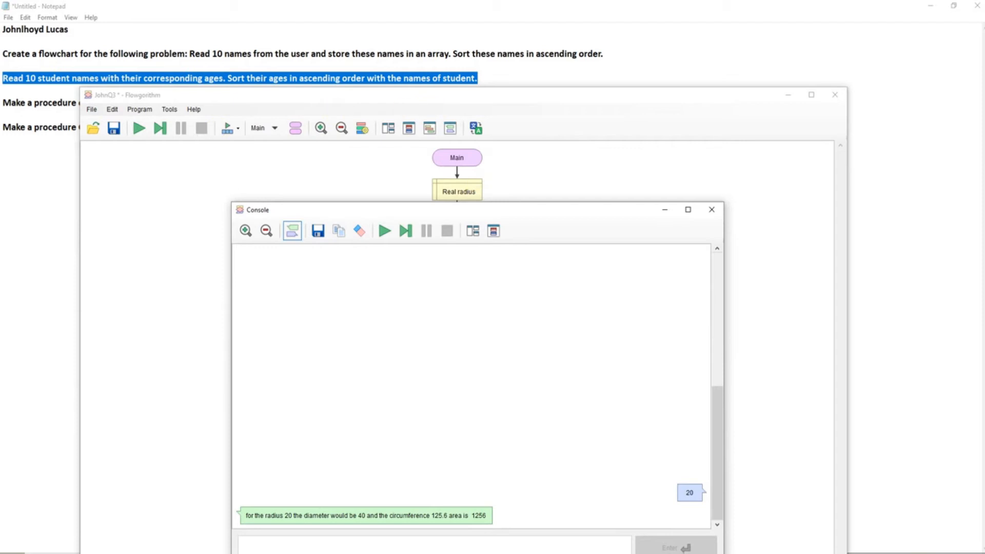
mouse_move(299, 70)
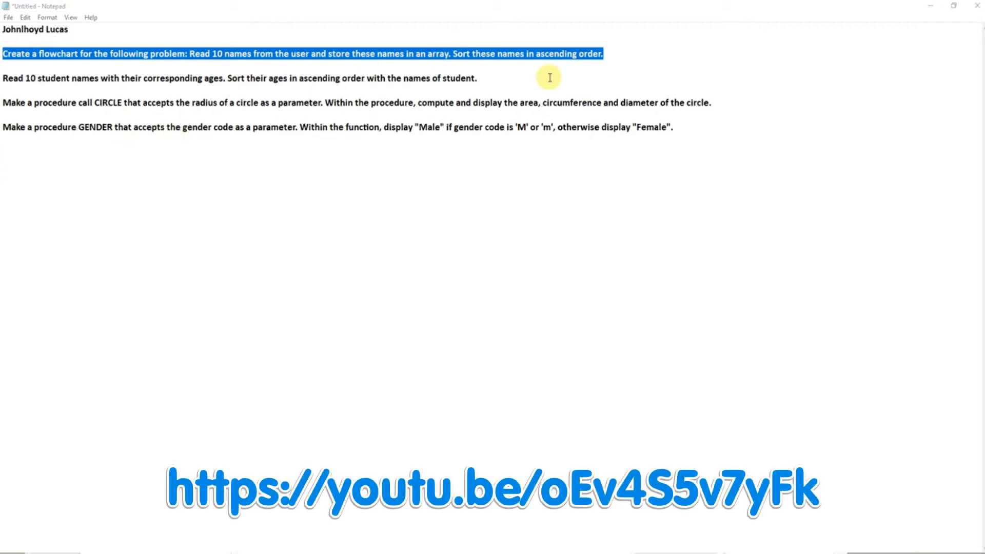
mouse_move(535, 67)
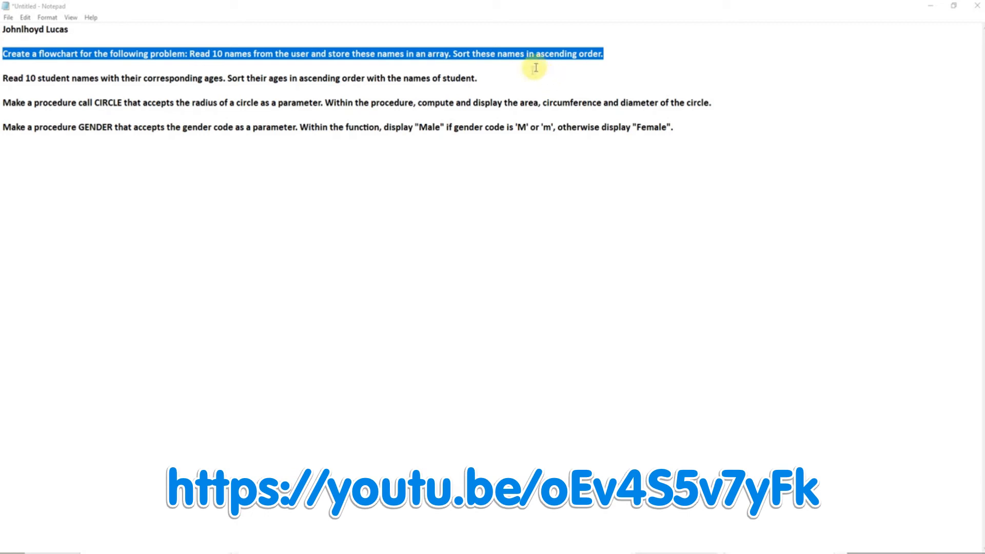
mouse_move(92, 78)
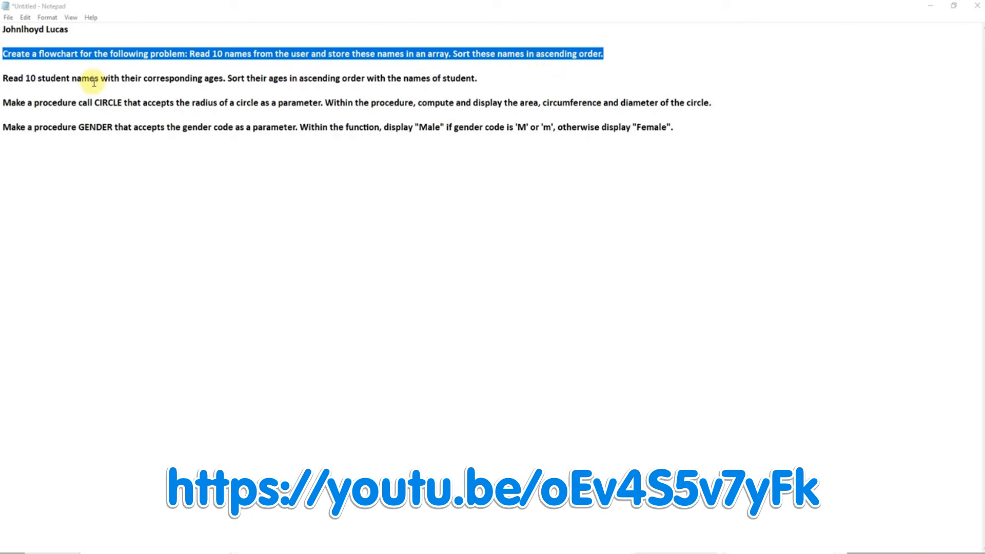
mouse_move(734, 93)
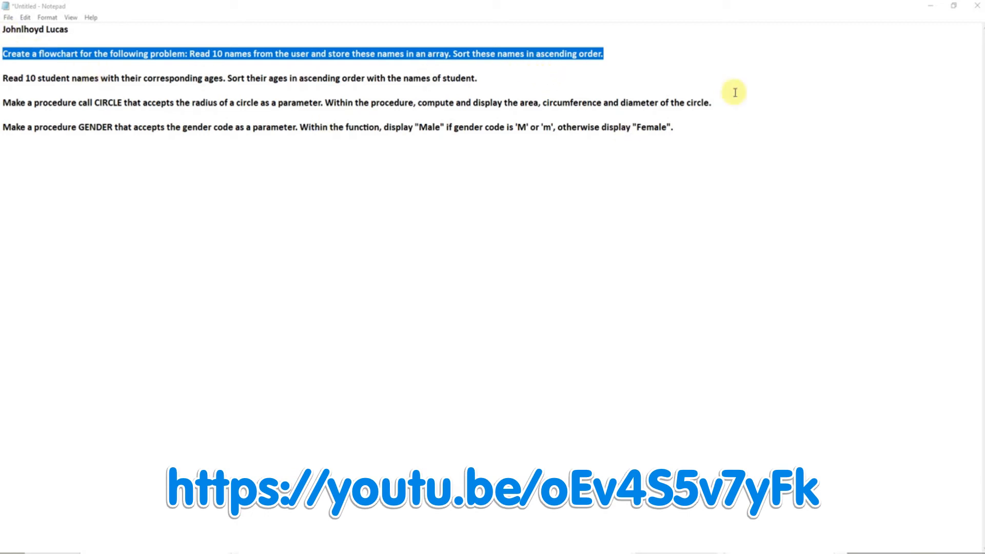
mouse_move(925, 9)
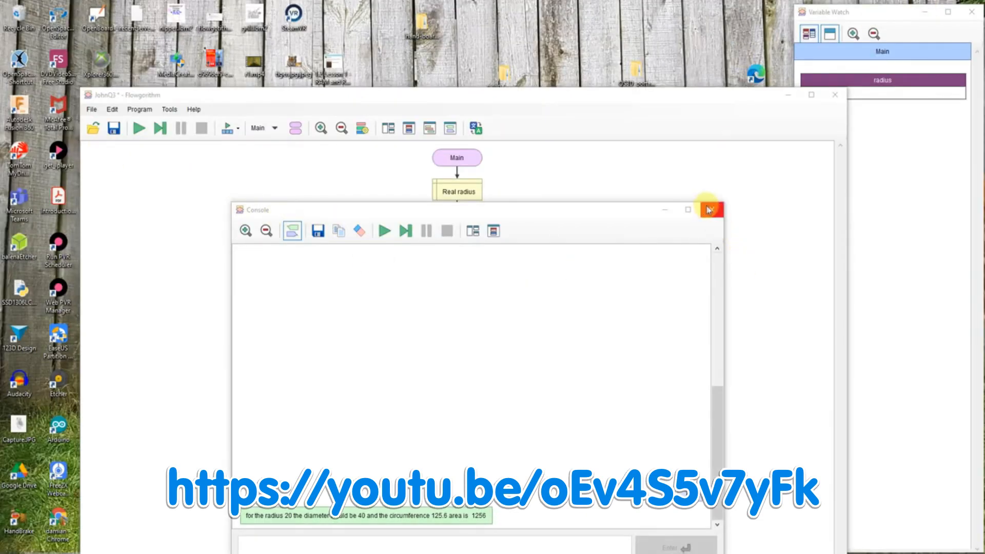
Close the console, discard the circle program's changes, and open JohnQ1.fprg
left_click(708, 210)
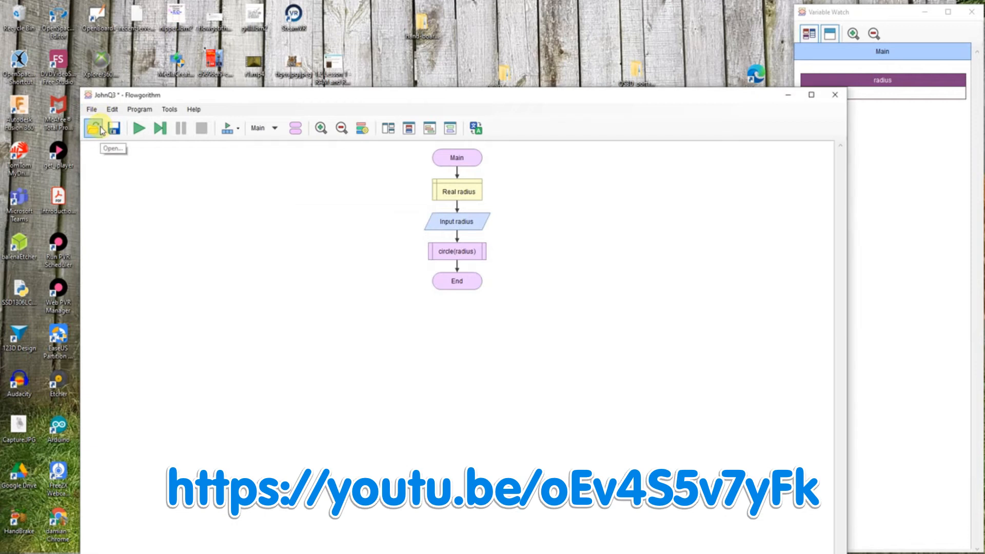
left_click(92, 128)
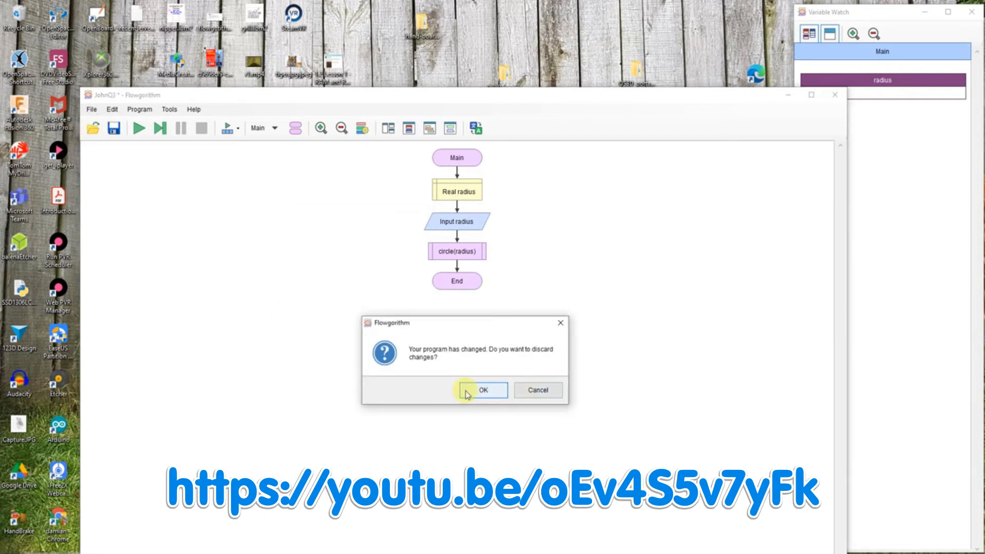
left_click(482, 389)
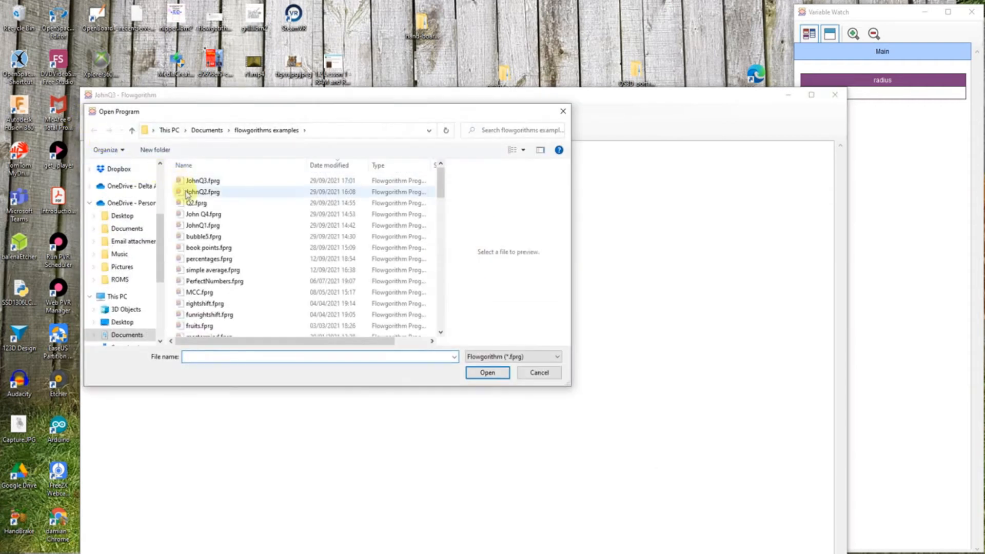
left_click(203, 224)
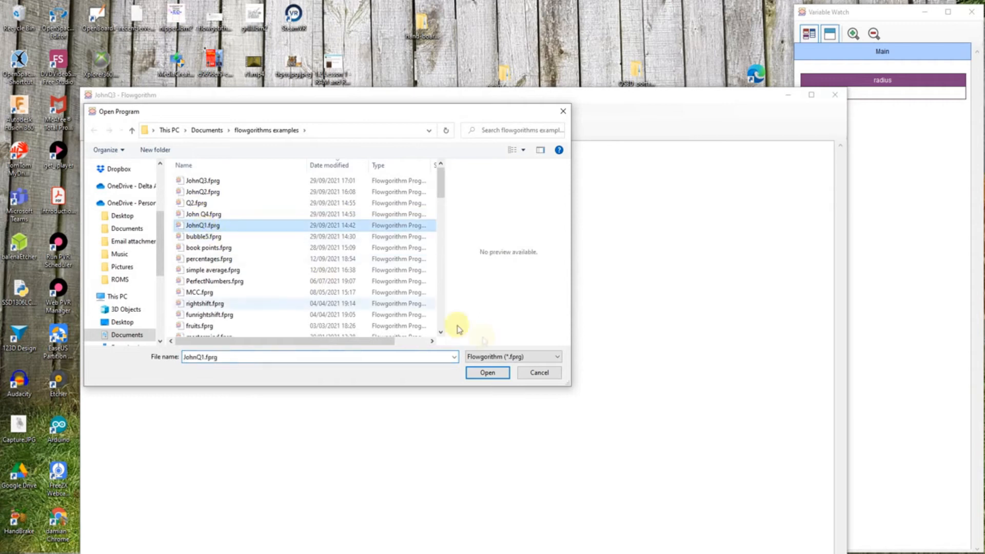
left_click(486, 373)
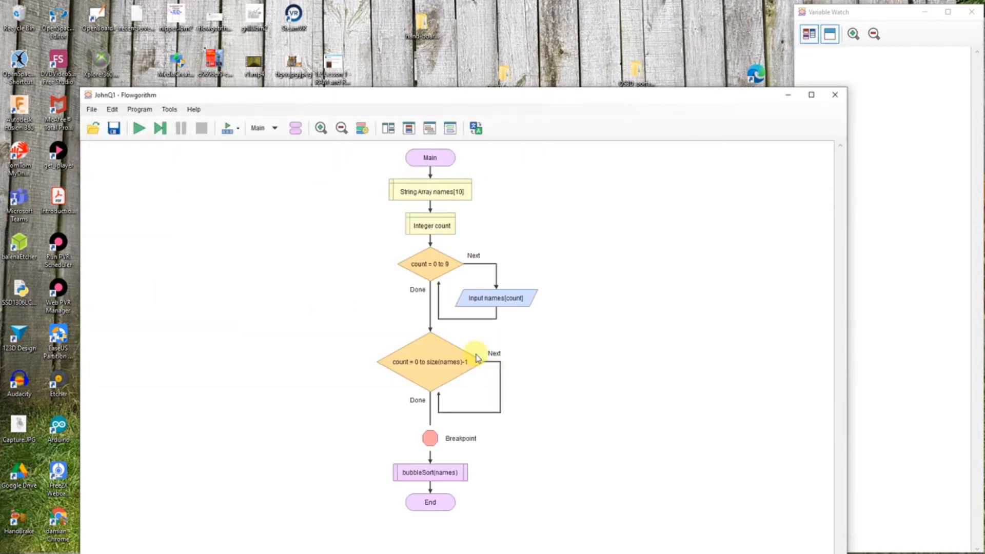
mouse_move(430, 206)
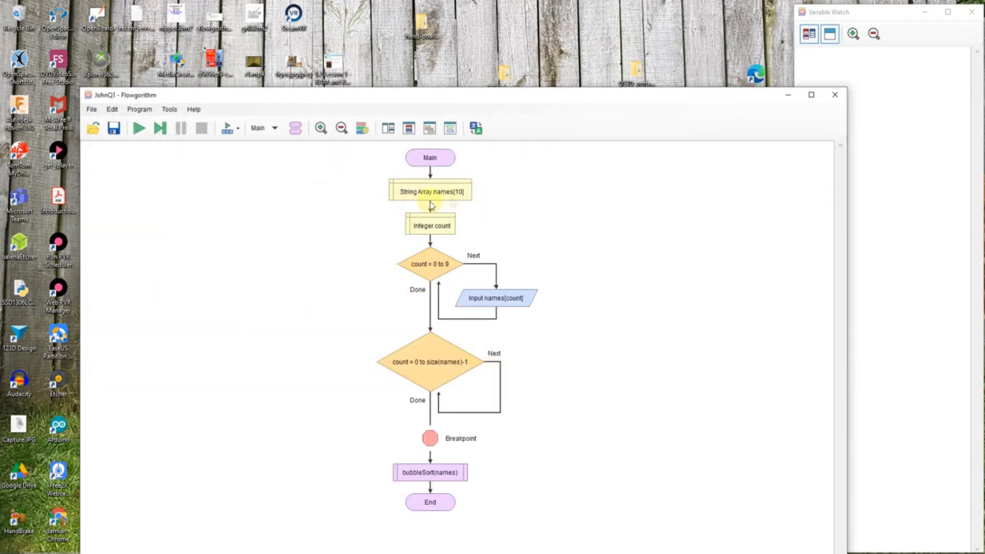
mouse_move(435, 201)
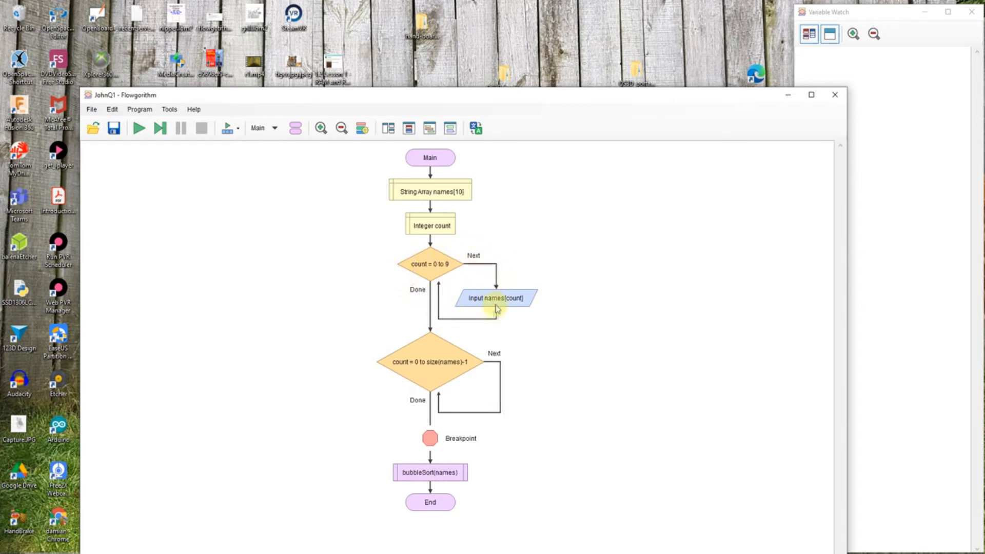
mouse_move(392, 395)
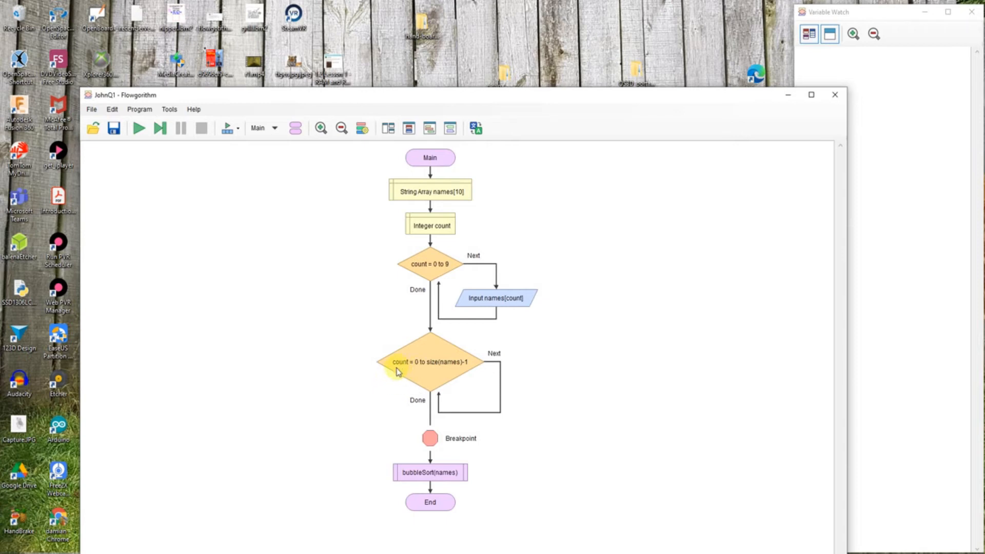
mouse_move(452, 385)
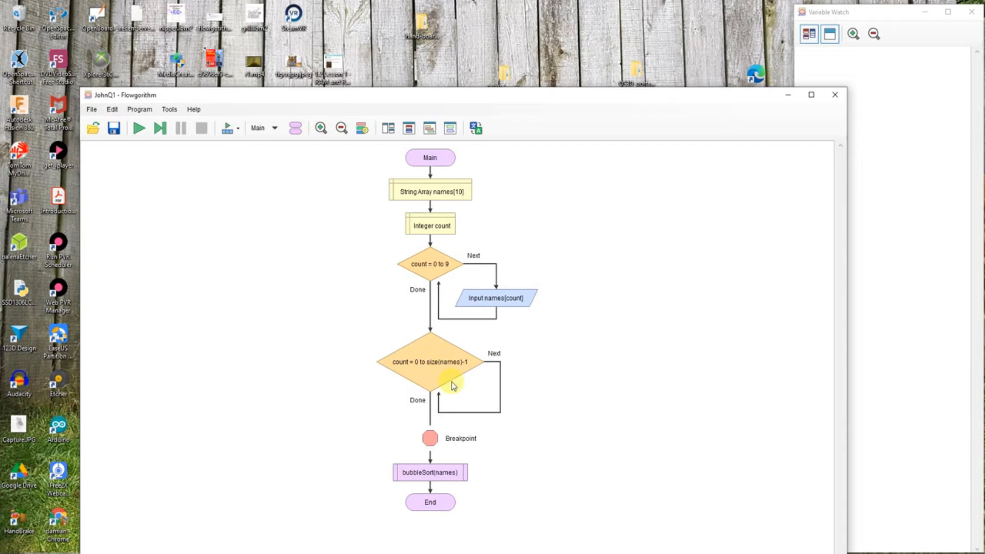
mouse_move(426, 351)
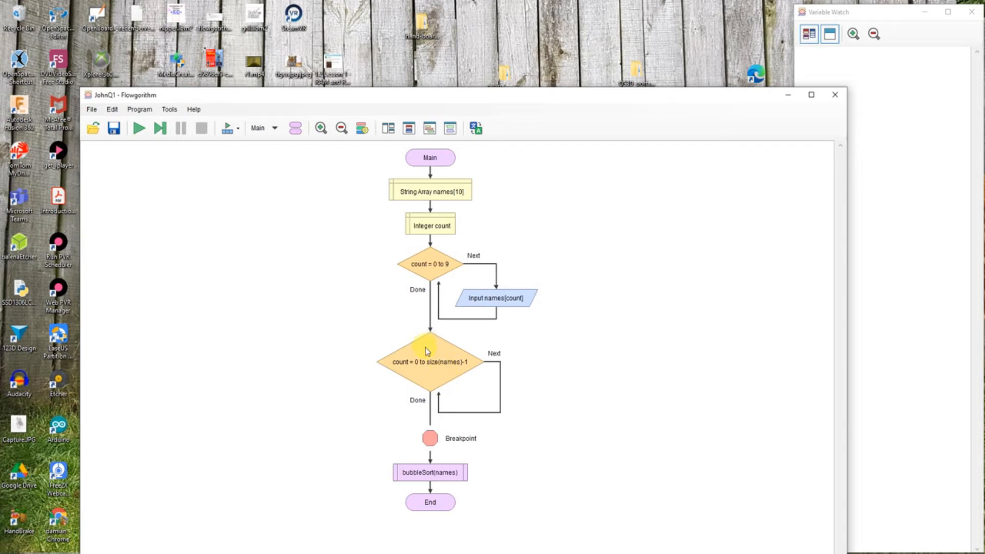
mouse_move(481, 392)
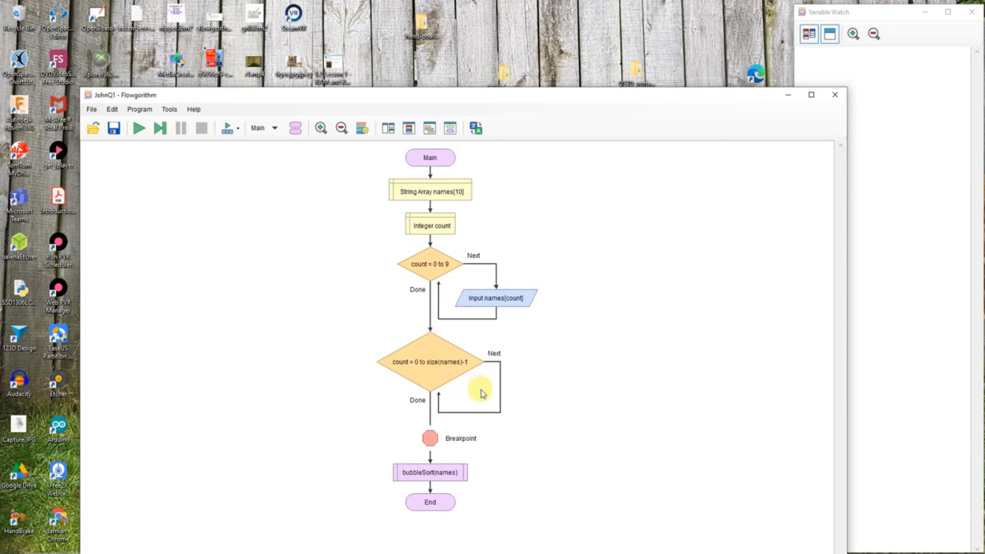
mouse_move(459, 366)
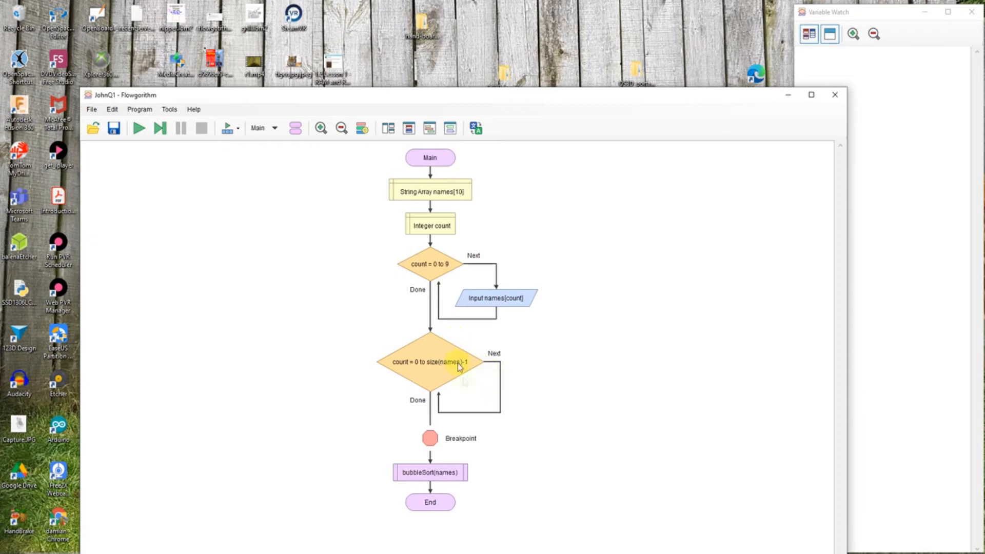
mouse_move(414, 352)
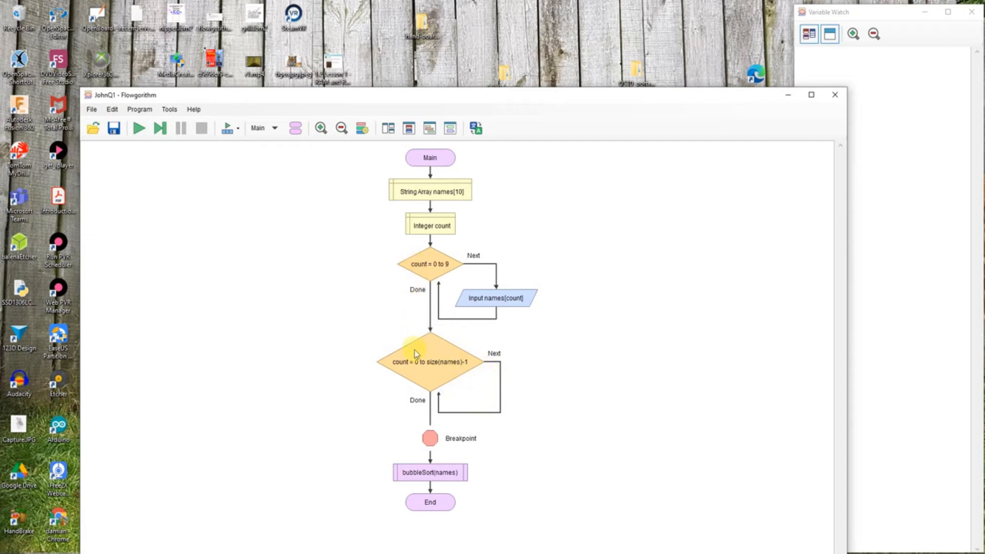
mouse_move(549, 369)
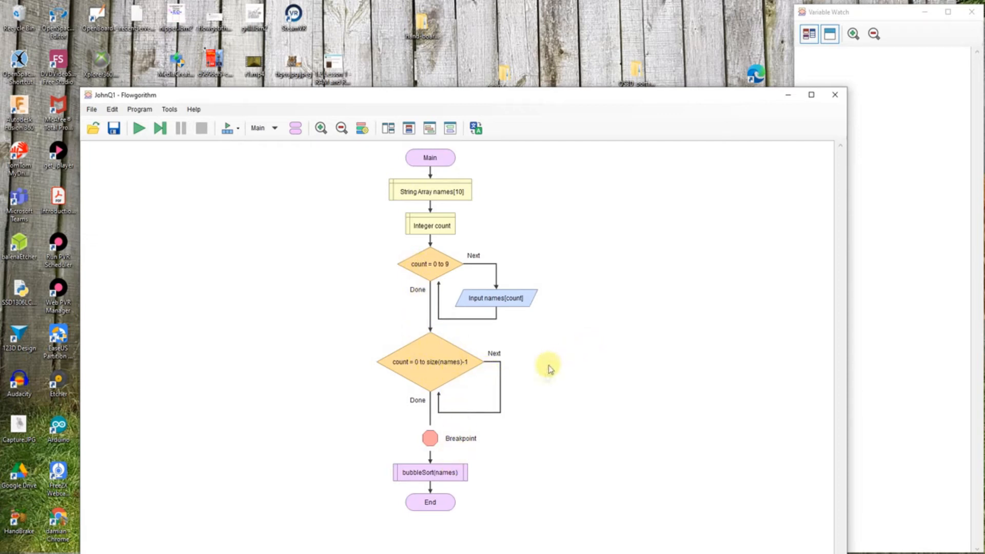
mouse_move(339, 363)
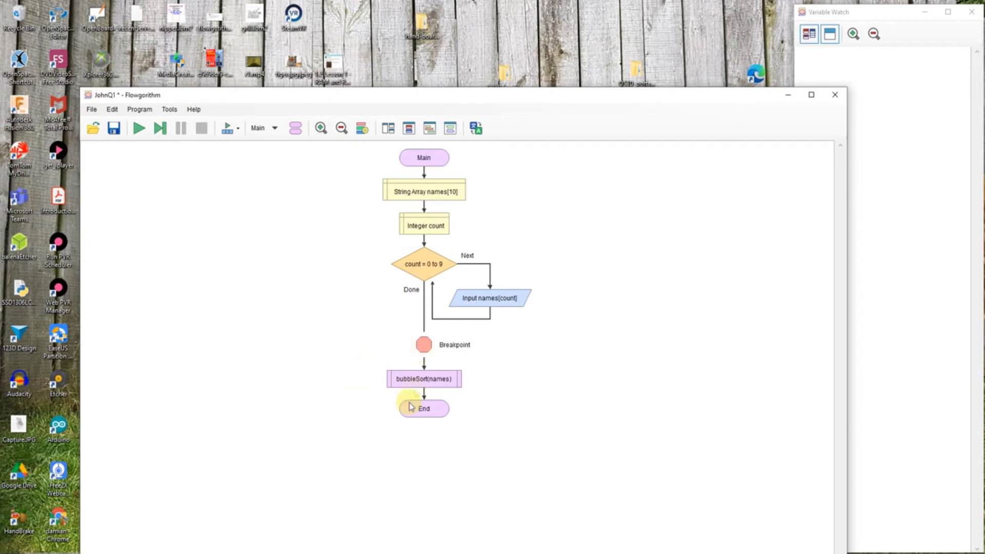
mouse_move(398, 398)
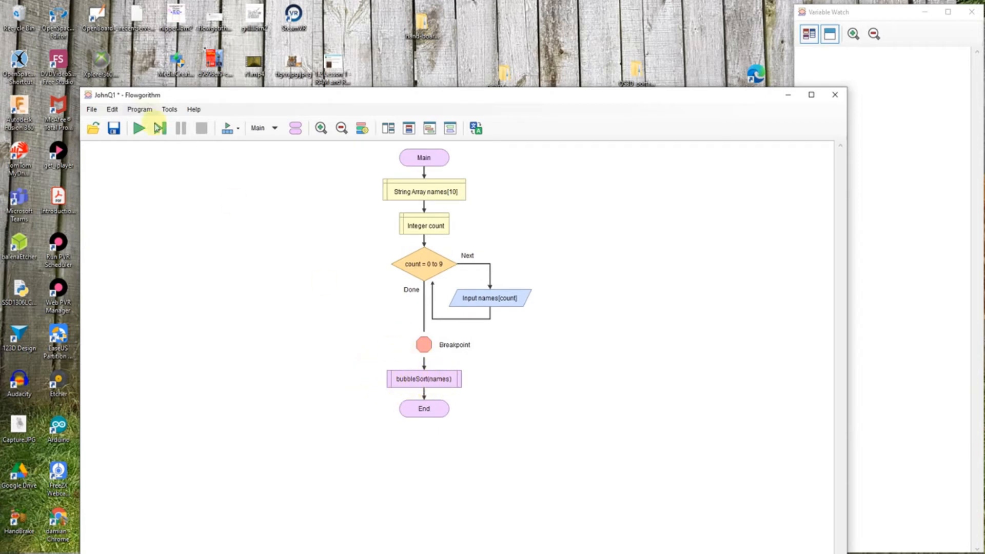
Switch to the bubbleSort function, maximize the window, and scroll through its flowchart
left_click(260, 128)
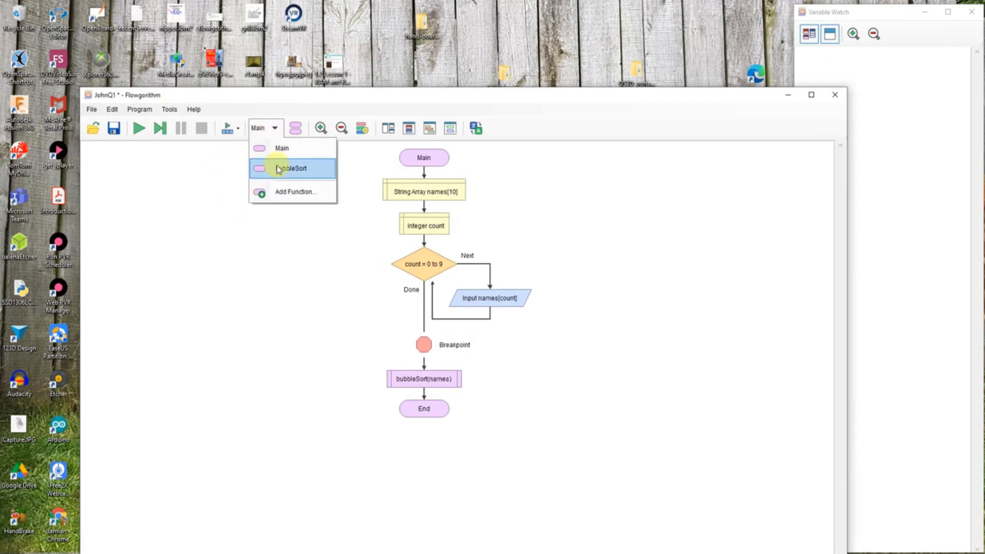
left_click(292, 168)
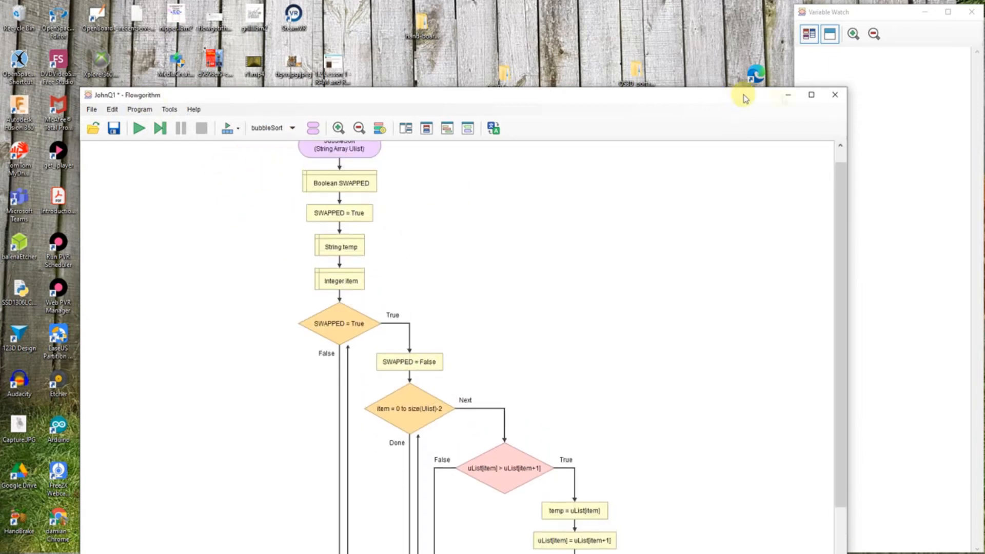
left_click(810, 94)
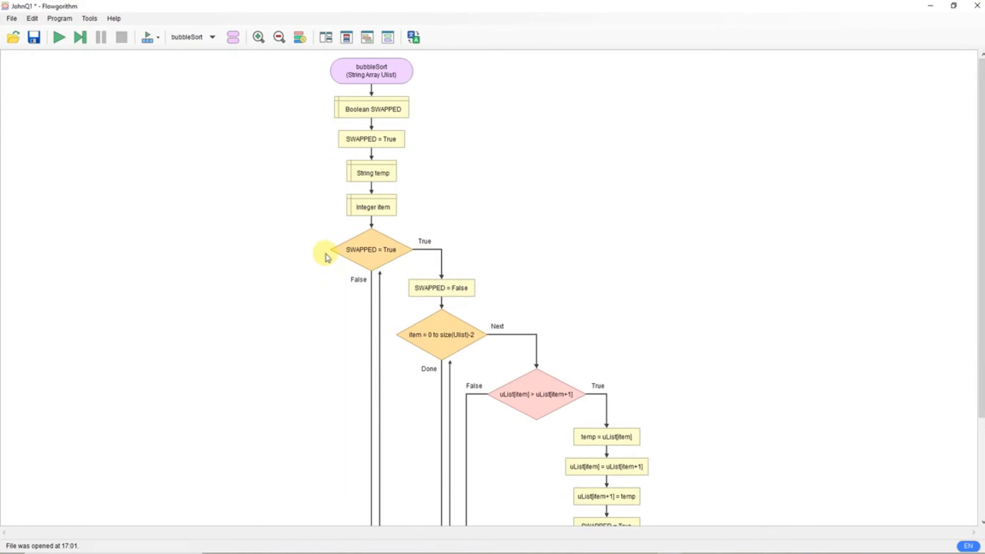
scroll("down", 3)
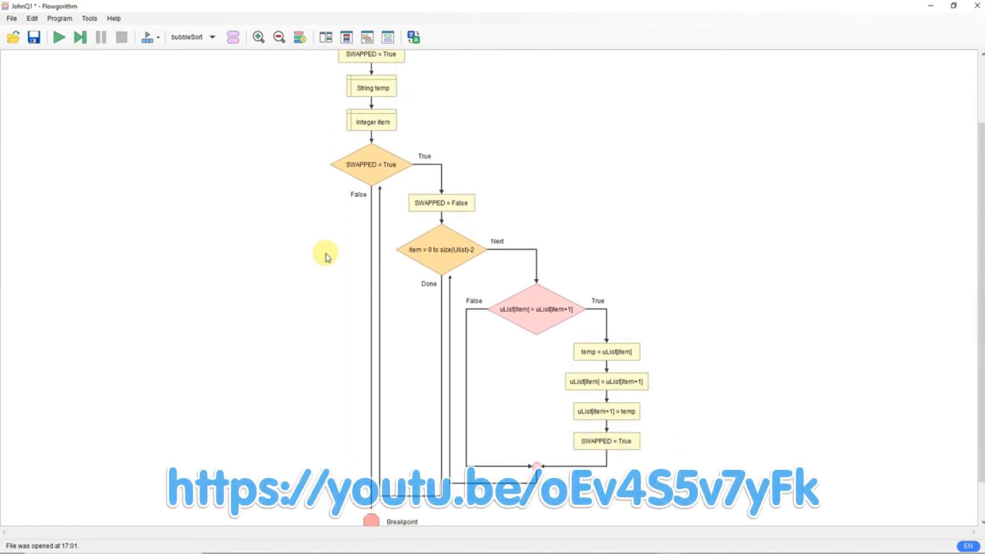
scroll("up", 3)
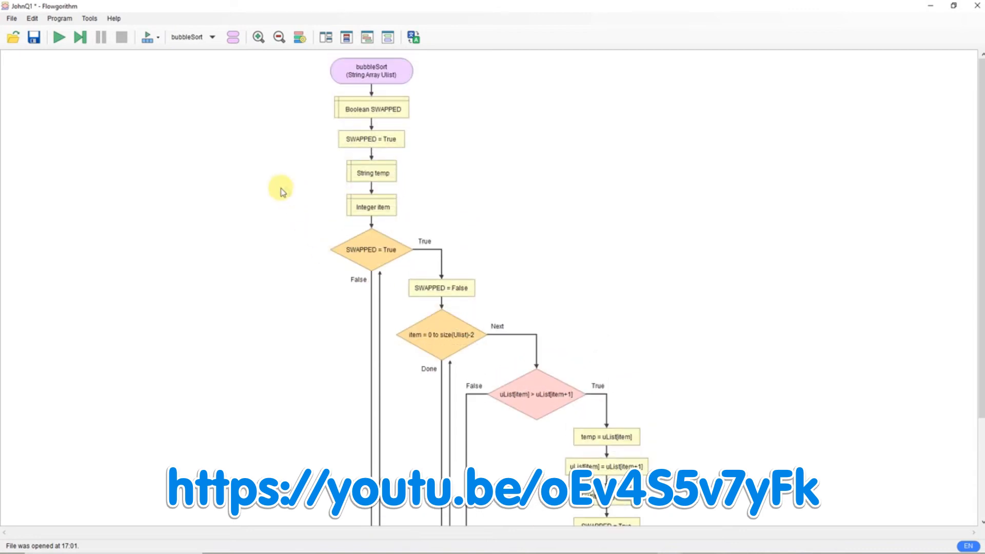
scroll("down", 3)
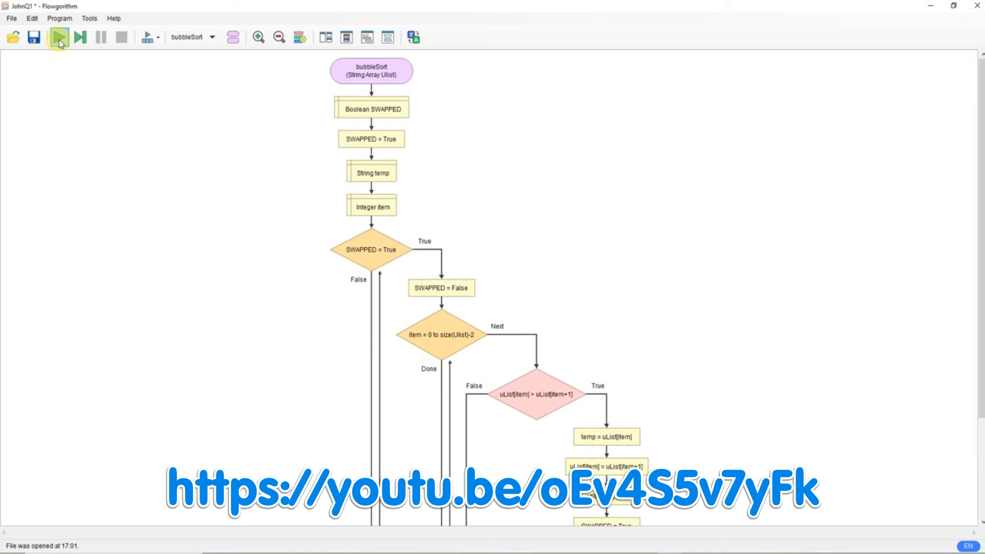
Run JohnQ1, enter the remaining names, and open Variable Watch showing count 10
left_click(59, 37)
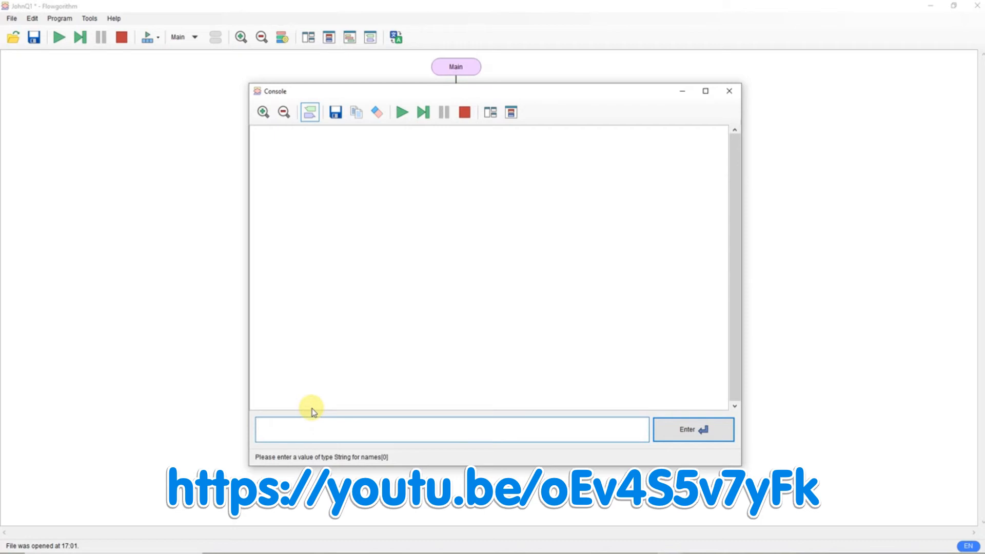
type("c")
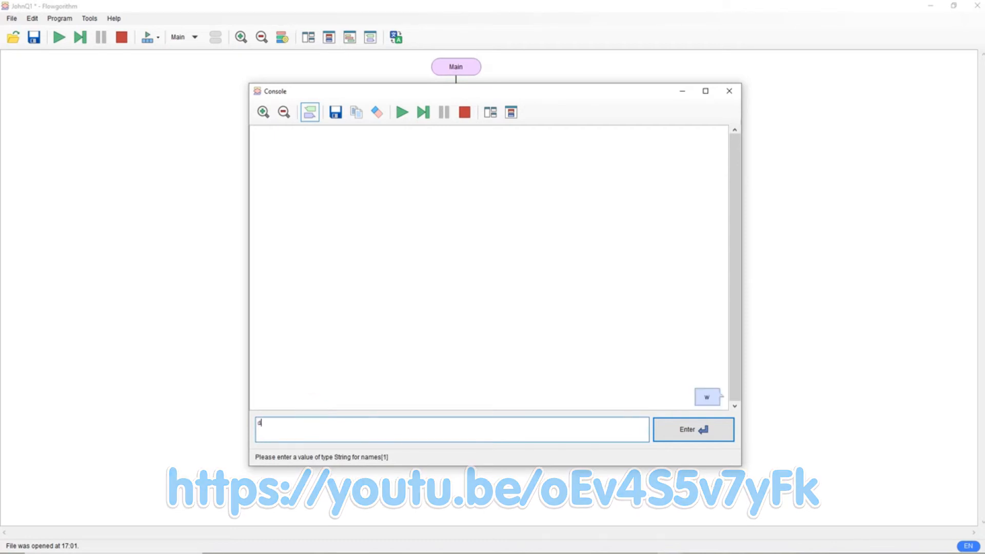
left_click(692, 428)
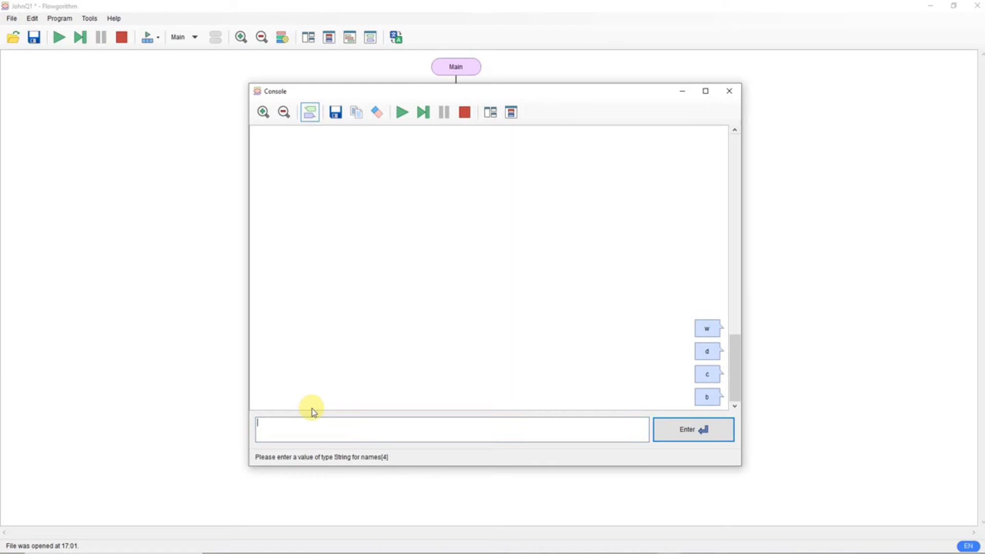
left_click(692, 429)
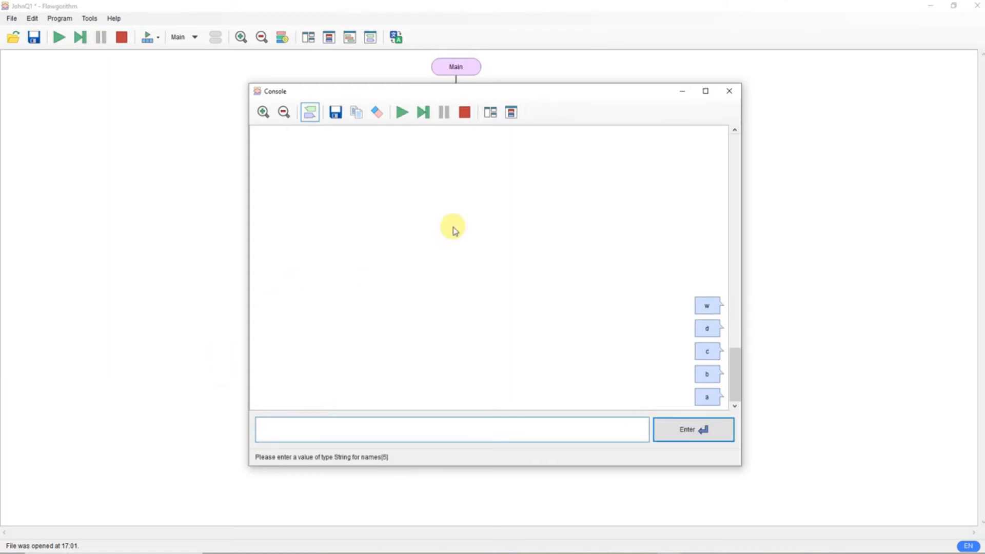
type("=")
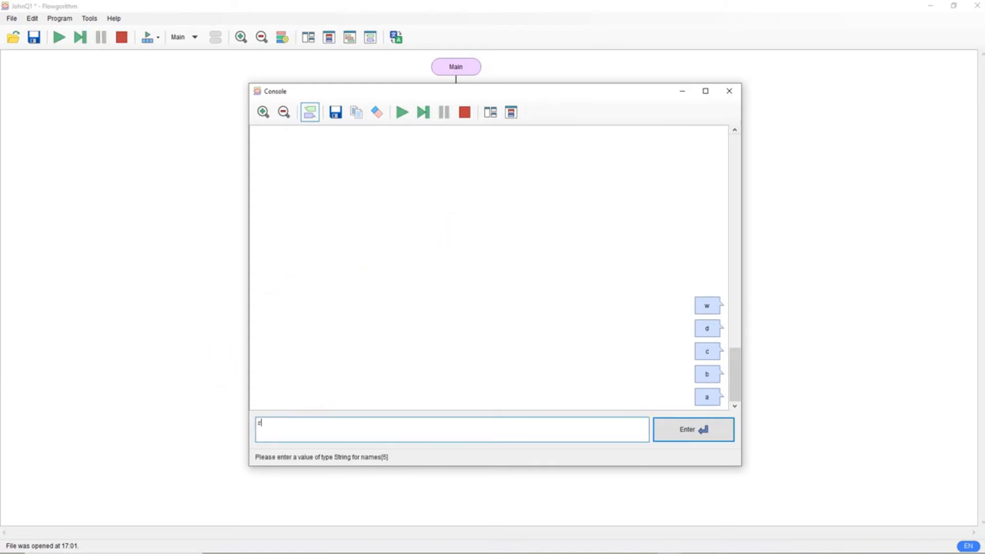
left_click(692, 429)
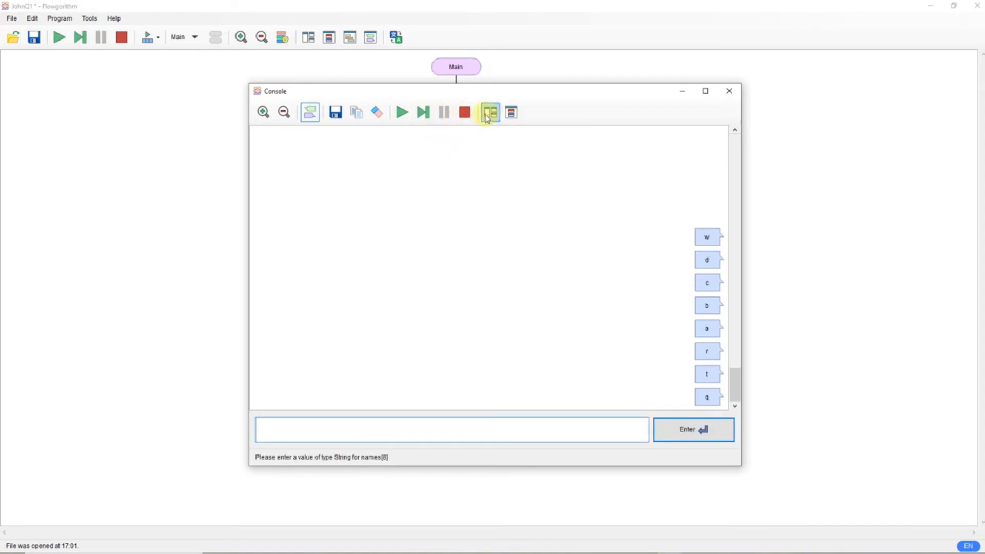
left_click(489, 112)
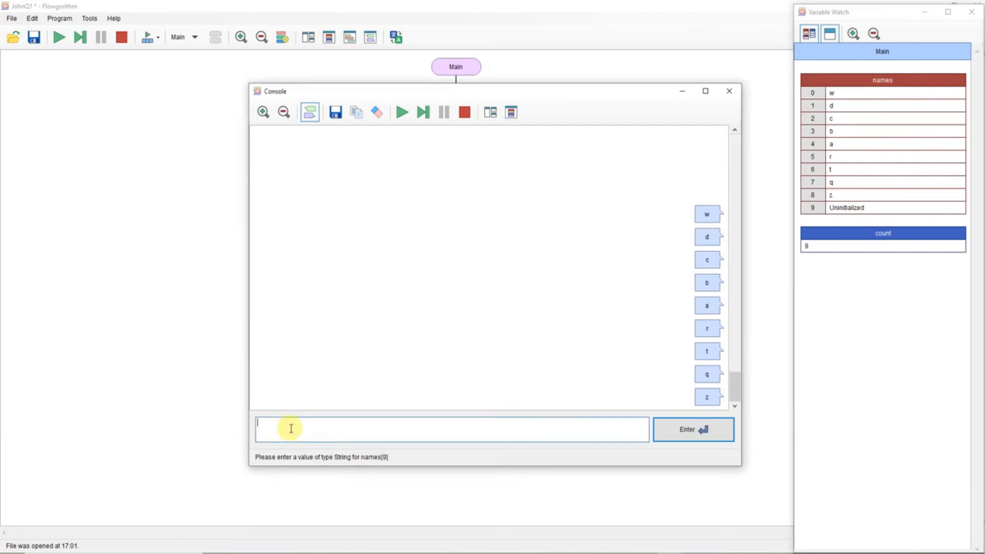
left_click(693, 429)
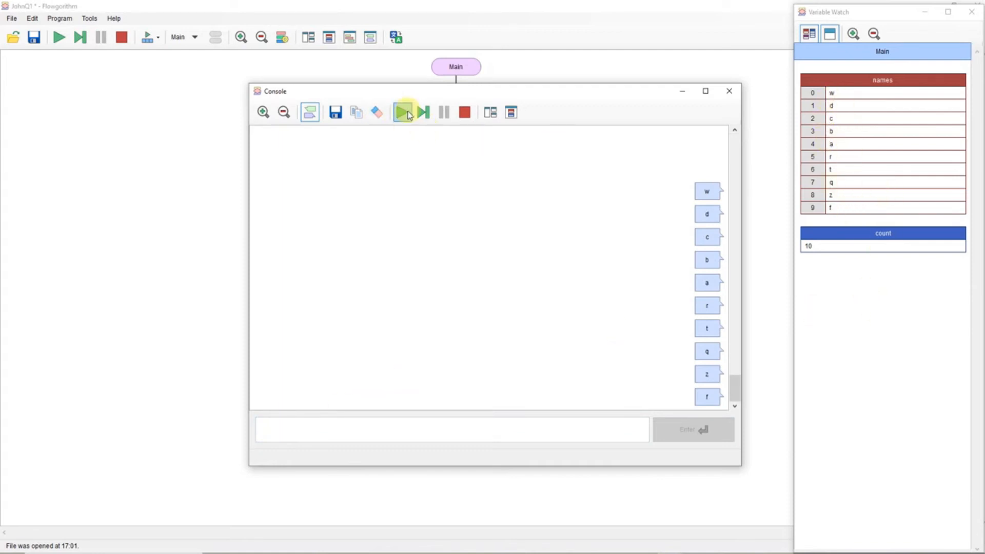
Resume the run past the breakpoint so bubbleSort sorts uList a to z
left_click(403, 112)
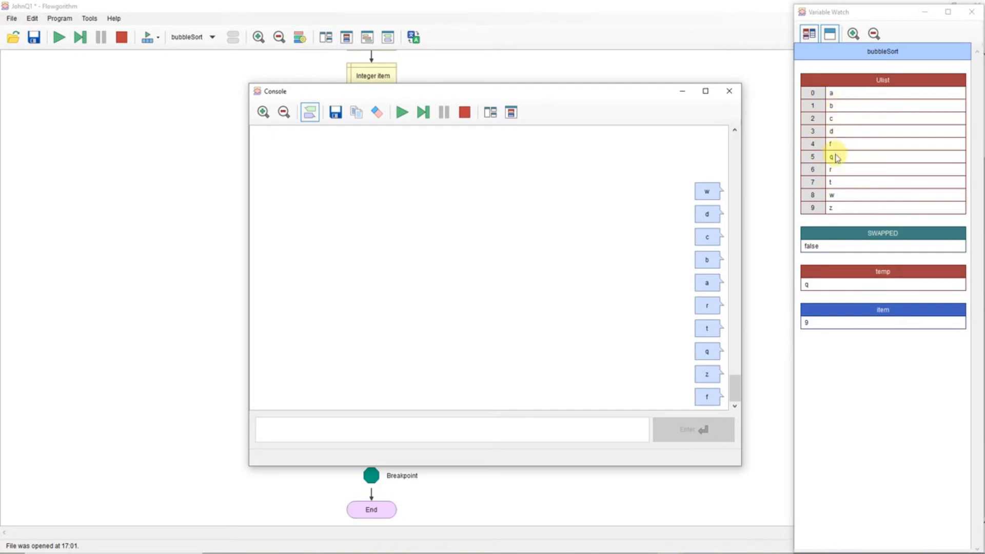
mouse_move(212, 25)
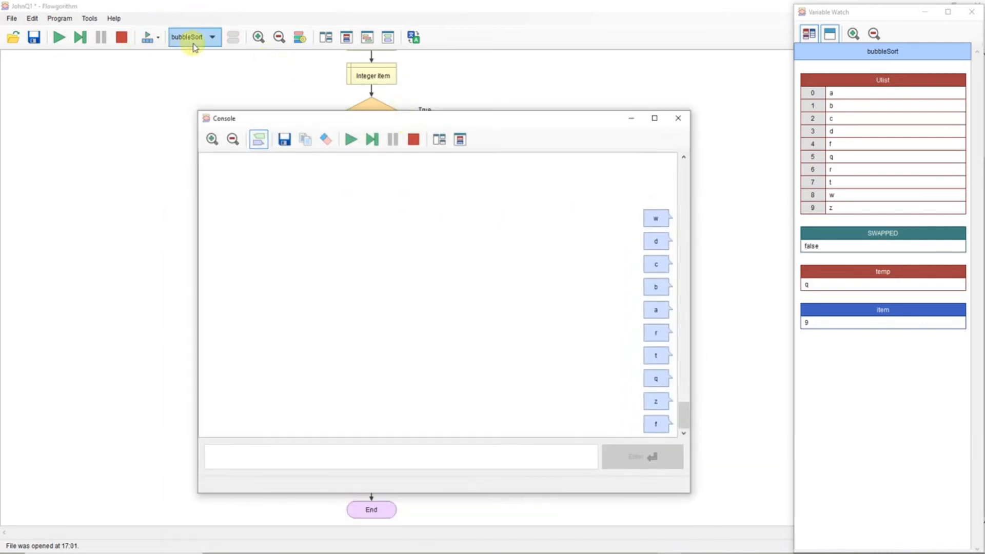
Switch the view to the Main function and dismiss the shape-insertion popup
left_click(212, 37)
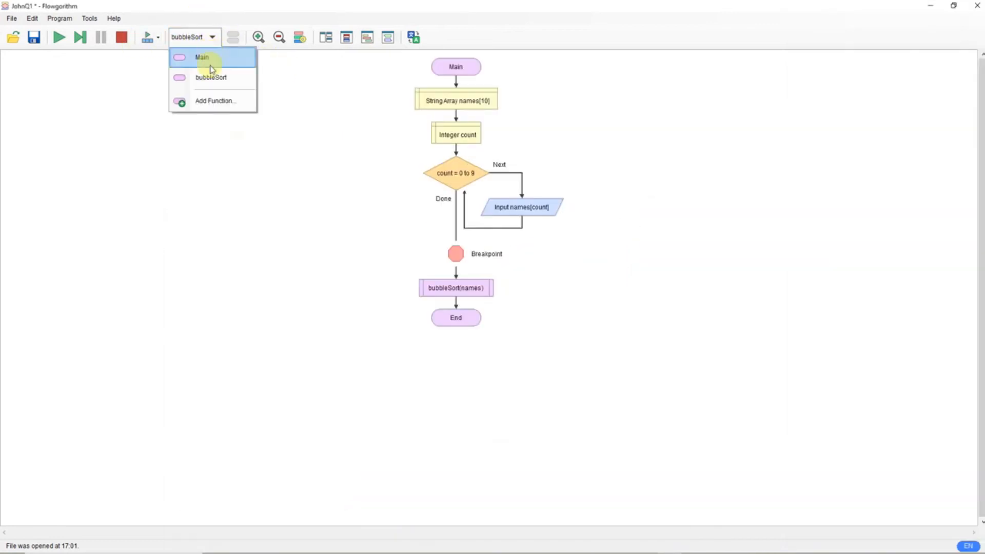
left_click(202, 57)
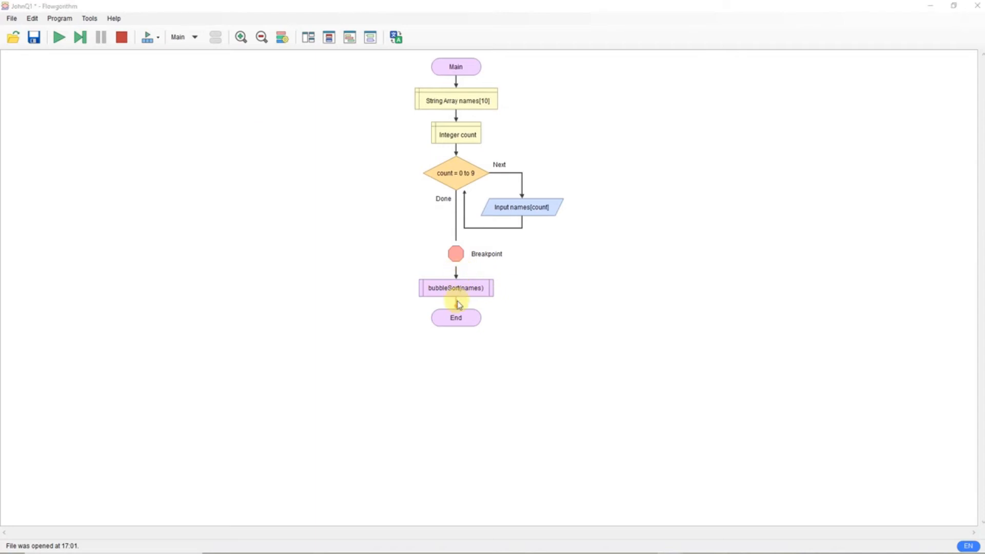
left_click(455, 302)
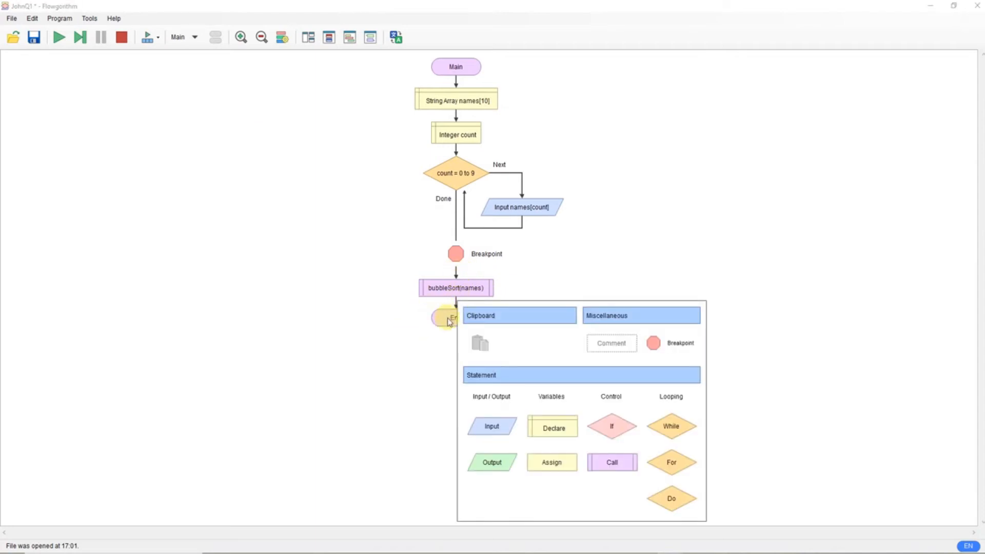
mouse_move(606, 253)
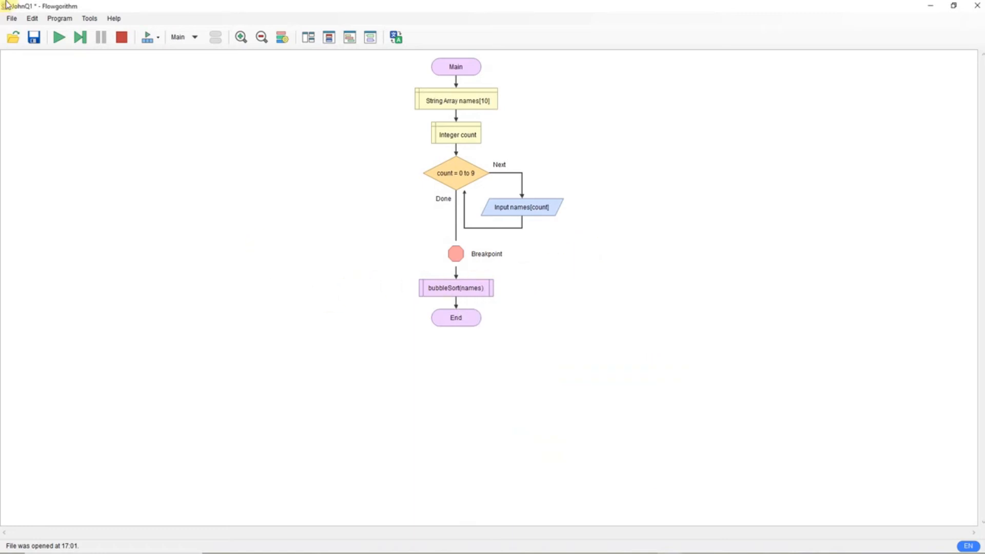
left_click(33, 37)
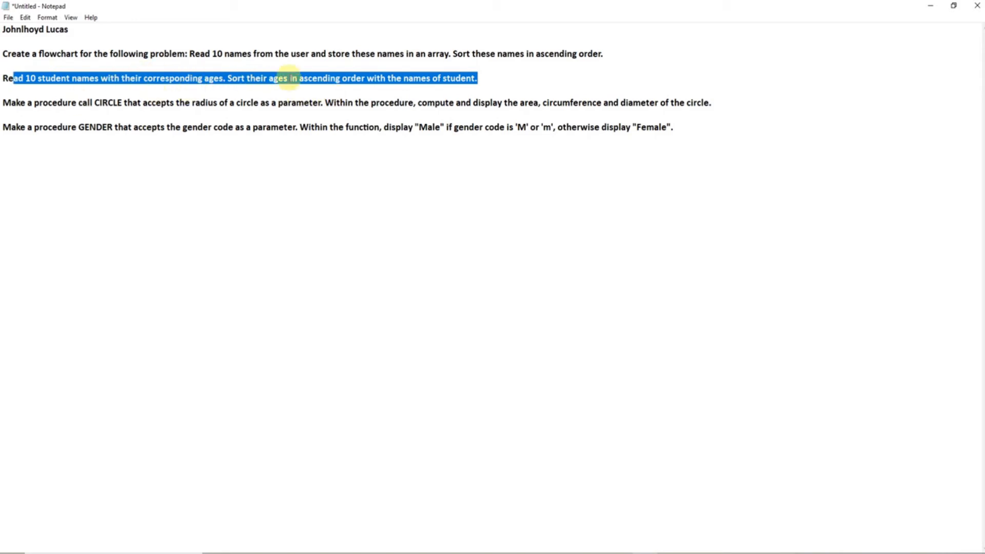
mouse_move(487, 80)
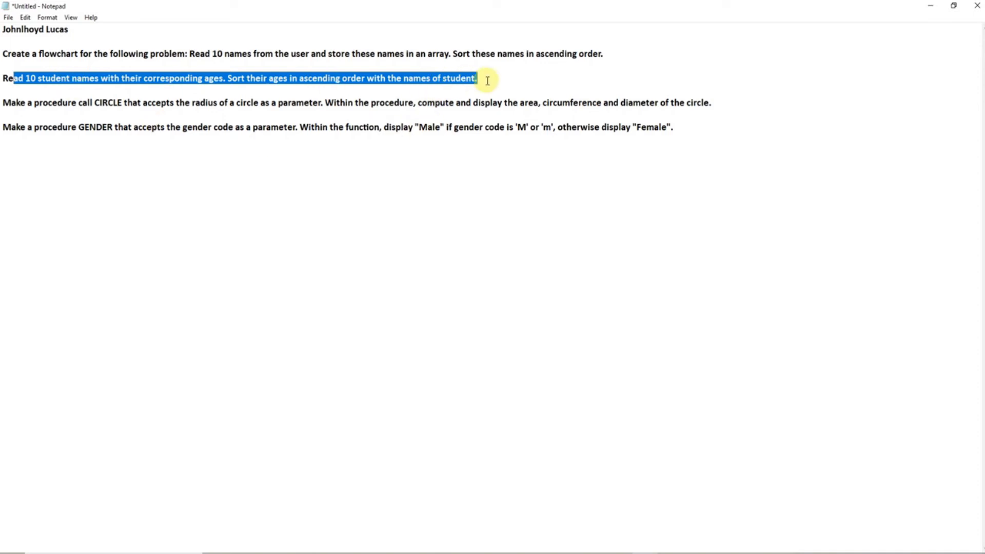
mouse_move(529, 87)
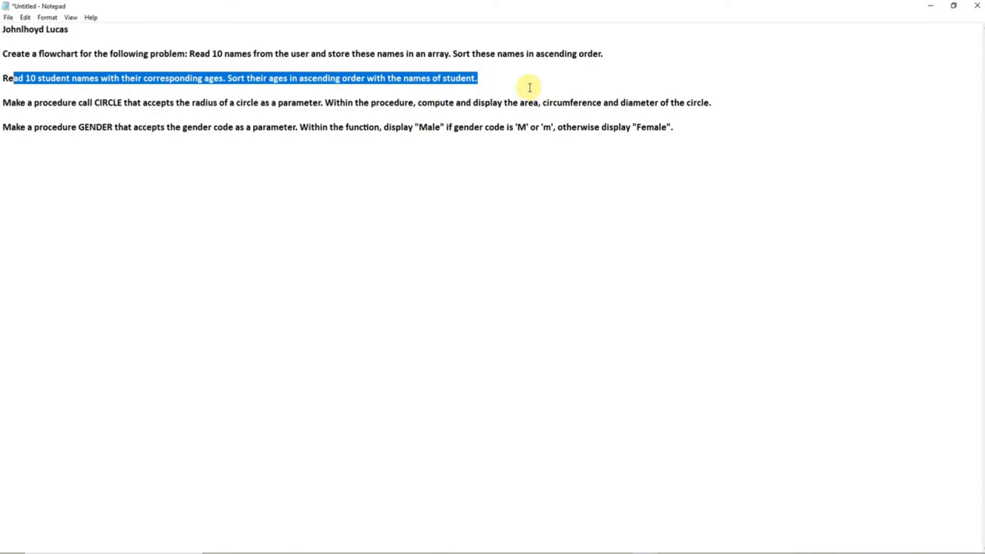
mouse_move(503, 87)
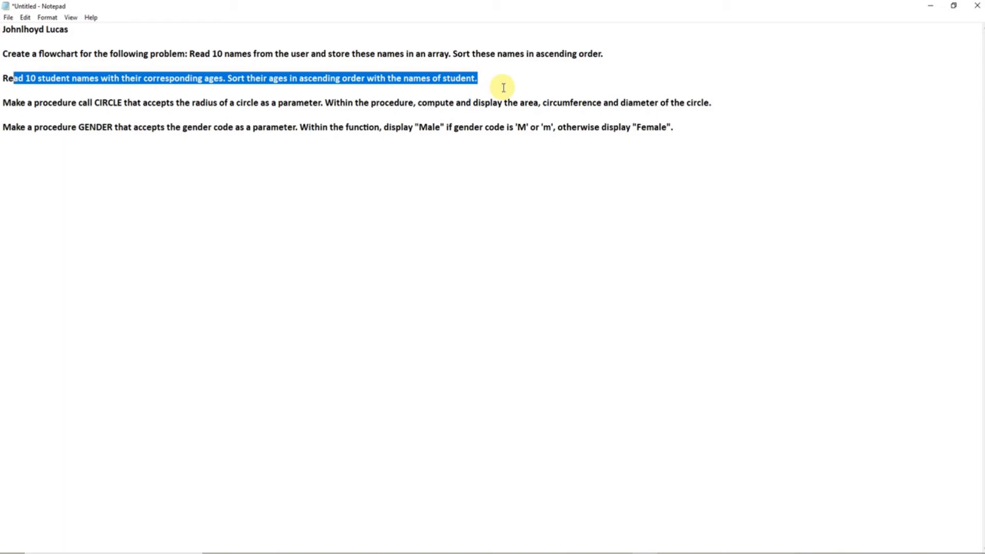
mouse_move(70, 17)
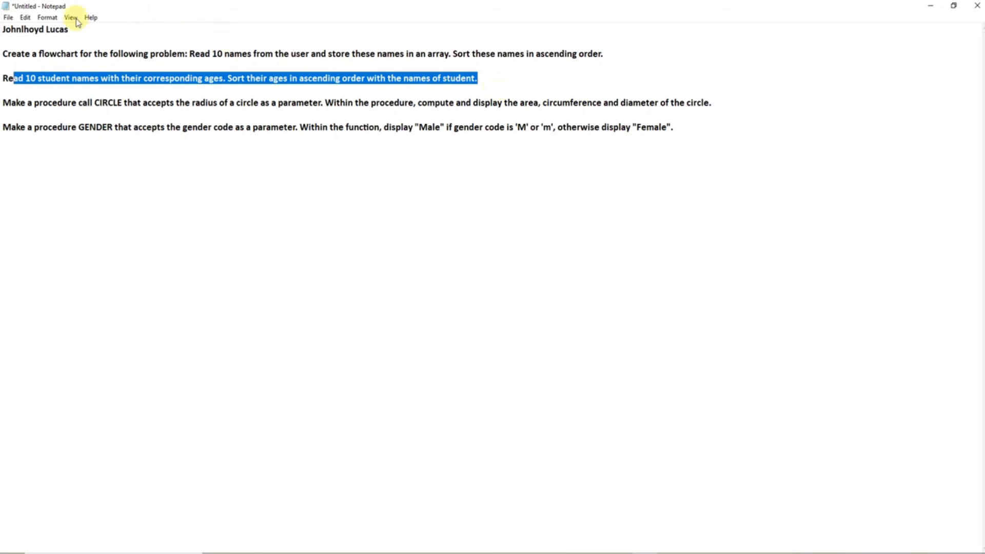
mouse_move(930, 5)
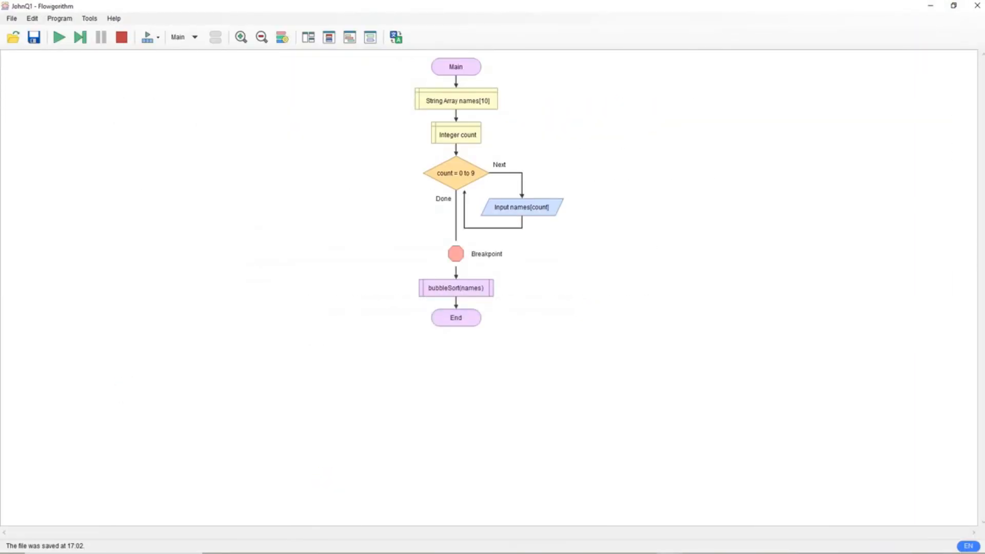
Save JohnQ1 and bring up the Open Program dialog
left_click(11, 17)
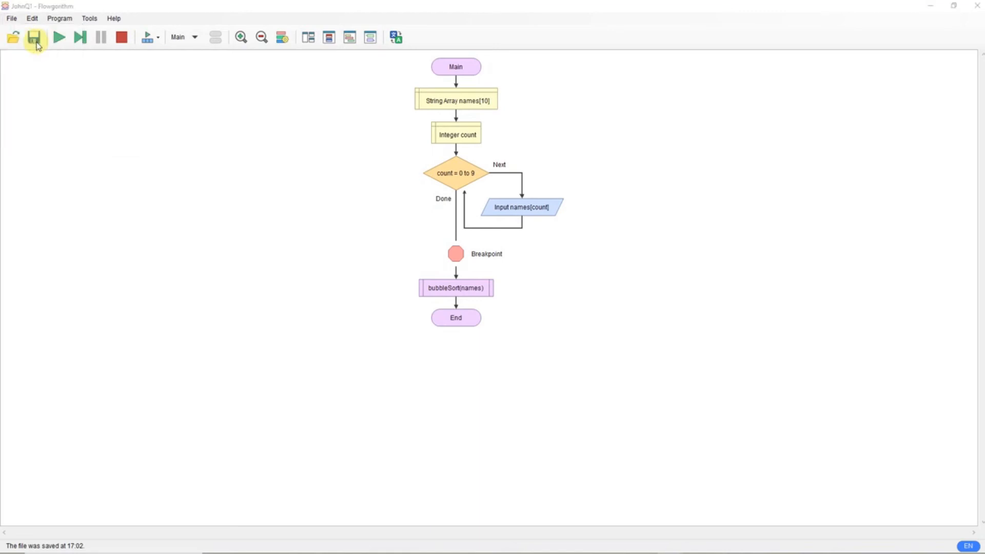
left_click(13, 36)
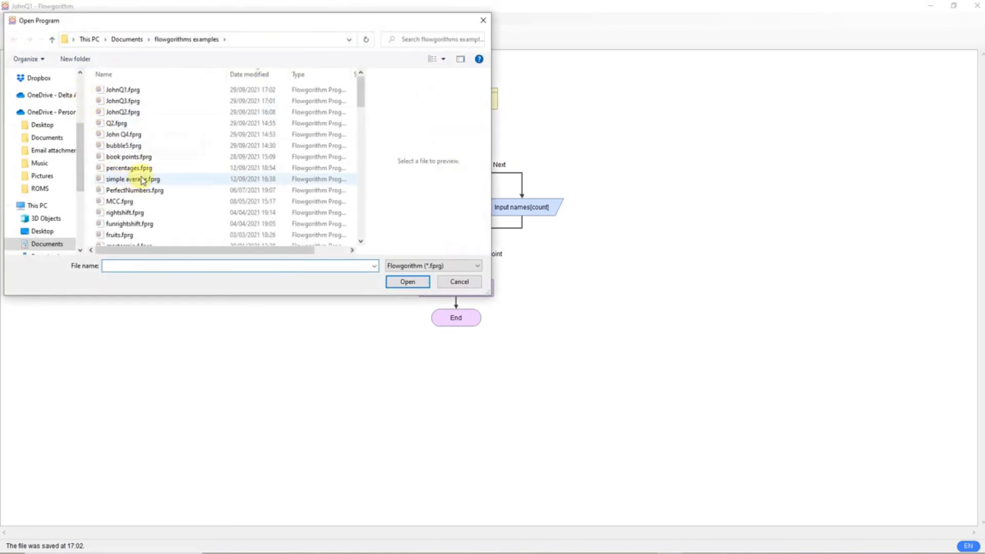
Open JohnQ2.fprg and delete its empty For loop
left_click(407, 282)
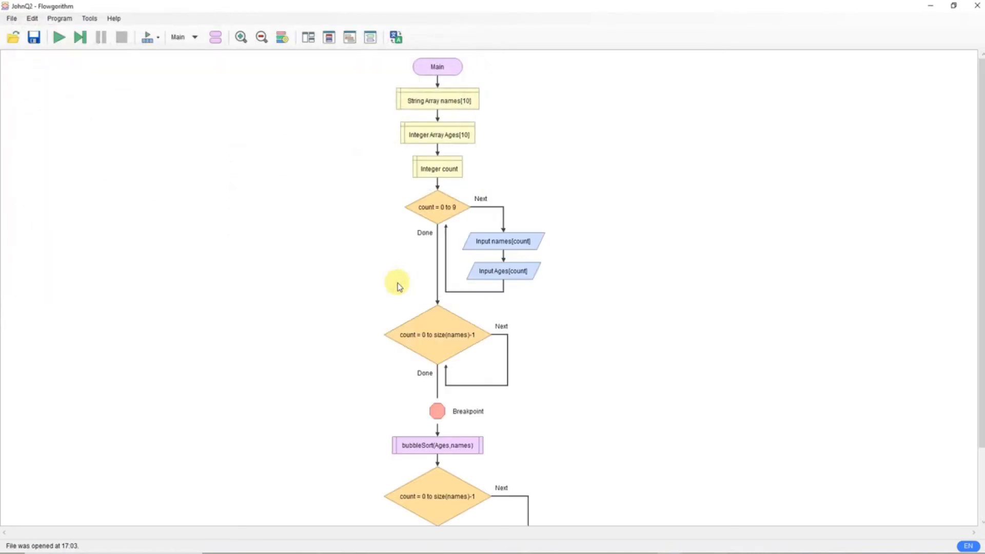
mouse_move(388, 223)
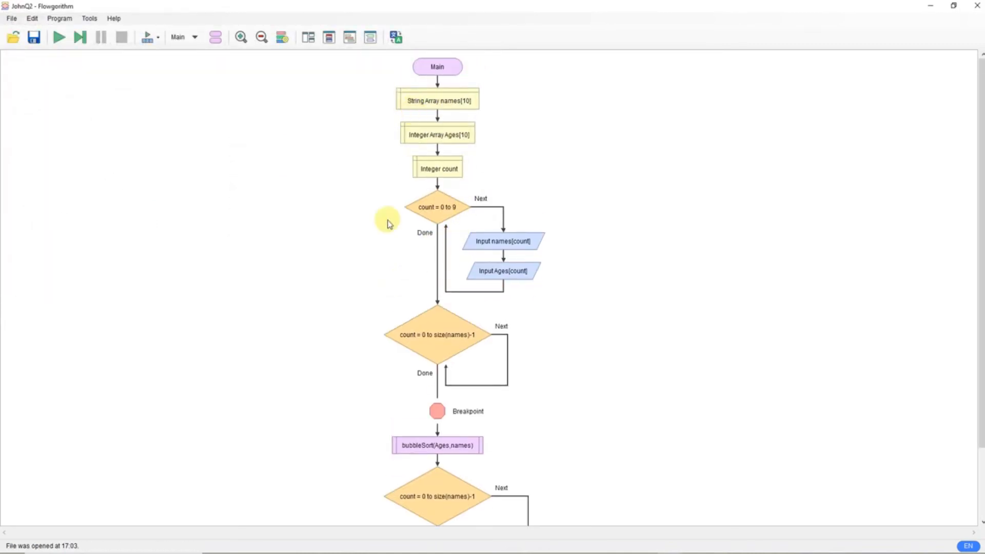
mouse_move(408, 195)
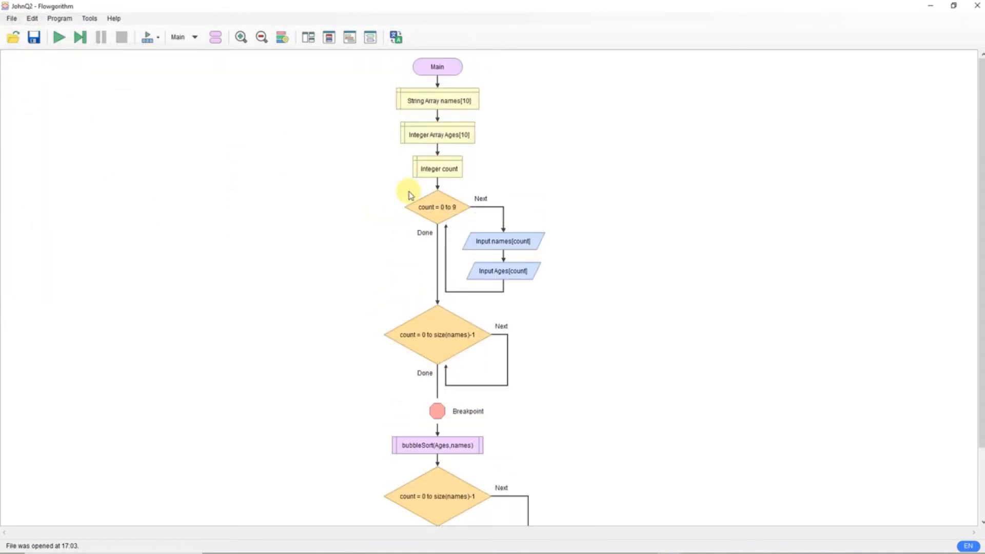
mouse_move(386, 176)
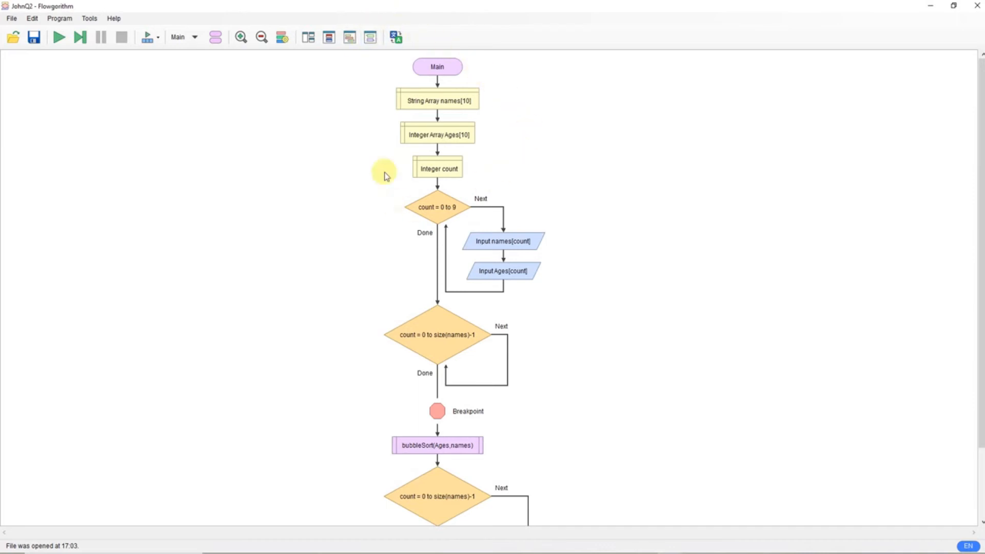
mouse_move(456, 210)
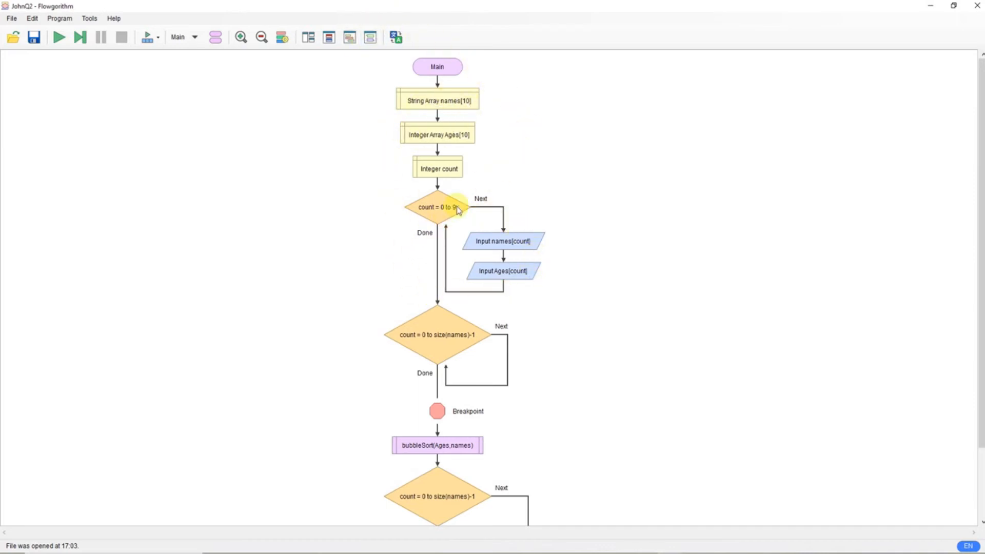
left_click(437, 334)
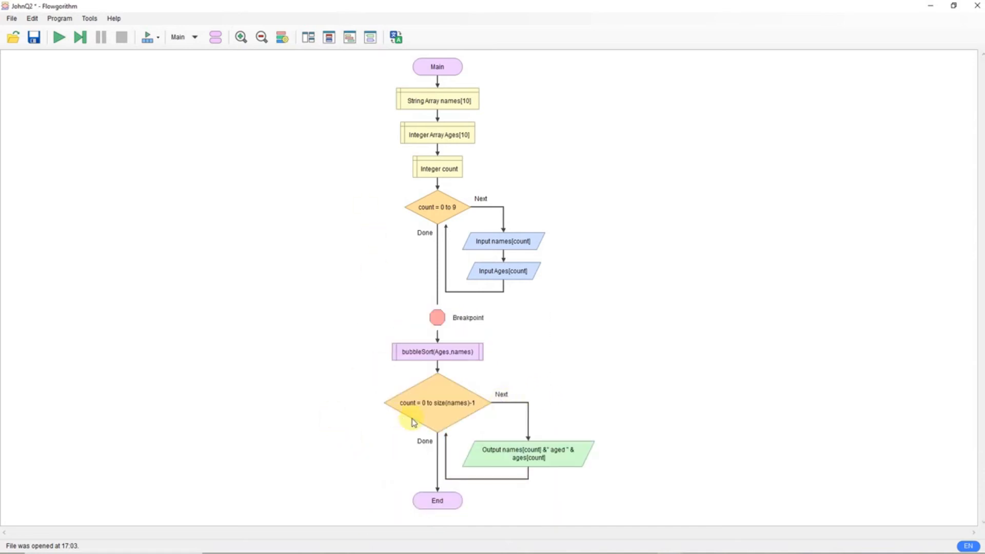
mouse_move(428, 360)
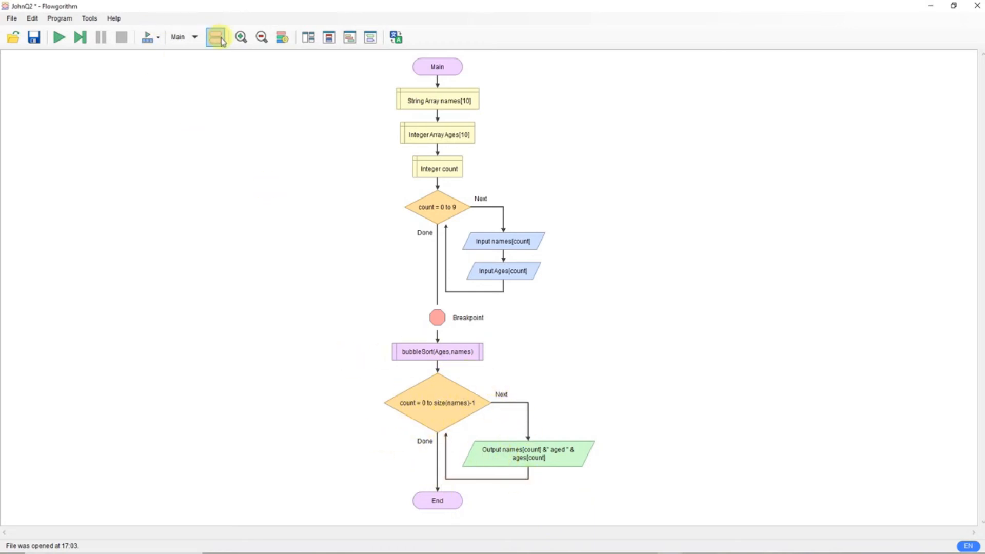
mouse_move(251, 74)
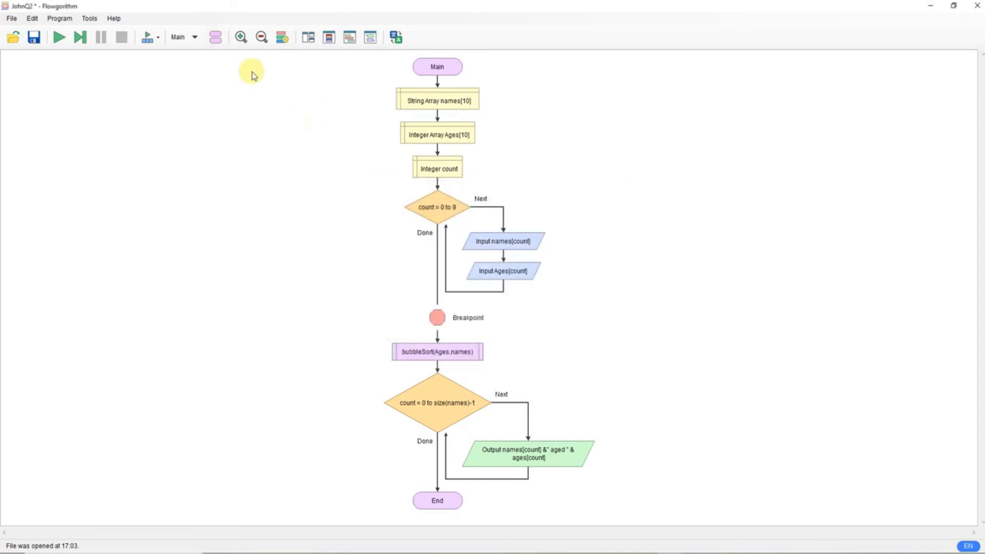
mouse_move(450, 357)
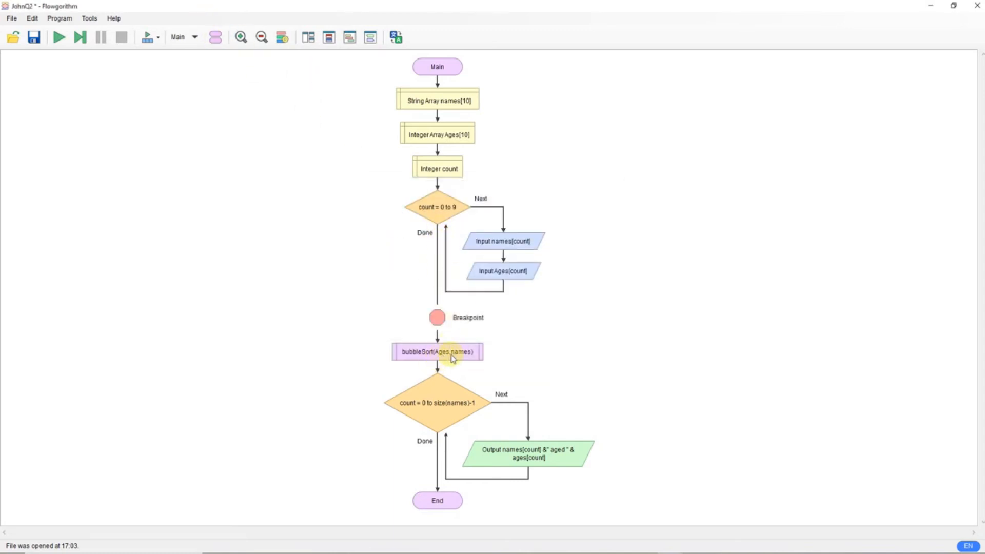
left_click(195, 37)
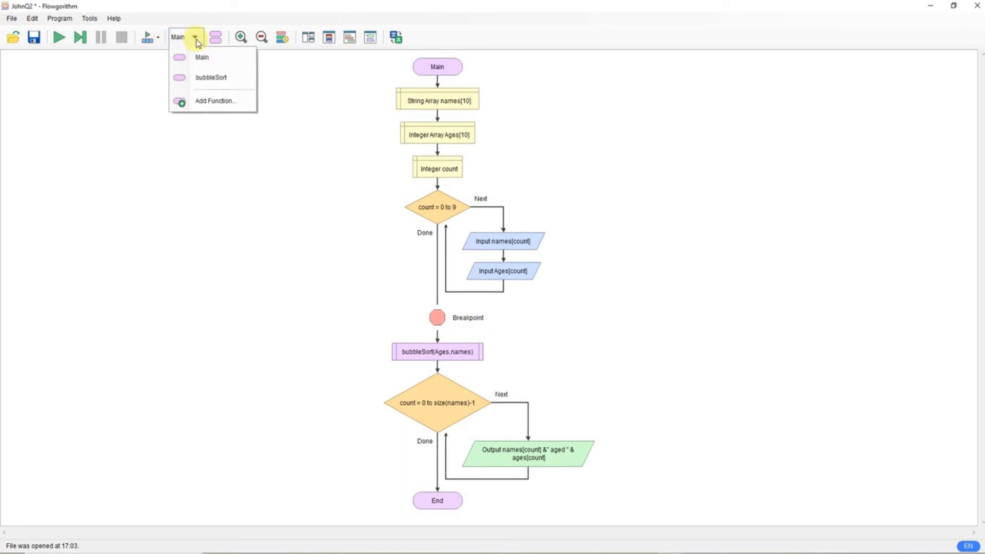
left_click(211, 77)
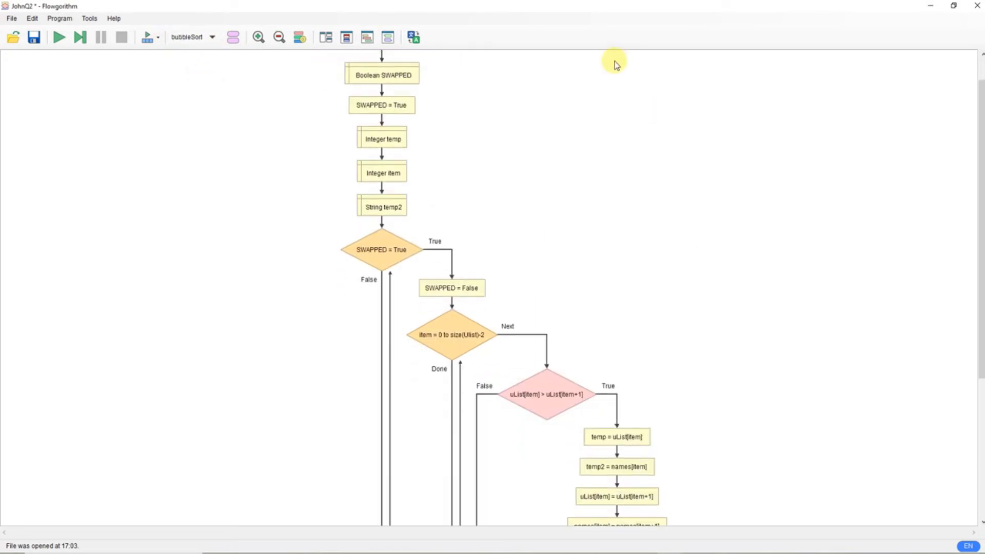
scroll("down", 3)
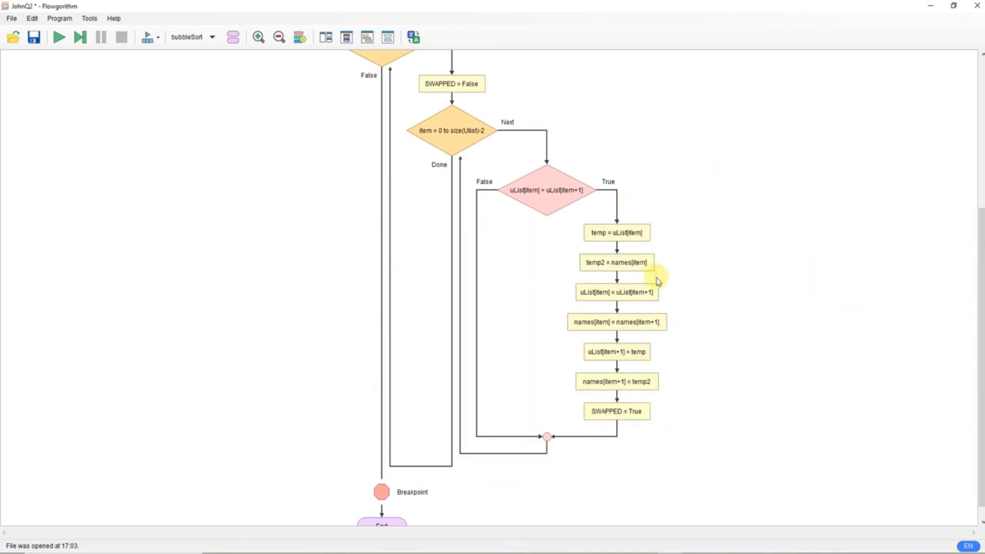
scroll("up", 3)
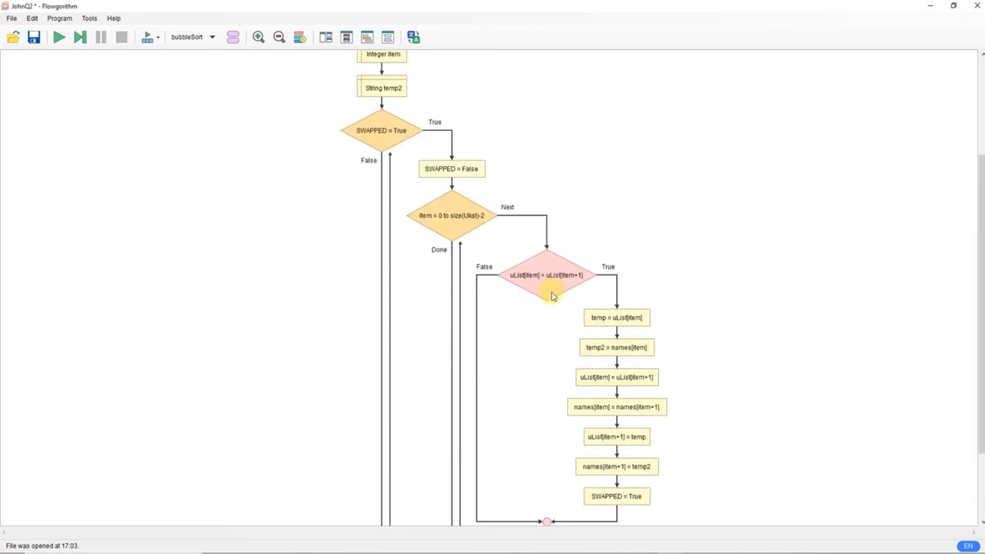
scroll("up", 3)
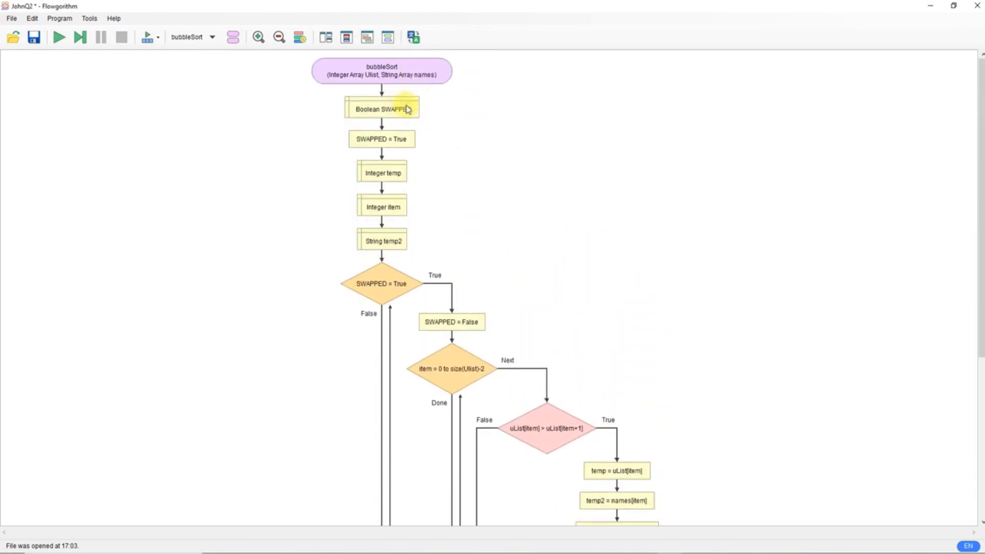
mouse_move(402, 121)
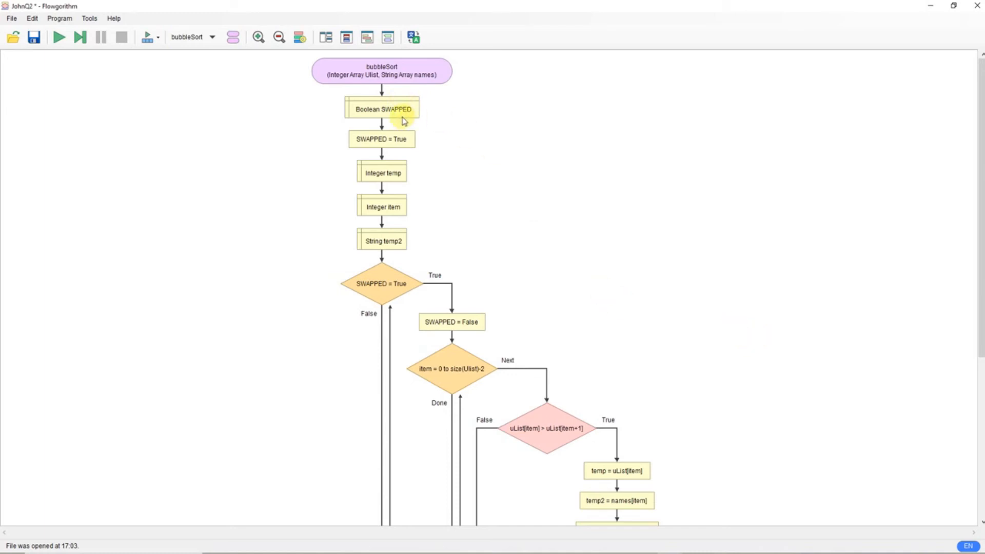
scroll("down", 3)
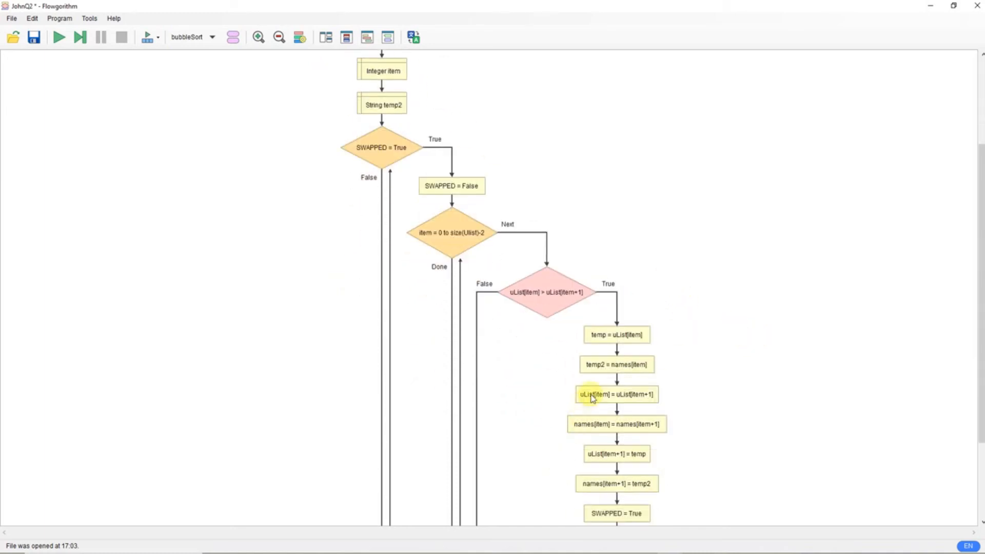
mouse_move(587, 372)
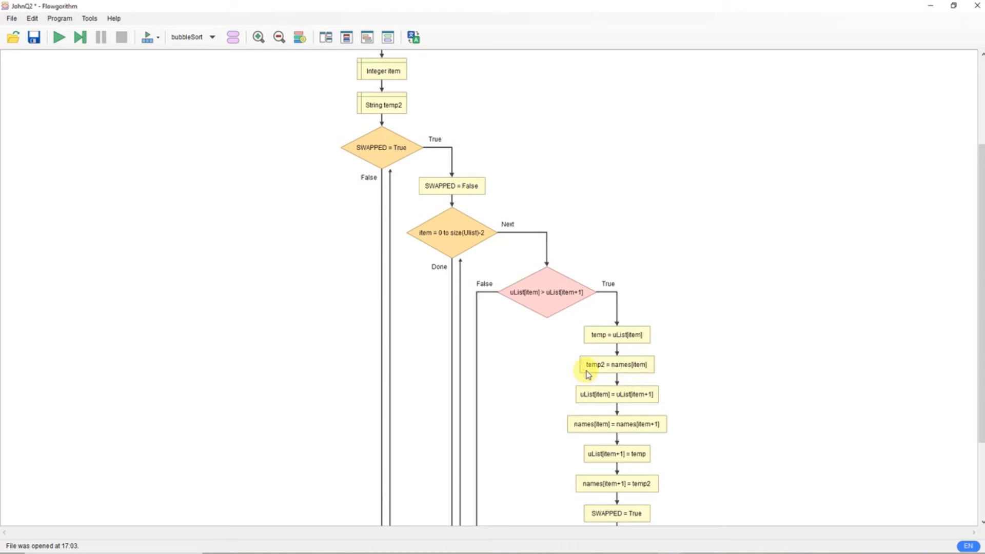
mouse_move(609, 377)
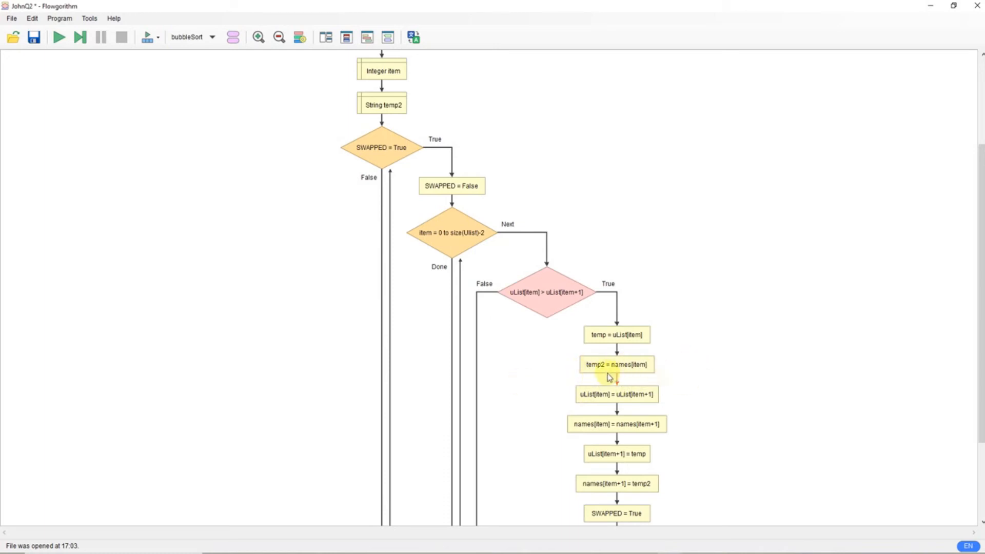
scroll("up", 3)
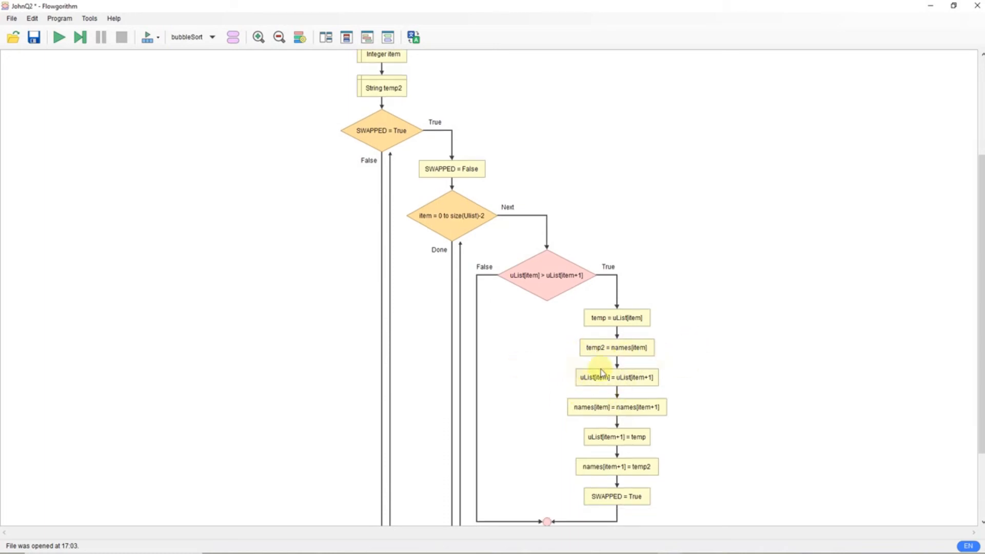
mouse_move(616, 347)
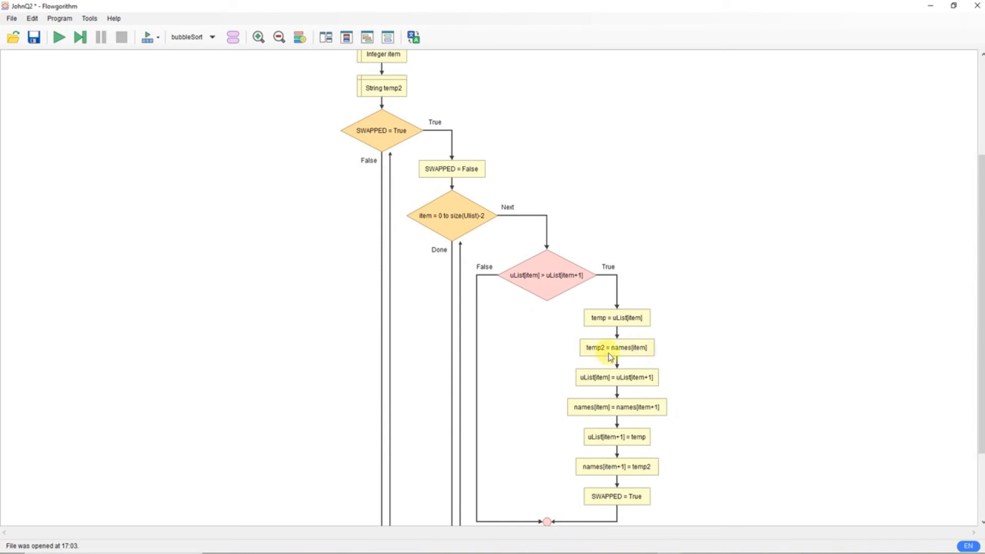
mouse_move(649, 359)
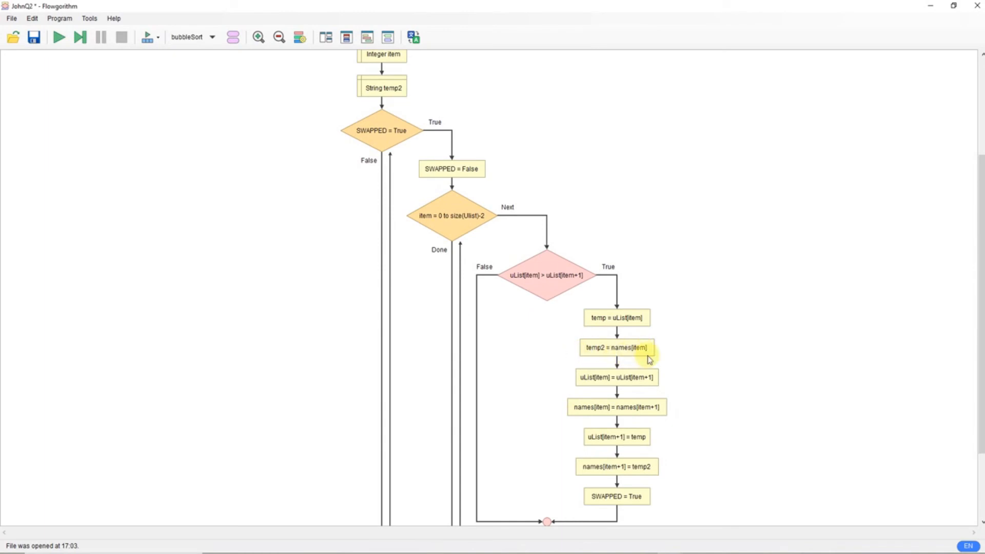
mouse_move(846, 276)
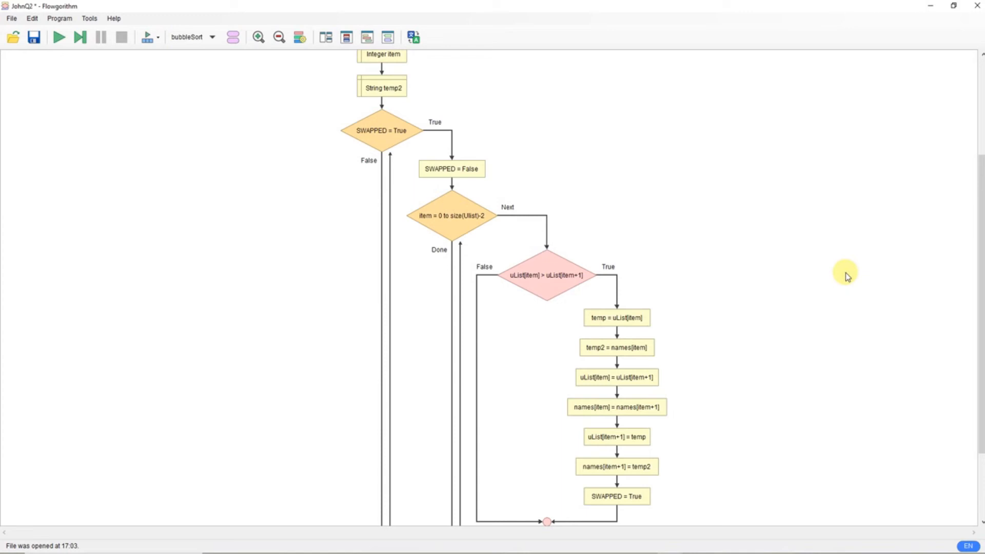
mouse_move(736, 277)
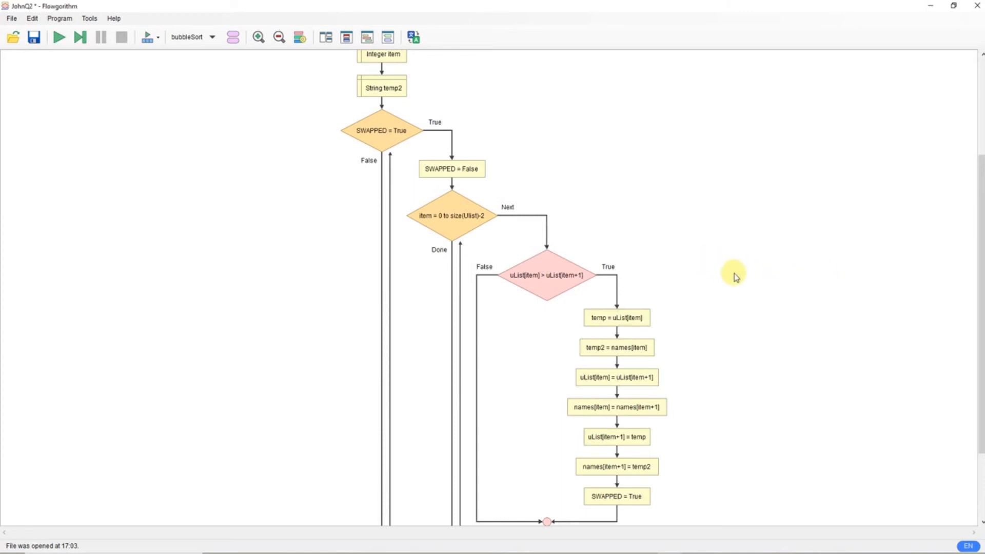
mouse_move(727, 251)
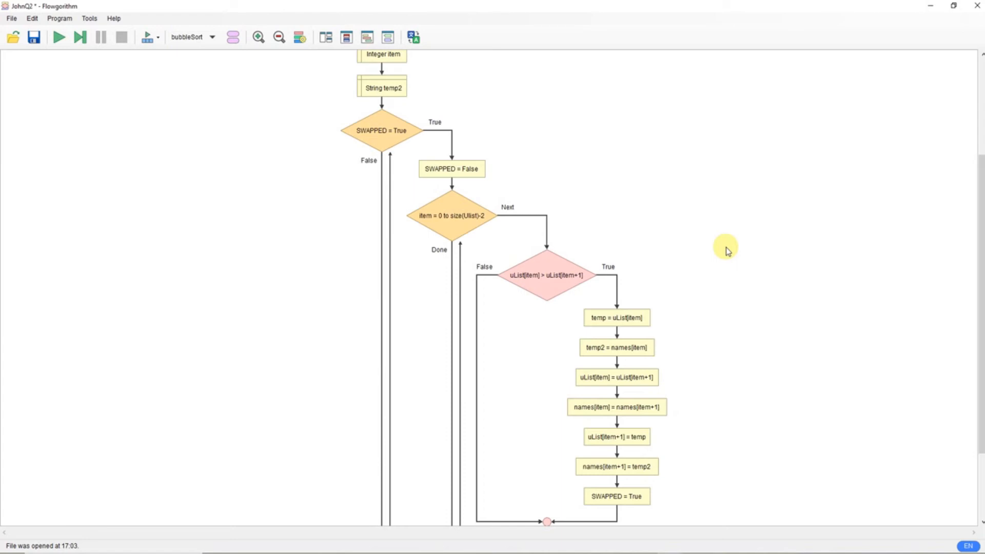
scroll("down", 3)
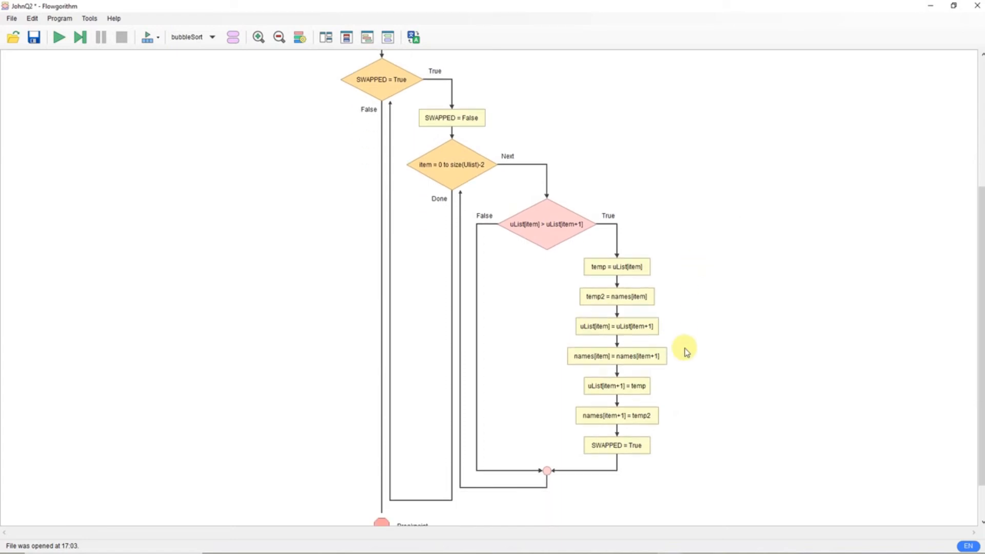
scroll("down", 3)
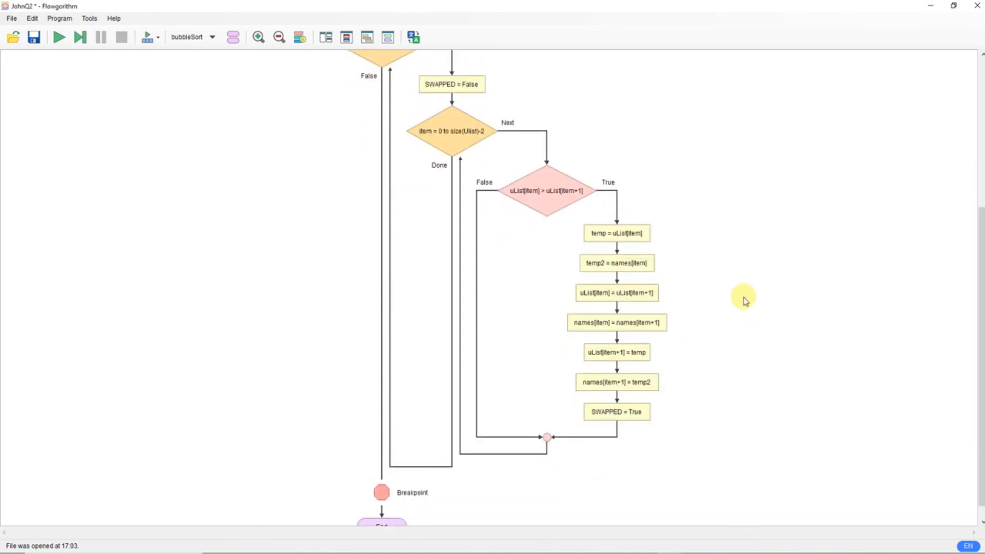
scroll("up", 3)
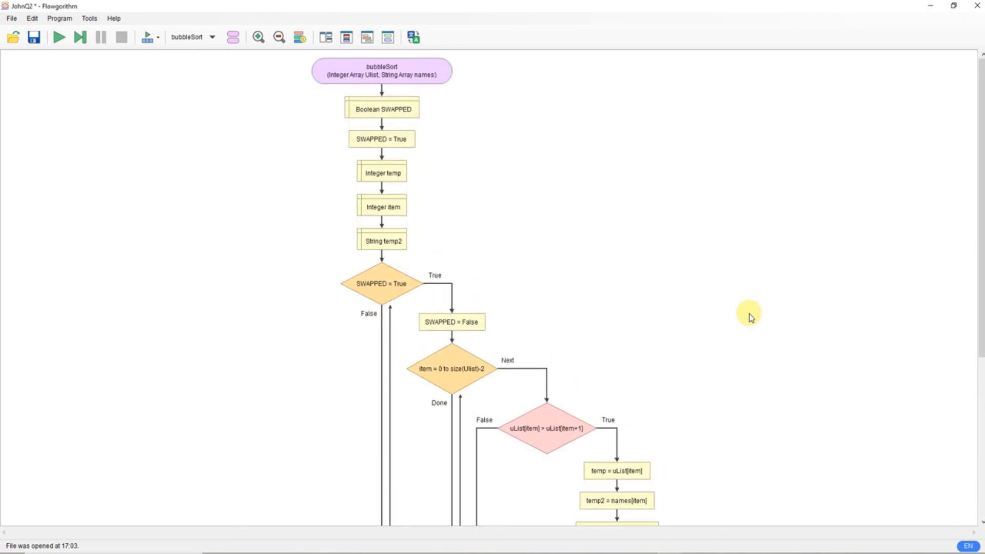
mouse_move(526, 224)
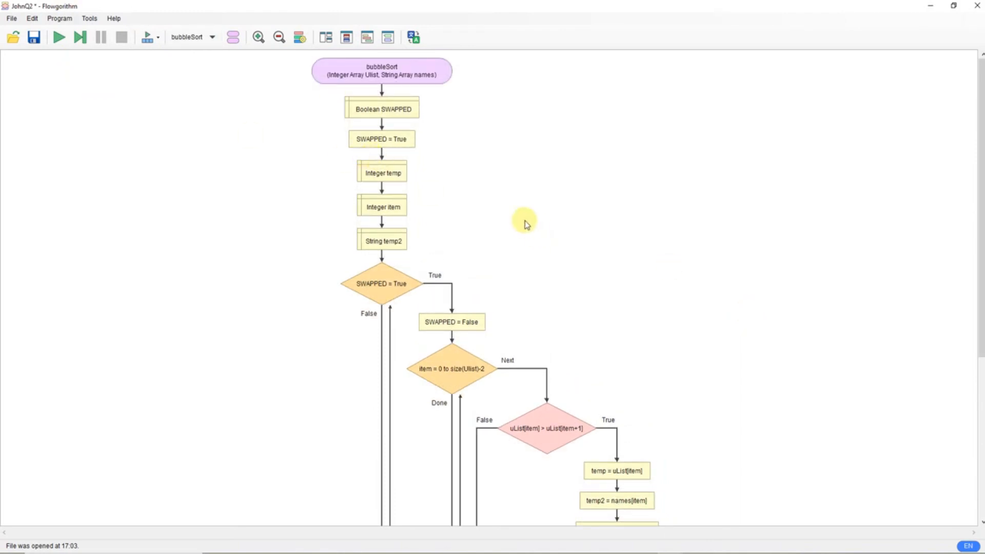
mouse_move(319, 142)
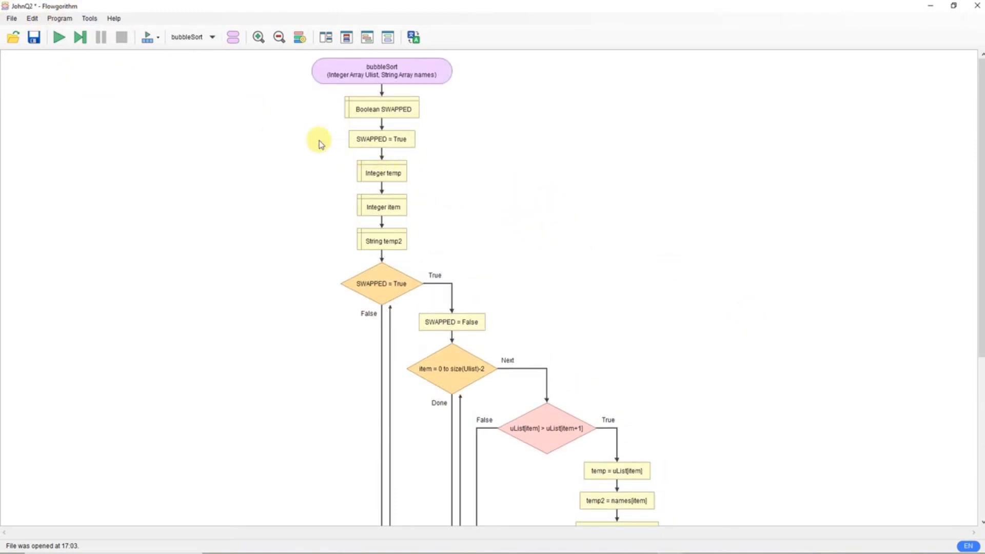
mouse_move(181, 61)
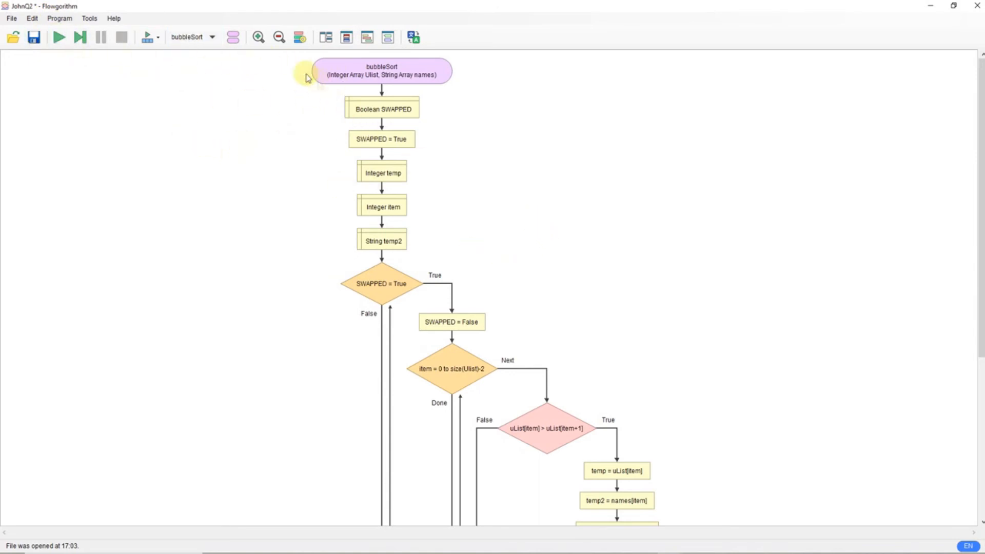
In Main, size the names and Ages arrays to 5 and end the input loop at 4
left_click(212, 37)
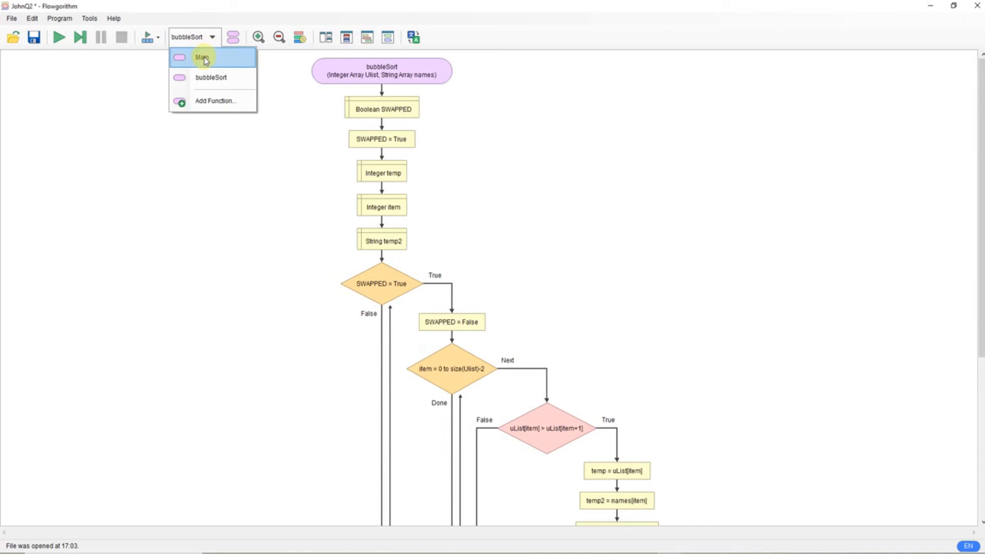
left_click(202, 57)
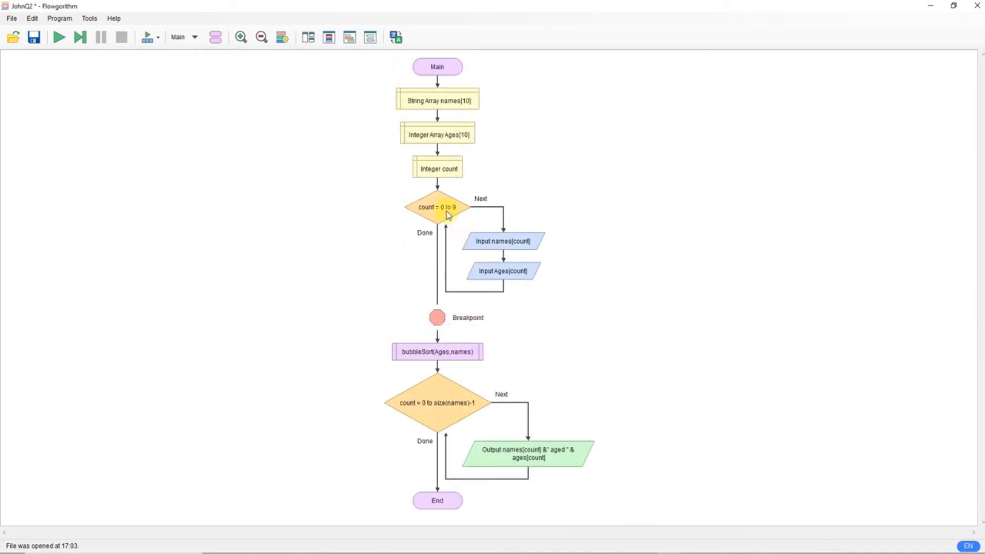
double_click(437, 99)
type("5")
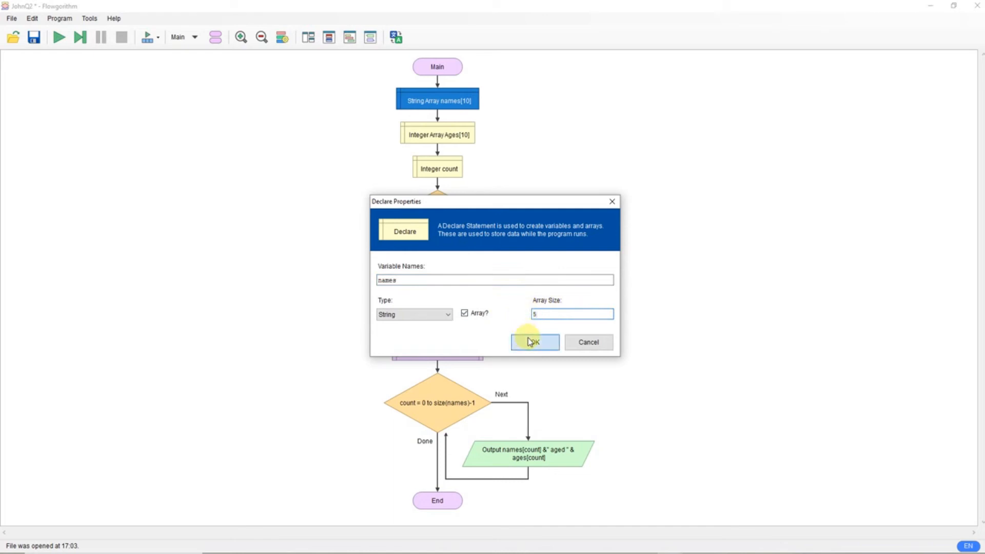
left_click(533, 341)
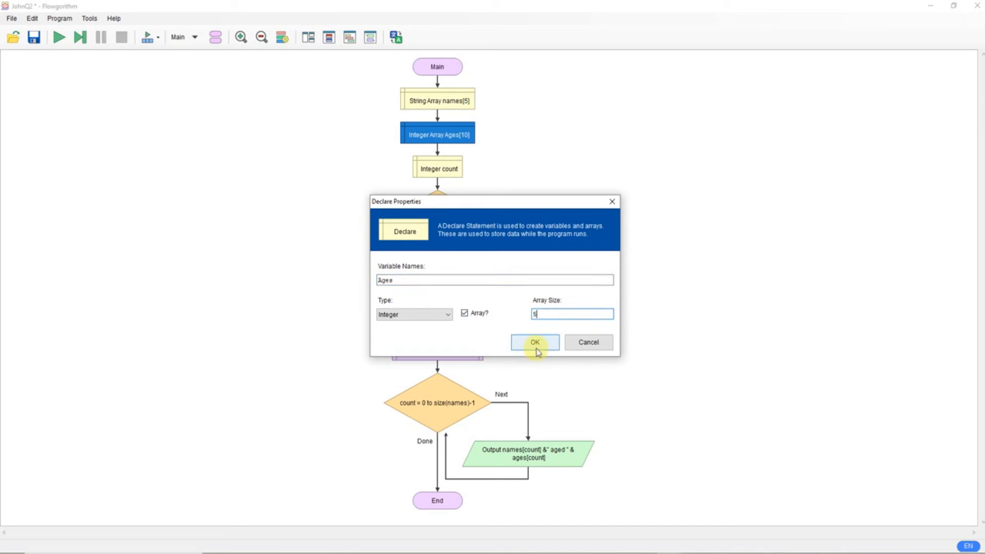
left_click(534, 342)
type("4")
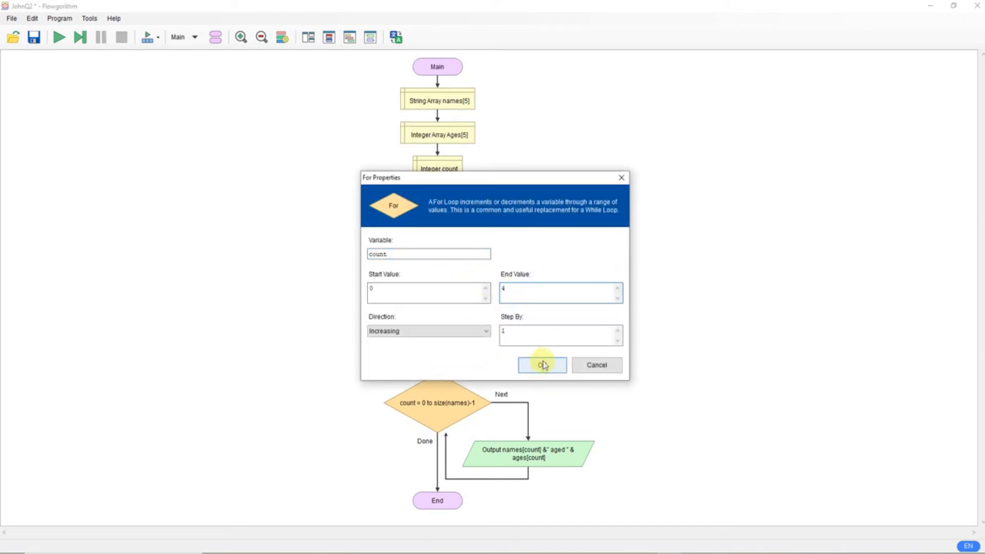
left_click(541, 365)
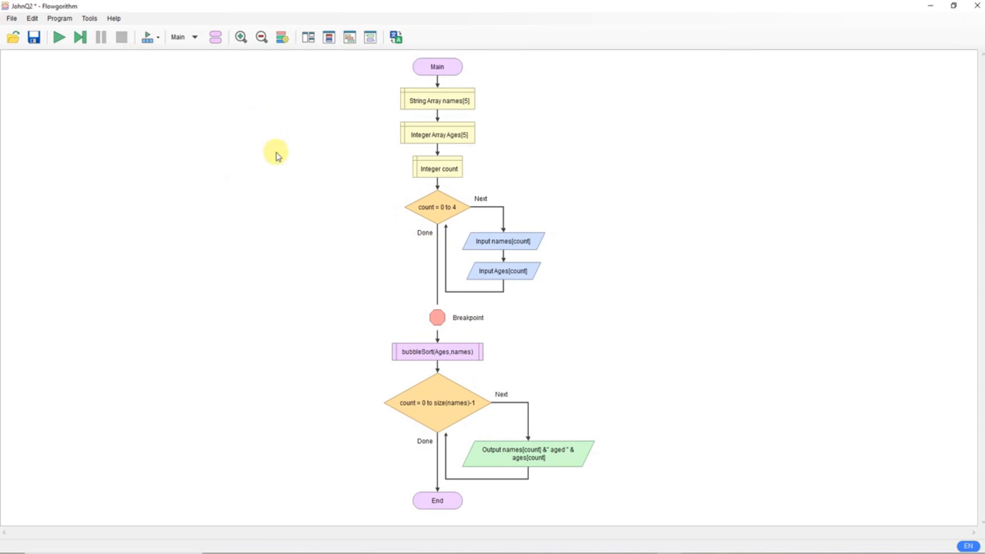
mouse_move(59, 59)
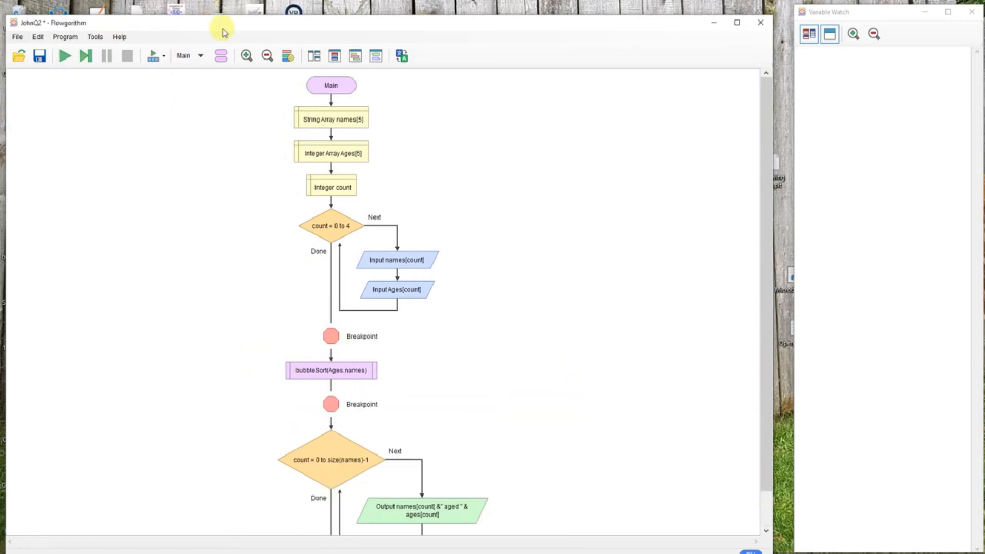
Add a second breakpoint below bubbleSort(Ages,names) and show the Variable Watch window
left_click(65, 56)
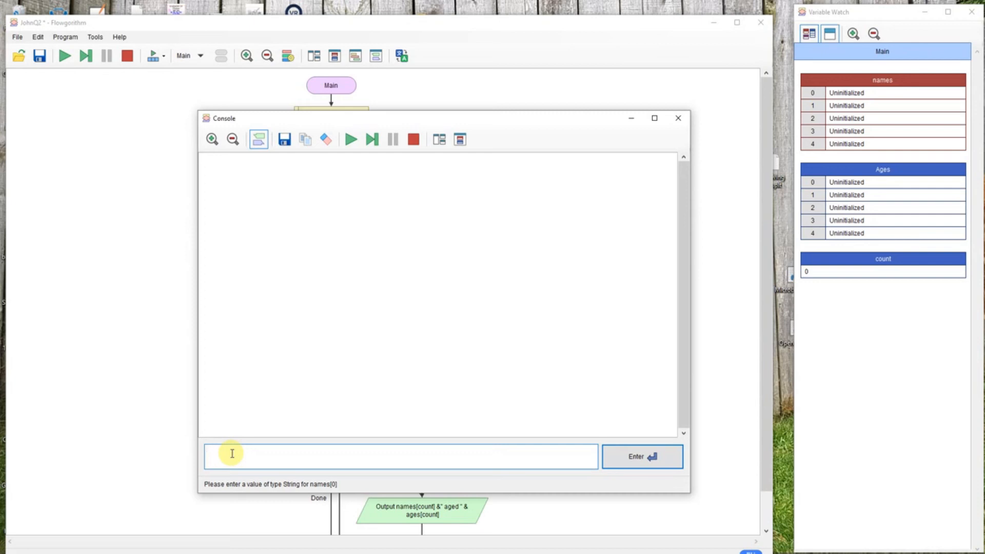
Enter fred aged 10, then barney, then whilma aged 2 in the console
left_click(641, 456)
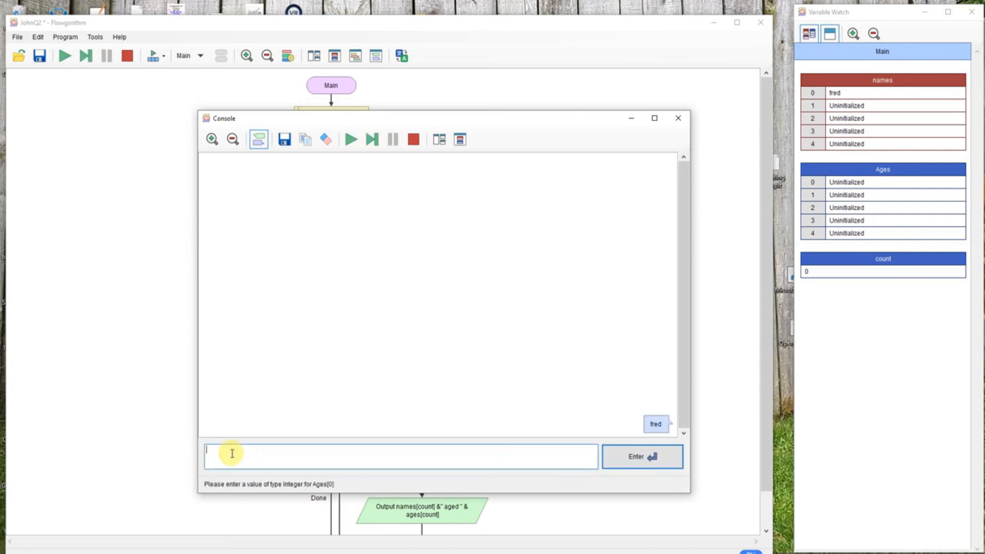
left_click(641, 457)
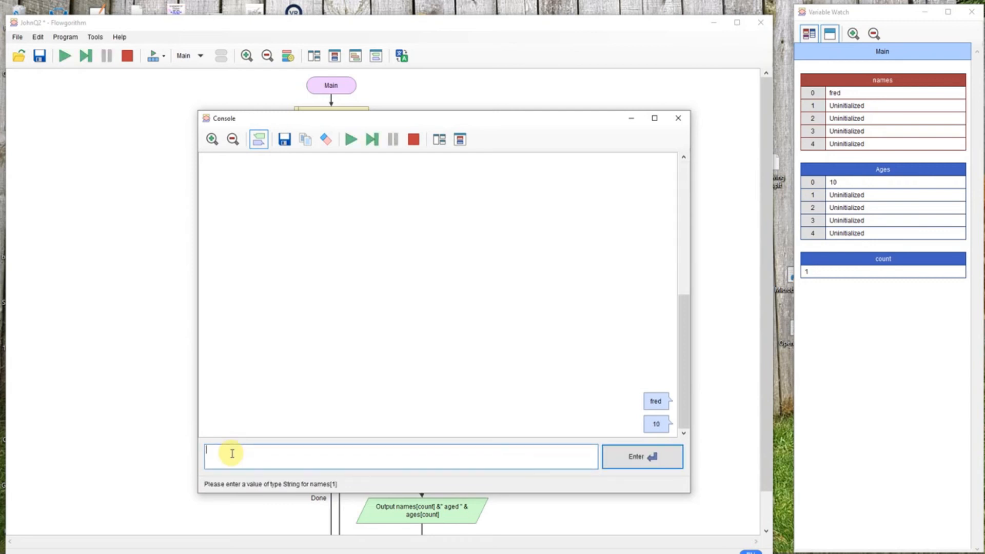
type("barney")
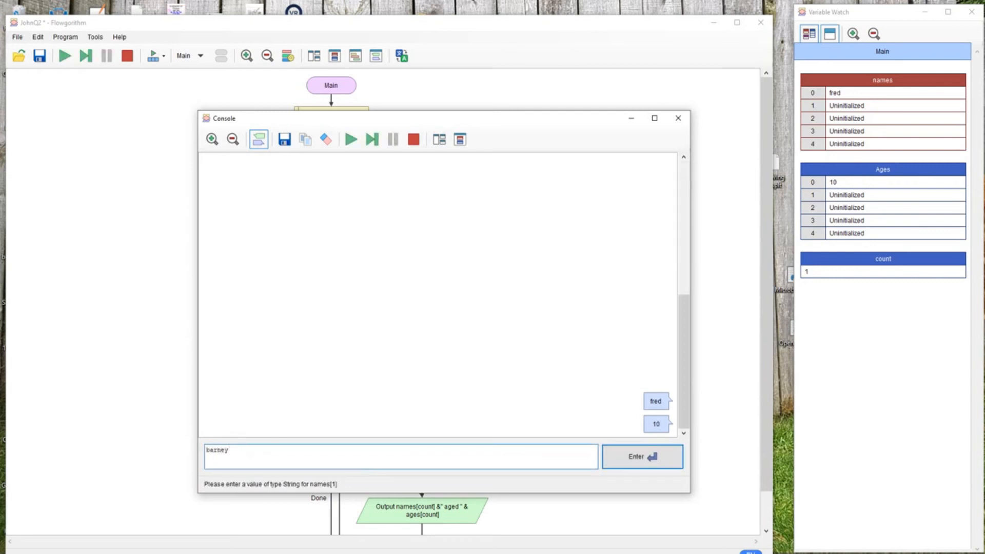
left_click(641, 456)
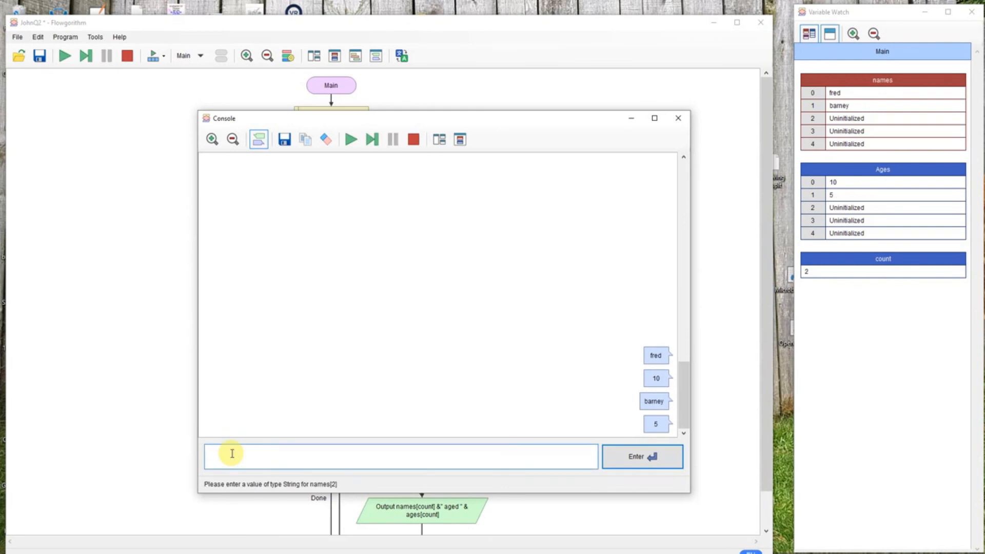
type("whilma")
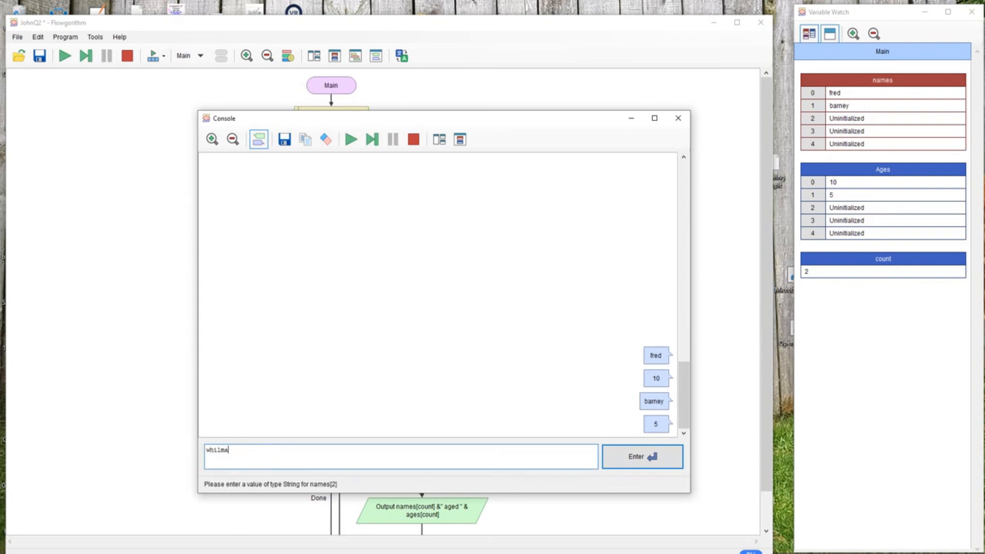
left_click(641, 456)
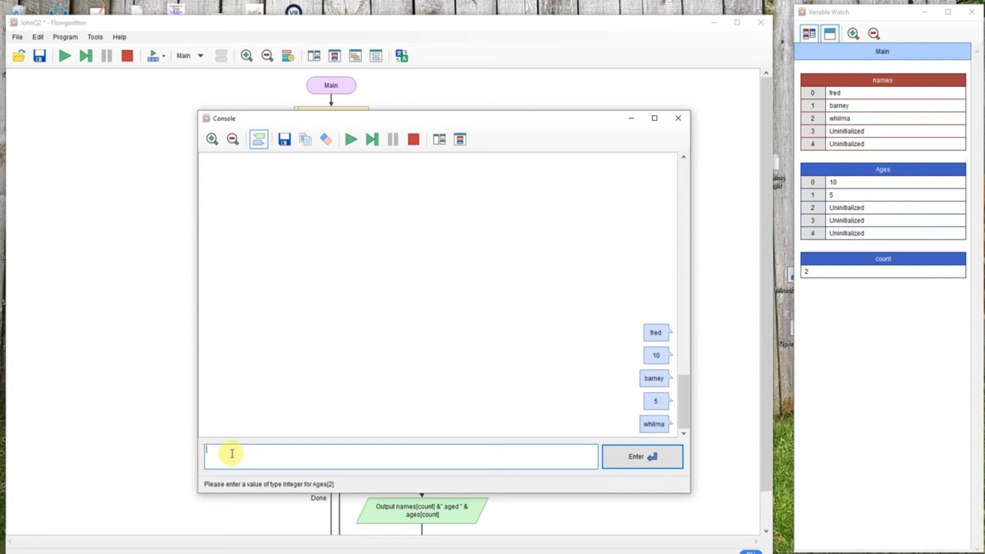
left_click(641, 456)
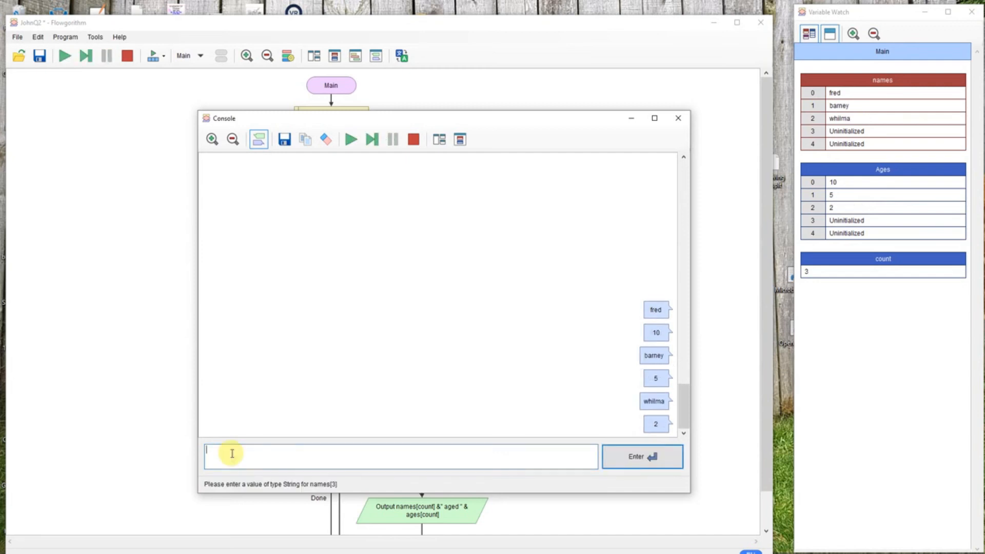
Enter betty aged 4 and bambam aged 1
type("bet")
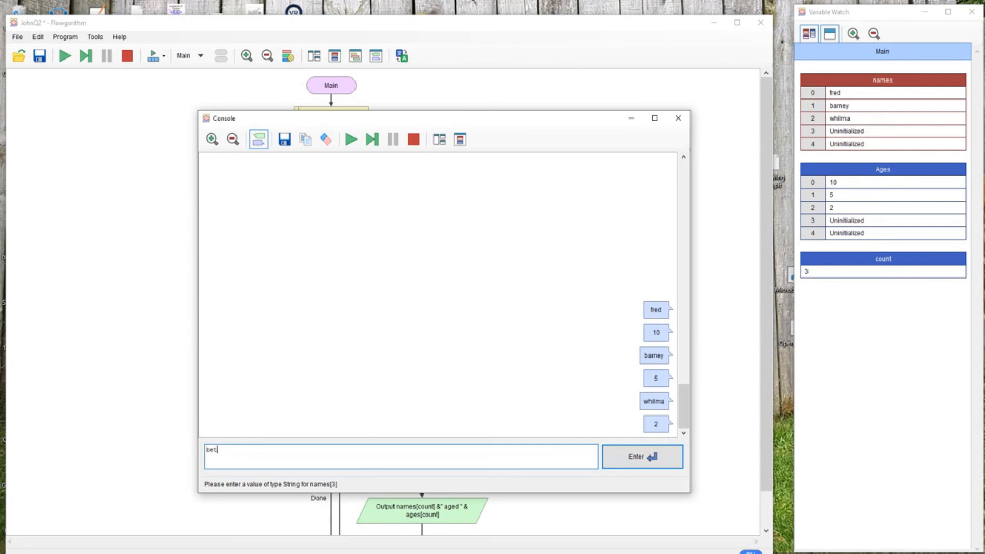
left_click(641, 456)
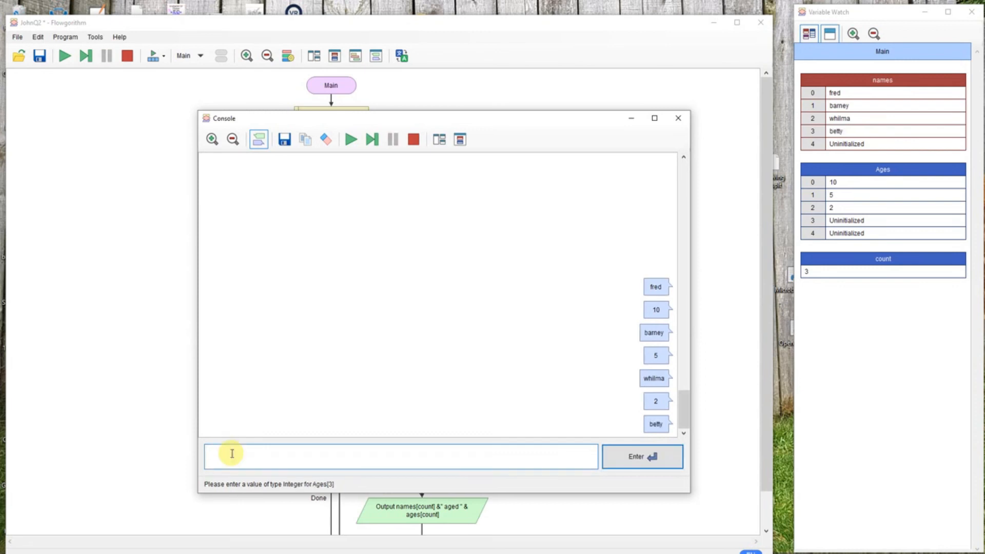
left_click(641, 456)
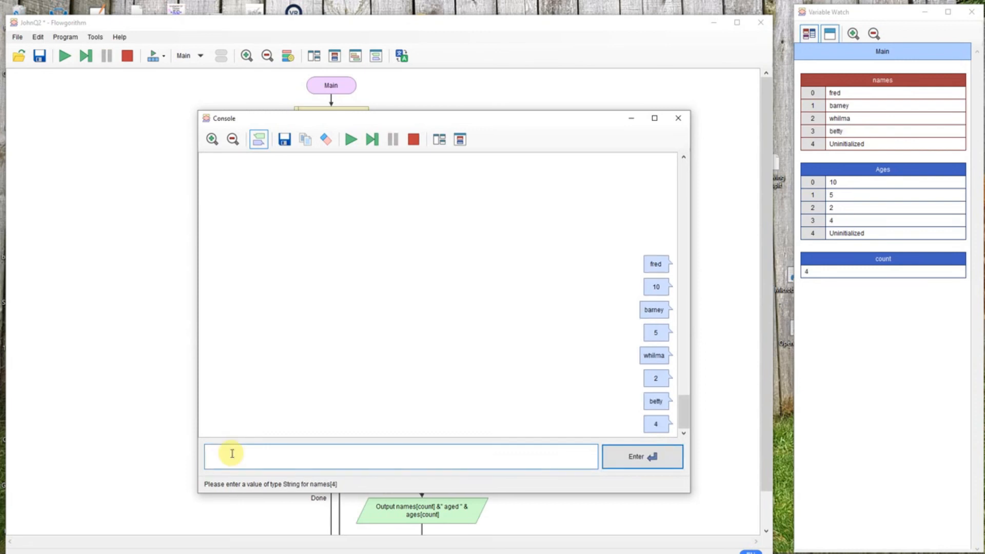
type("bamb")
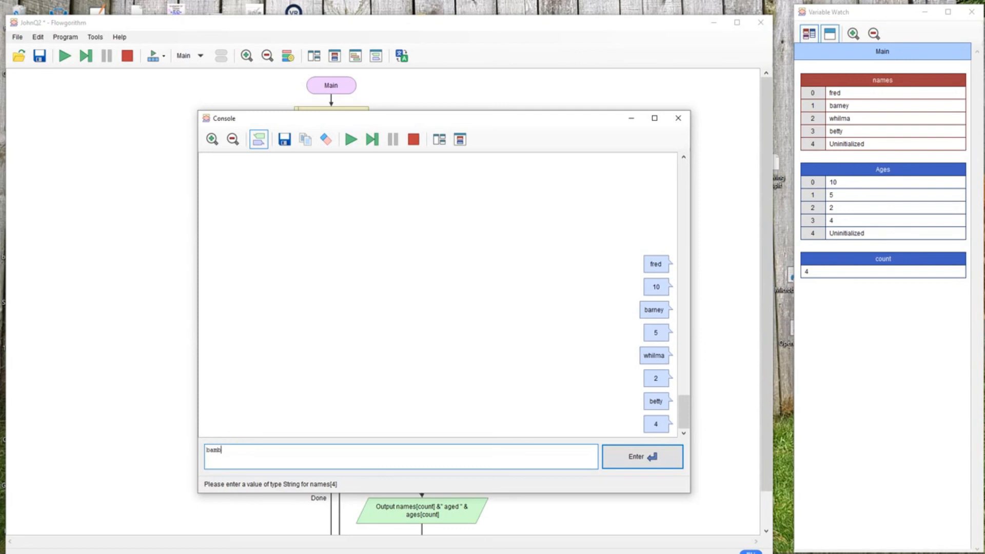
left_click(641, 456)
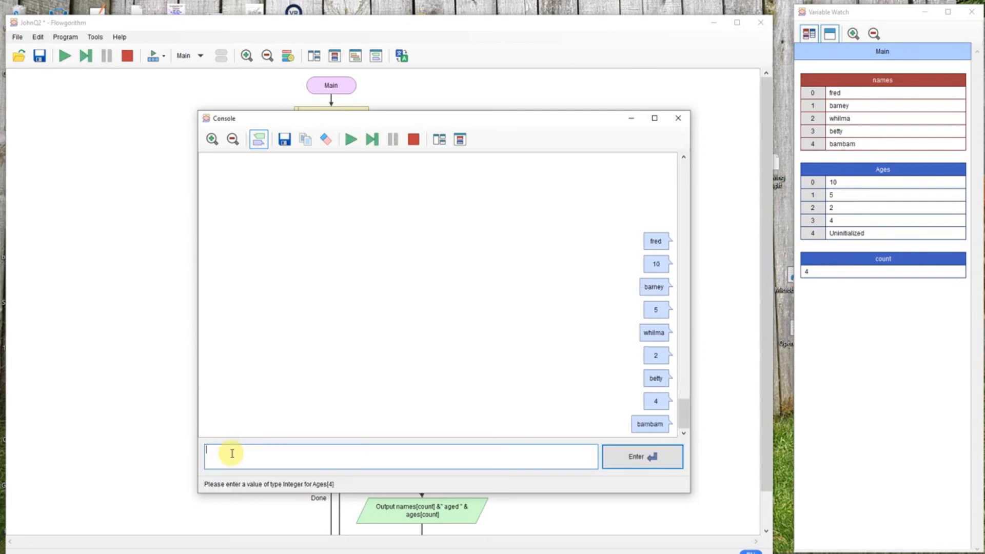
left_click(641, 456)
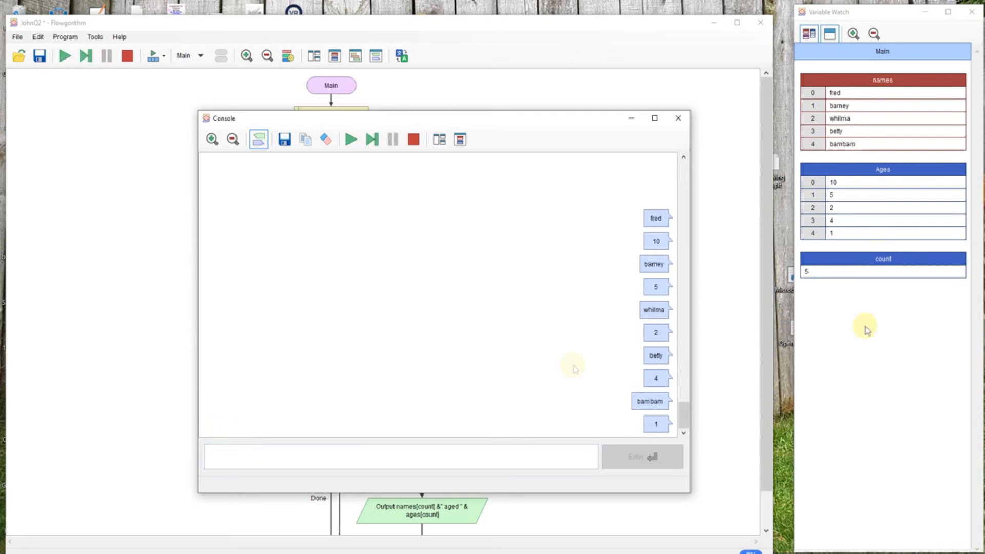
mouse_move(655, 243)
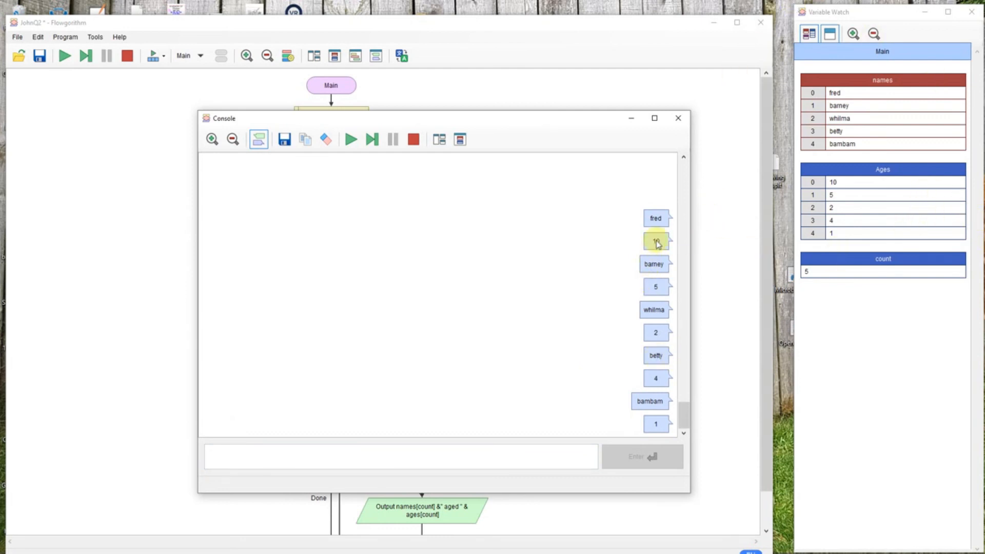
mouse_move(657, 246)
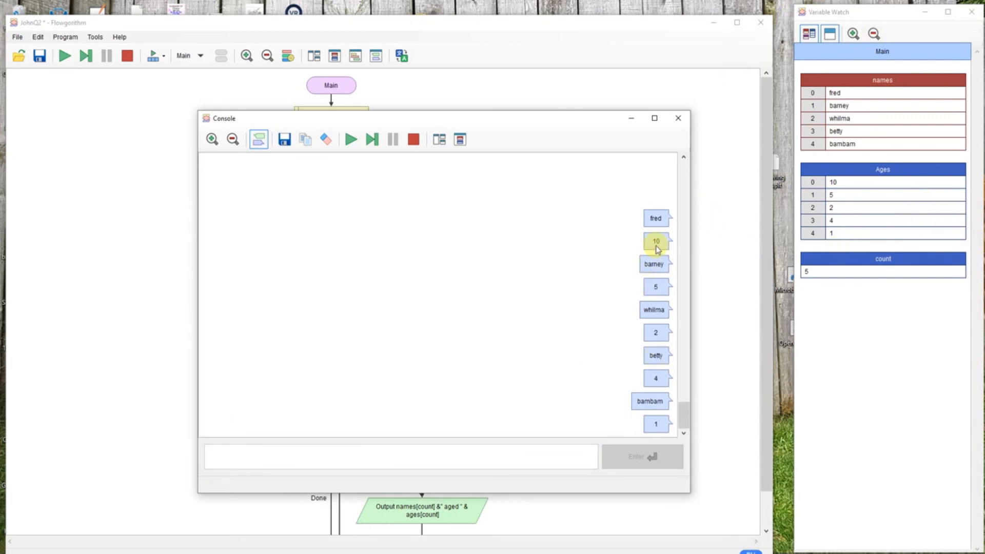
mouse_move(642, 431)
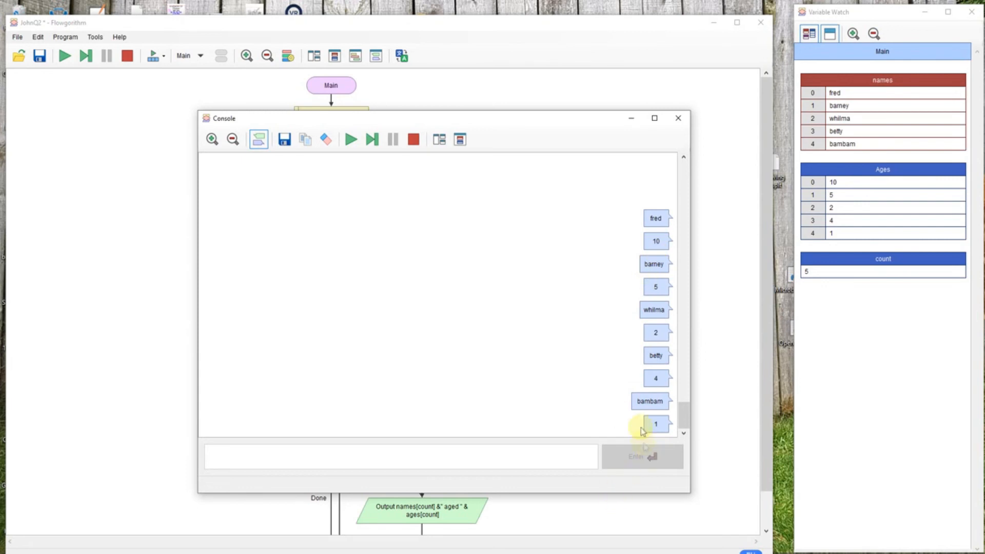
mouse_move(651, 406)
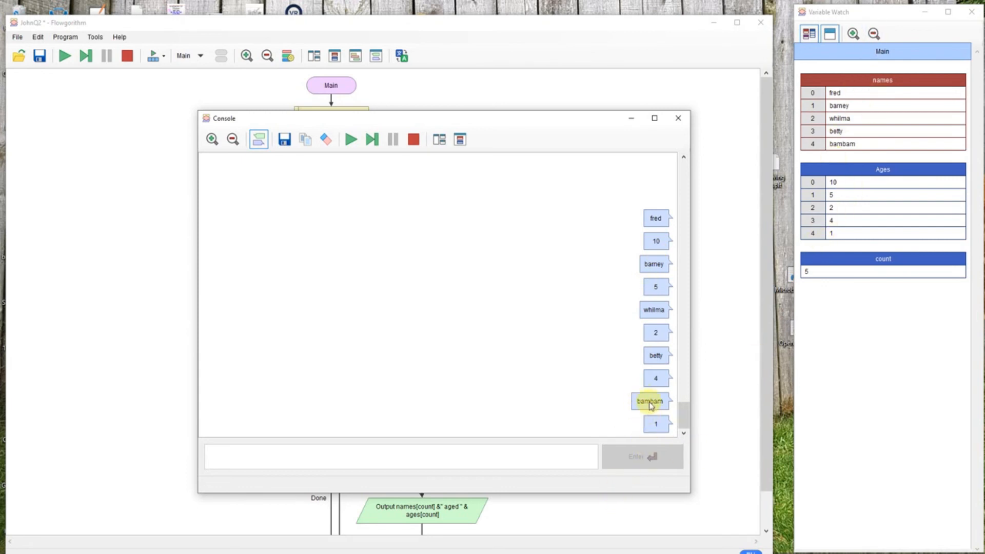
mouse_move(652, 425)
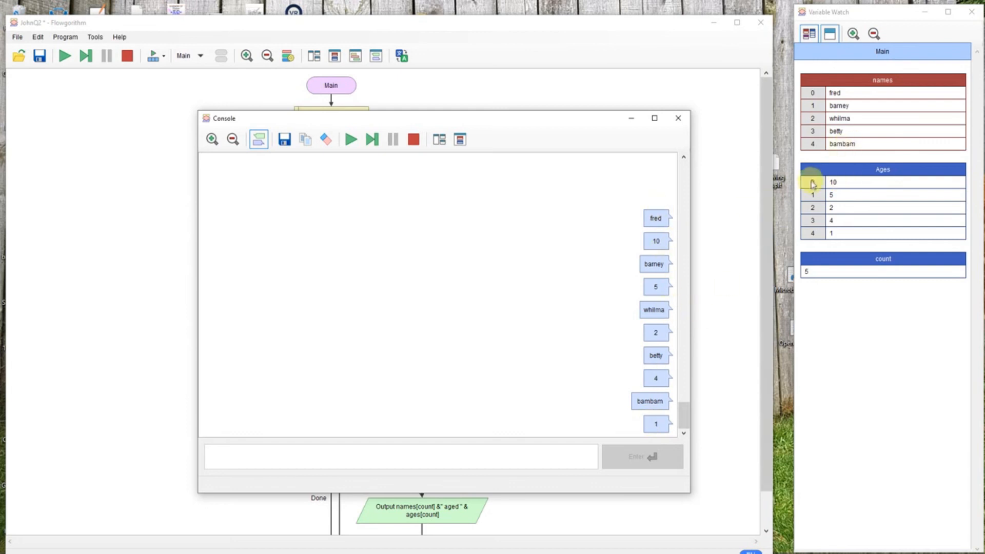
mouse_move(377, 165)
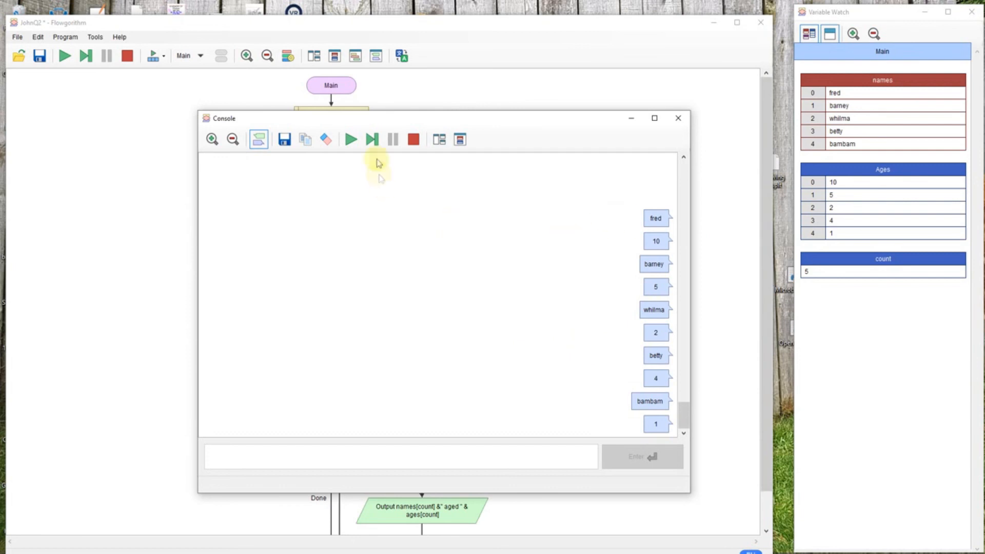
mouse_move(371, 139)
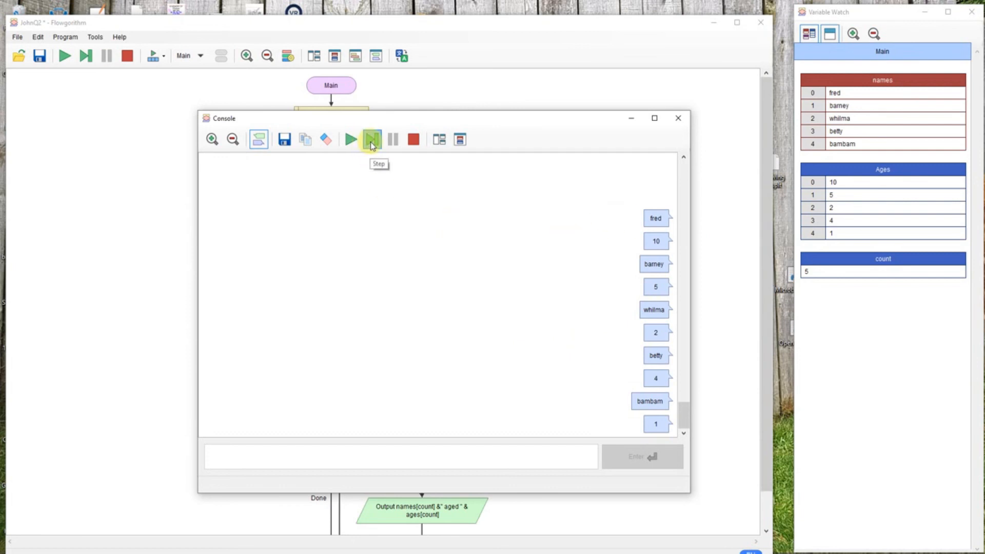
Step through bubbleSort, run it to completion with ages 1 to 10, then restart
left_click(371, 139)
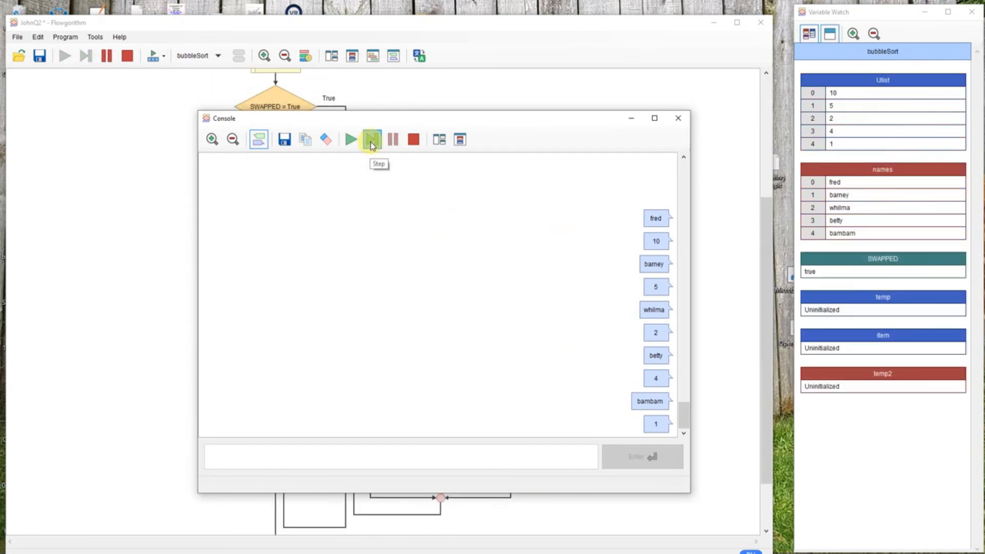
left_click(371, 139)
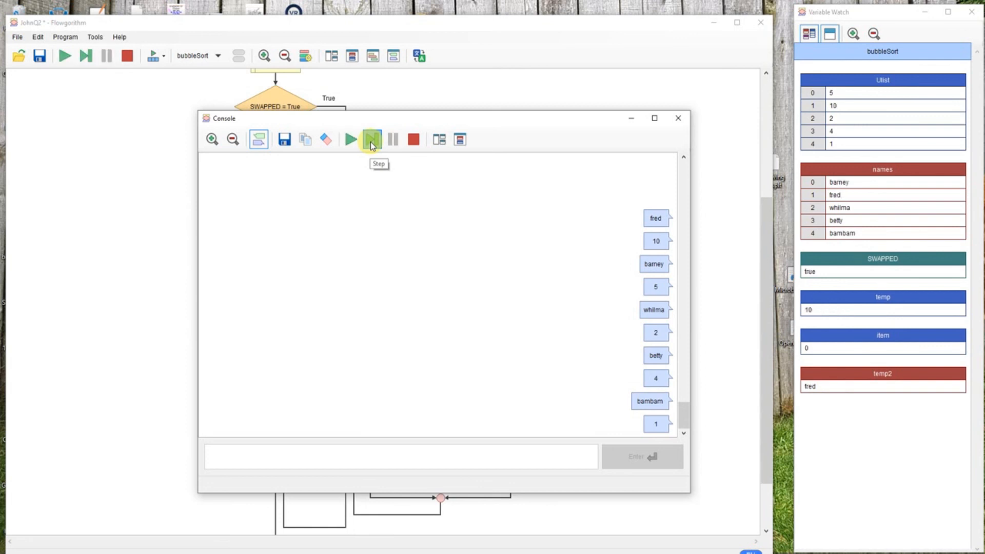
left_click(371, 139)
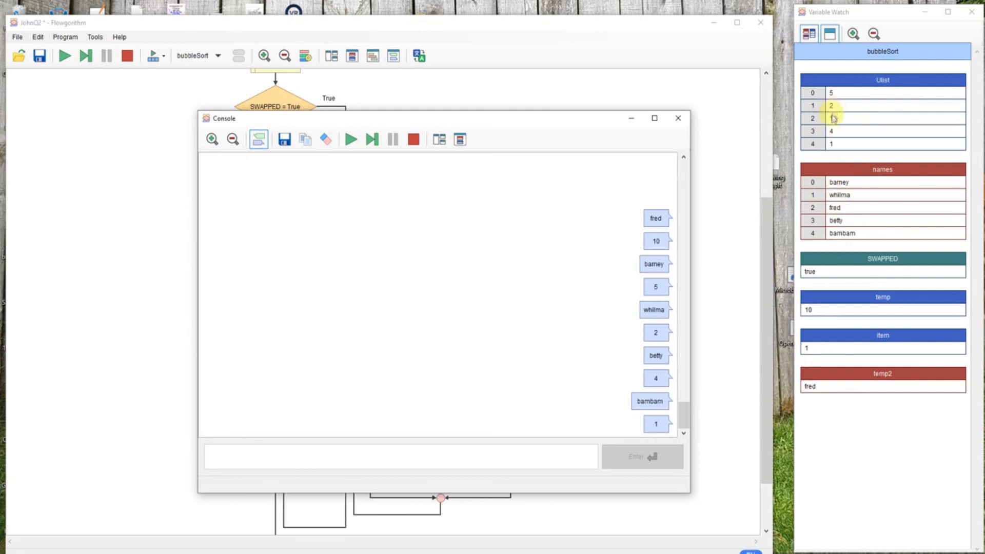
left_click(350, 139)
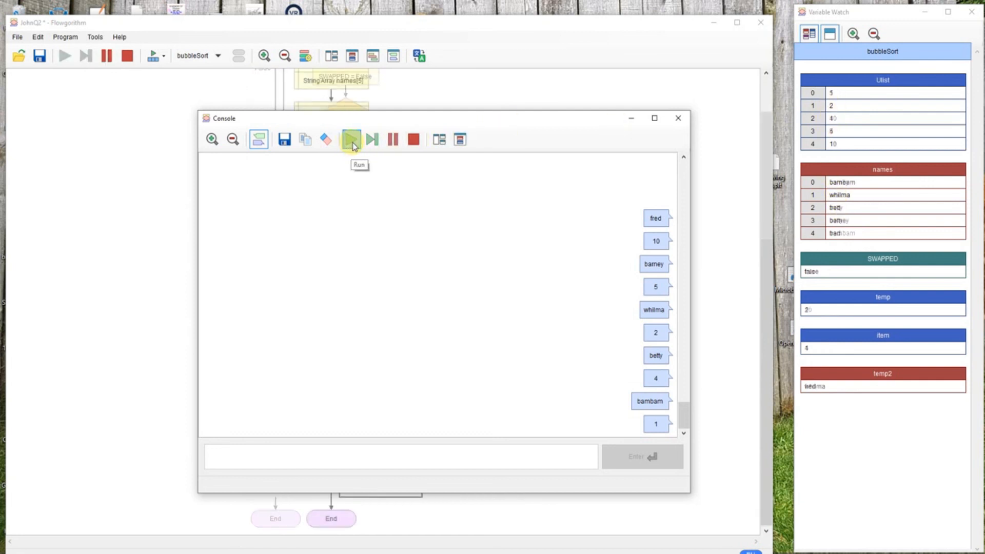
left_click(350, 139)
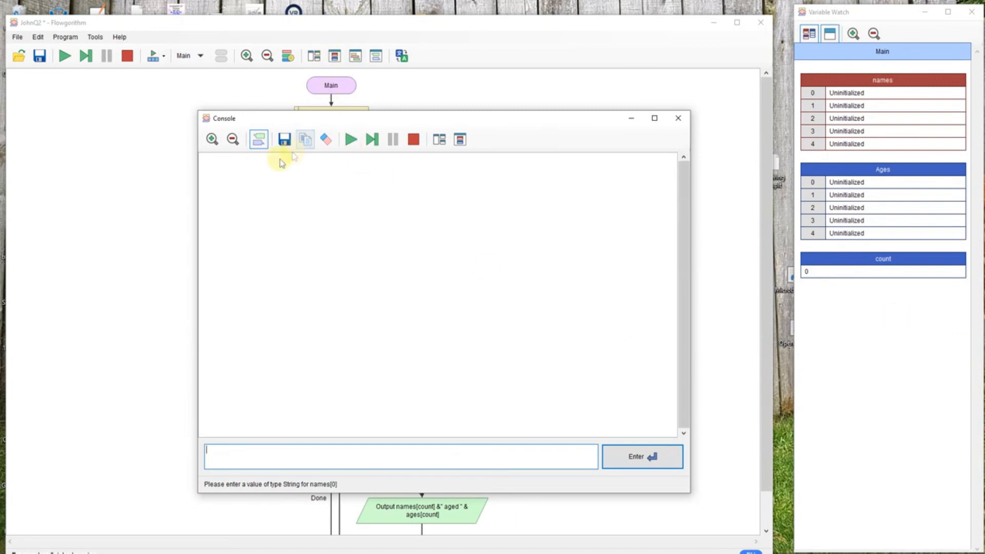
mouse_move(351, 139)
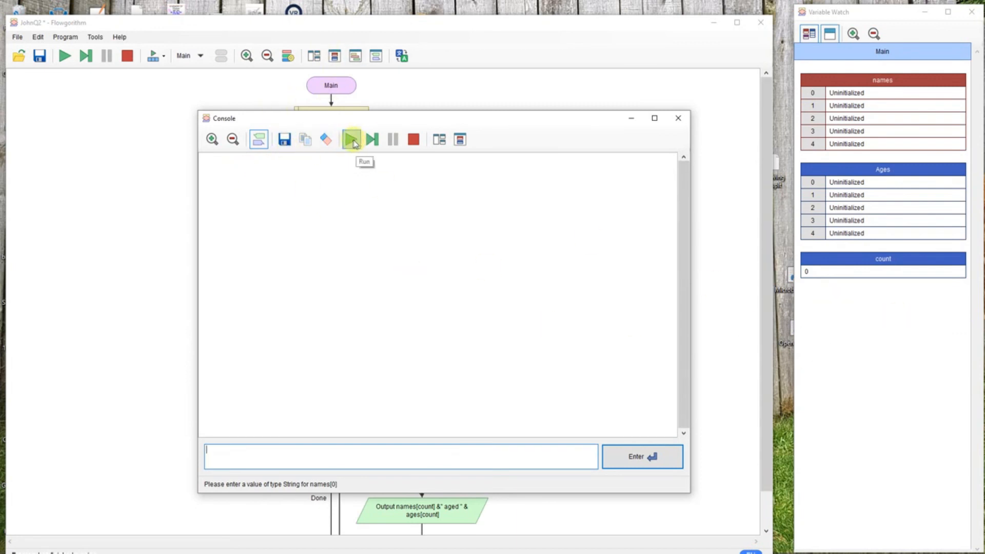
mouse_move(356, 123)
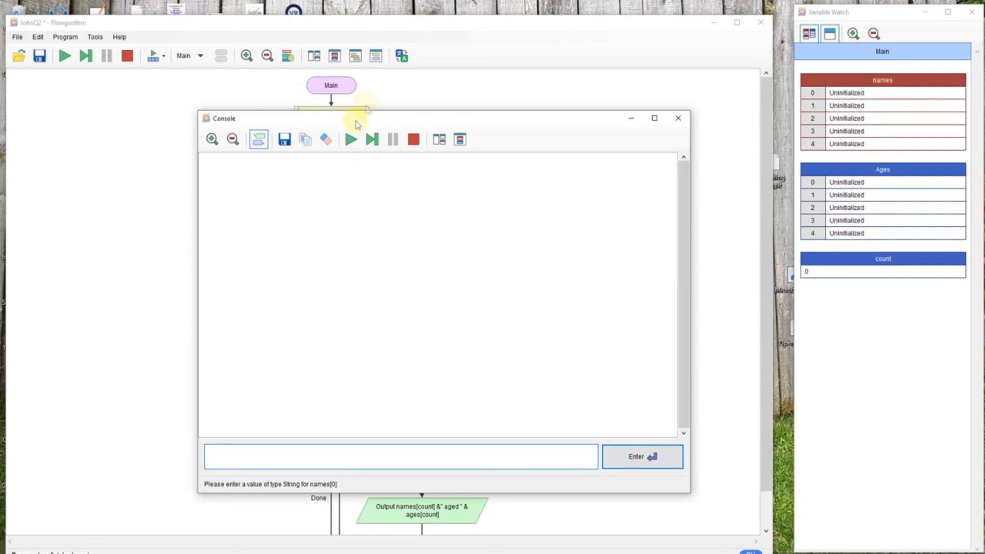
Enter fred aged 10, whilma aged 5 and betty aged 3 in the console
type("fred")
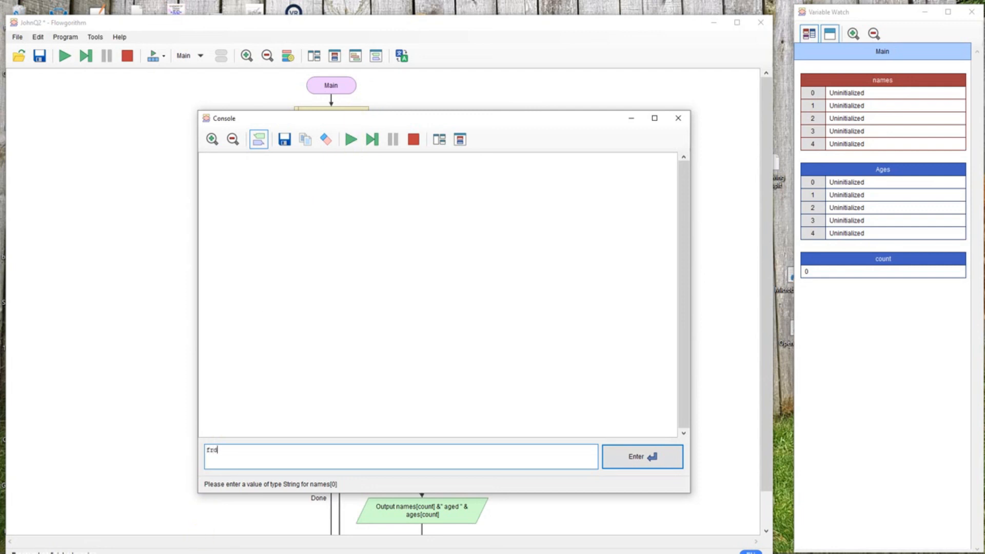
left_click(641, 456)
type("whil")
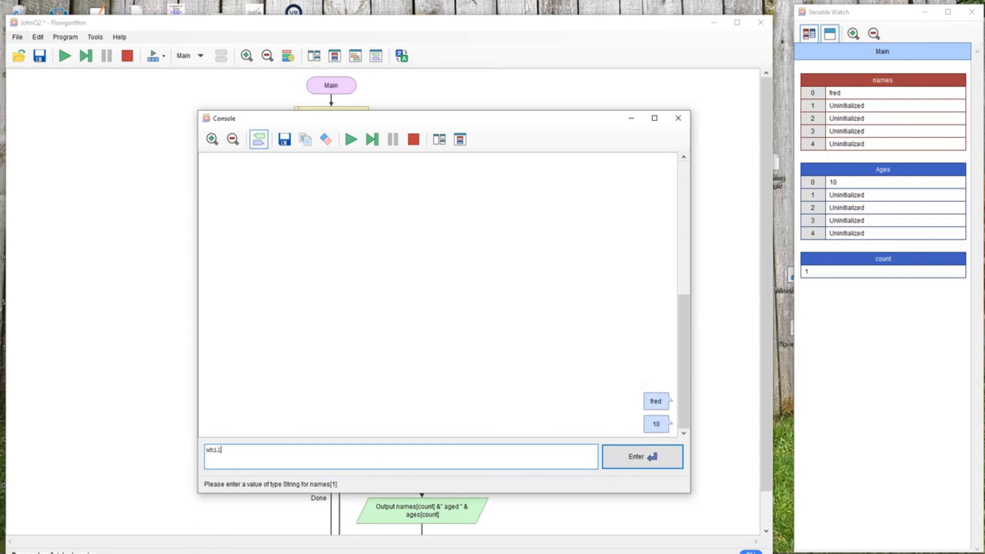
left_click(641, 456)
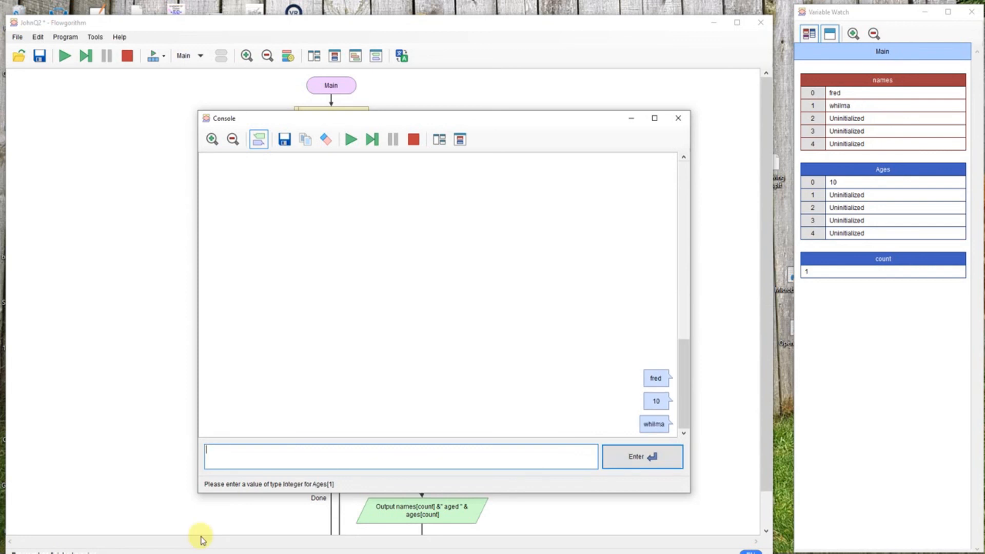
left_click(641, 456)
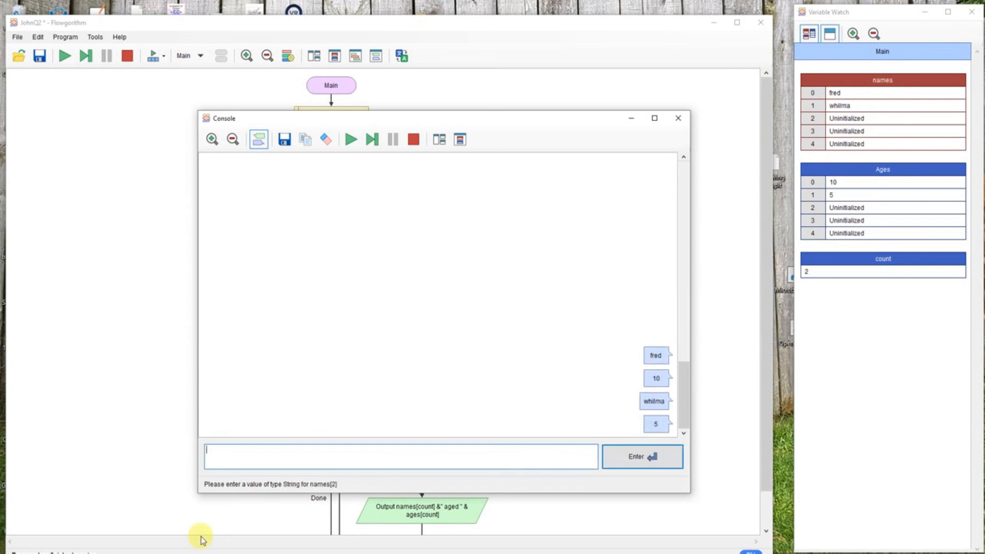
type("be")
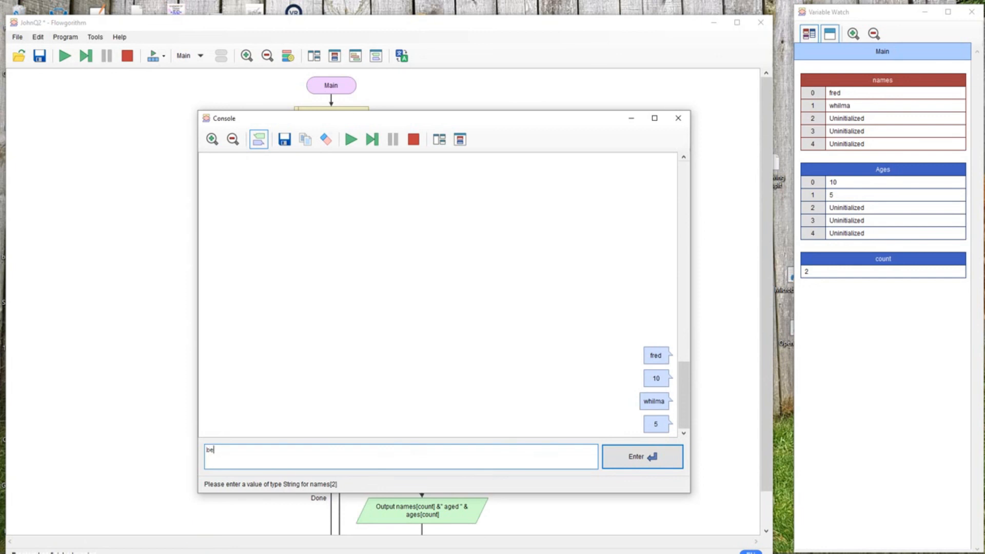
type("tty")
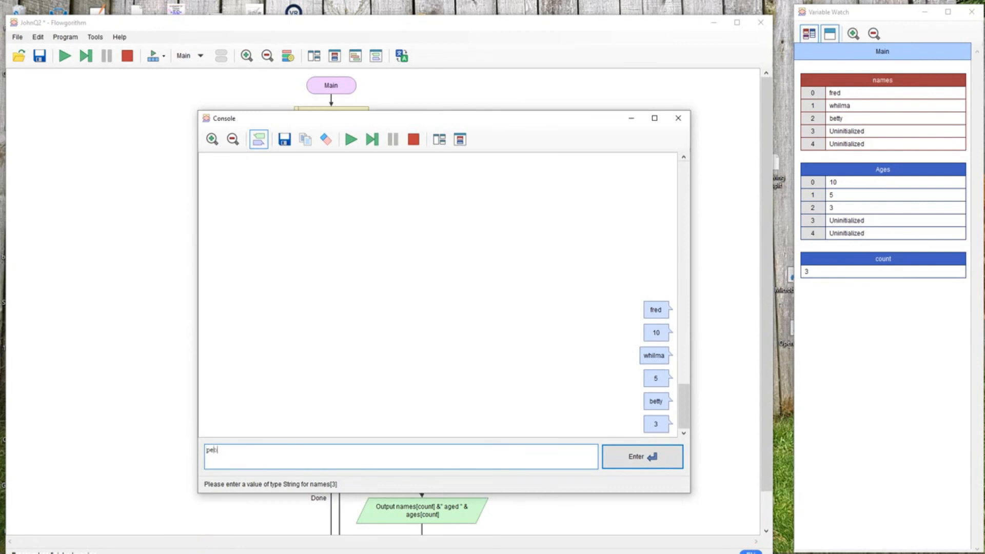
Enter pebbles aged 2 and bambam aged 1
left_click(640, 456)
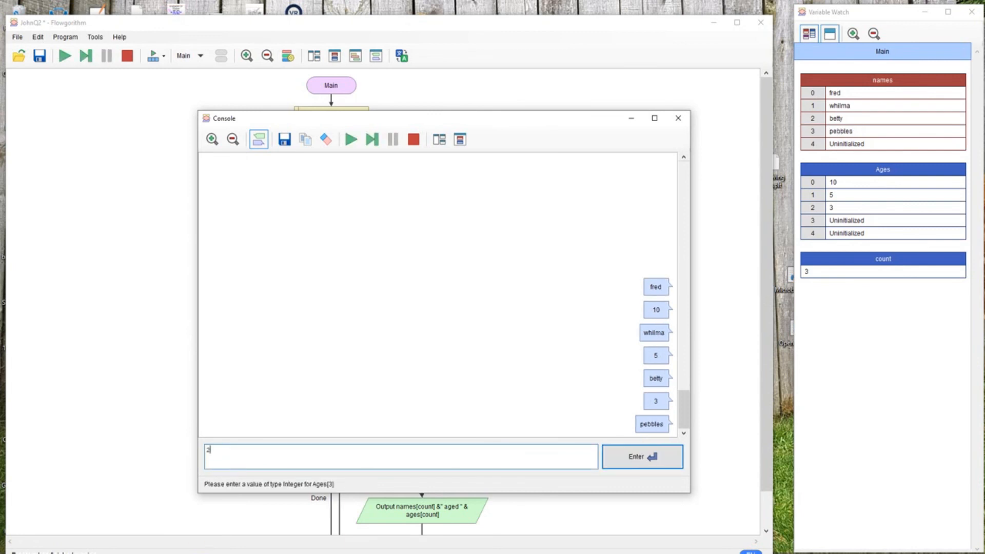
left_click(641, 456)
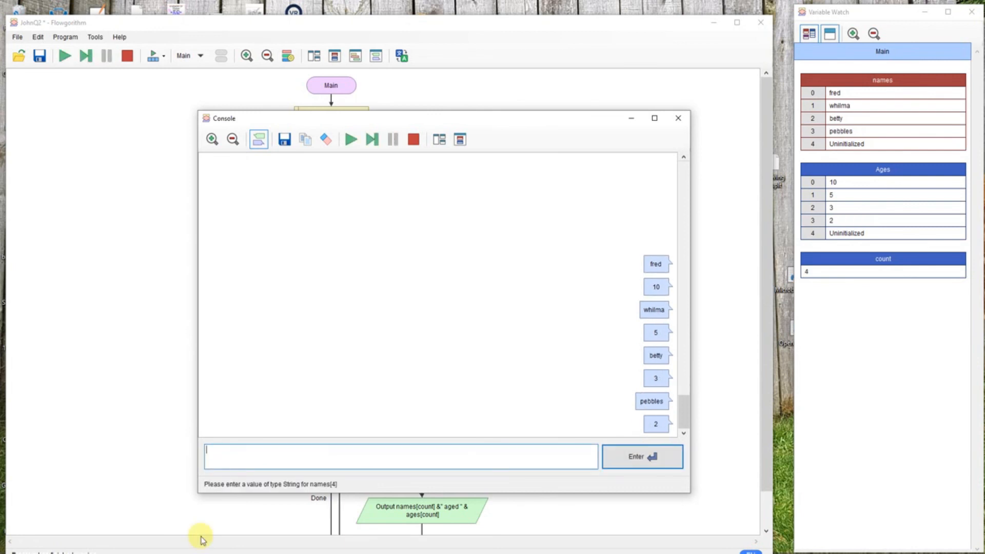
type("bambam")
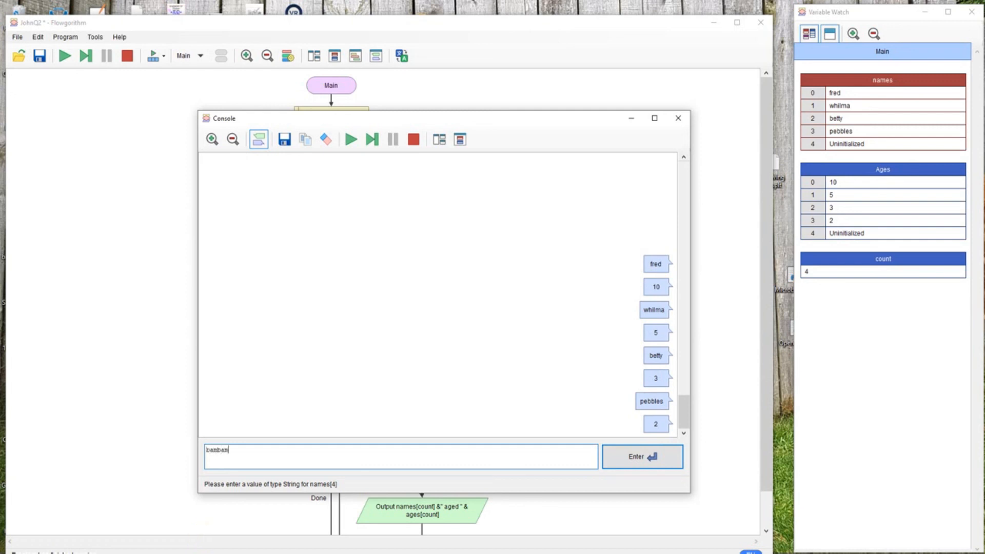
left_click(641, 456)
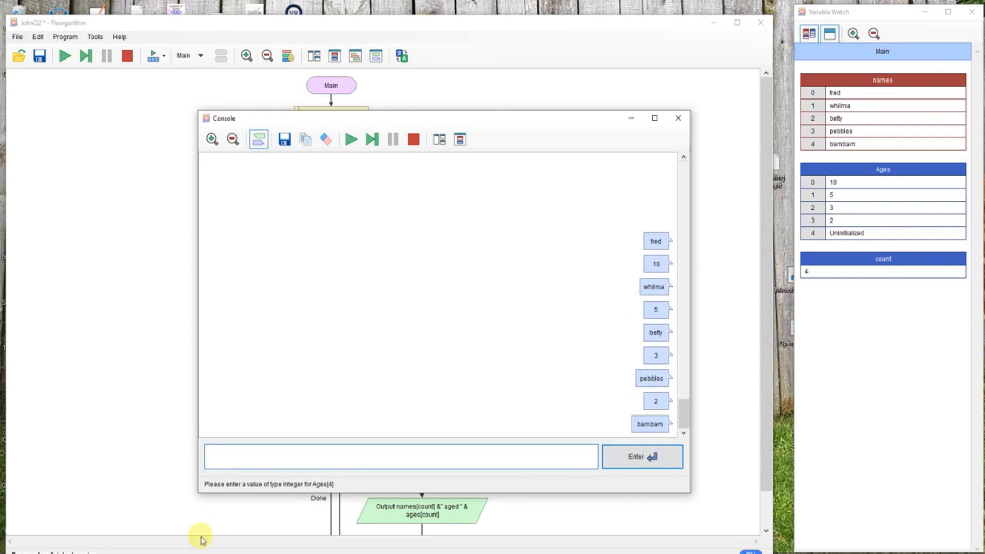
left_click(641, 456)
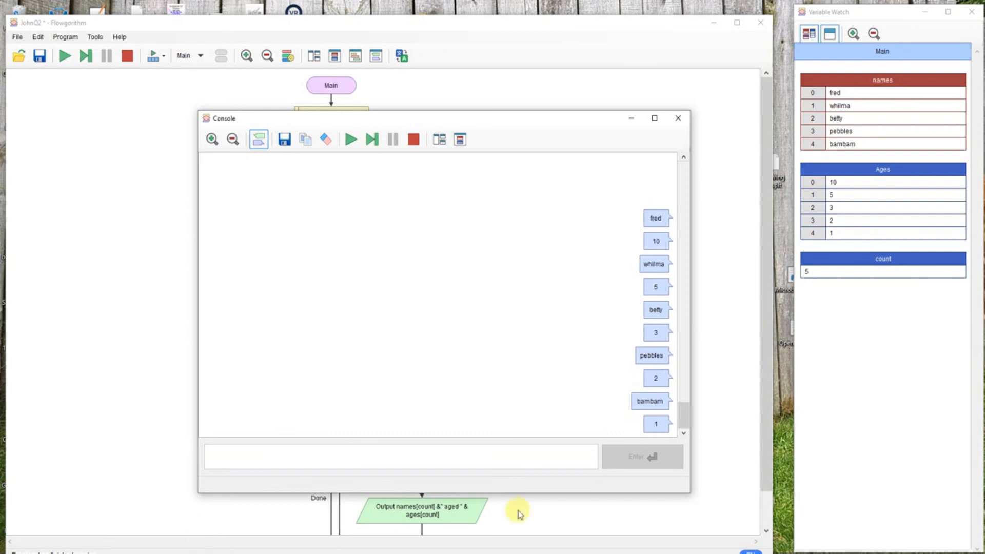
mouse_move(640, 515)
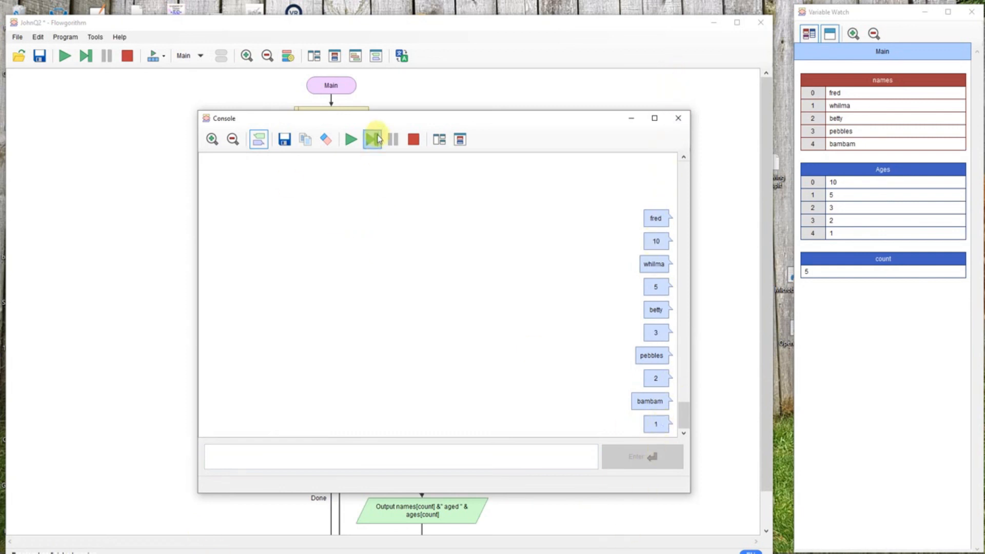
mouse_move(372, 139)
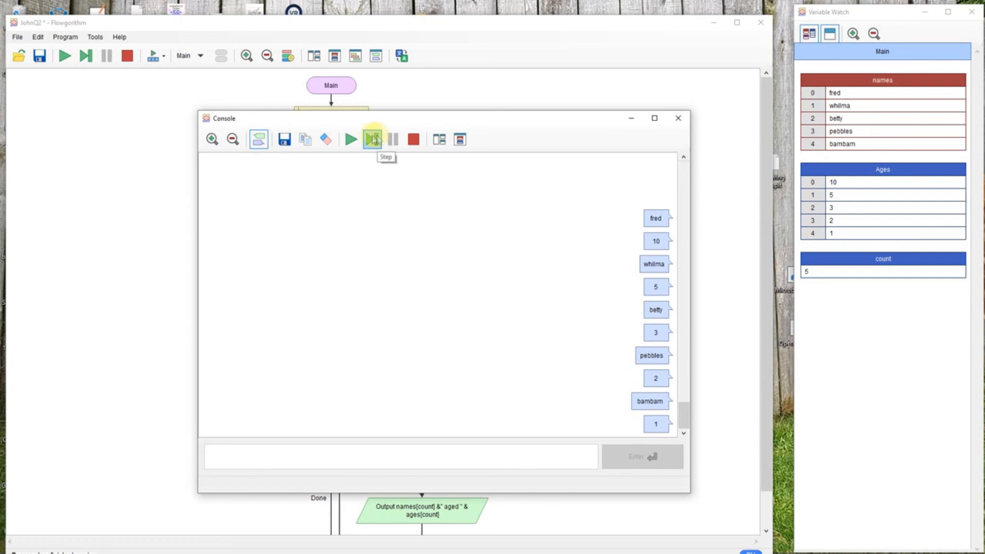
mouse_move(371, 139)
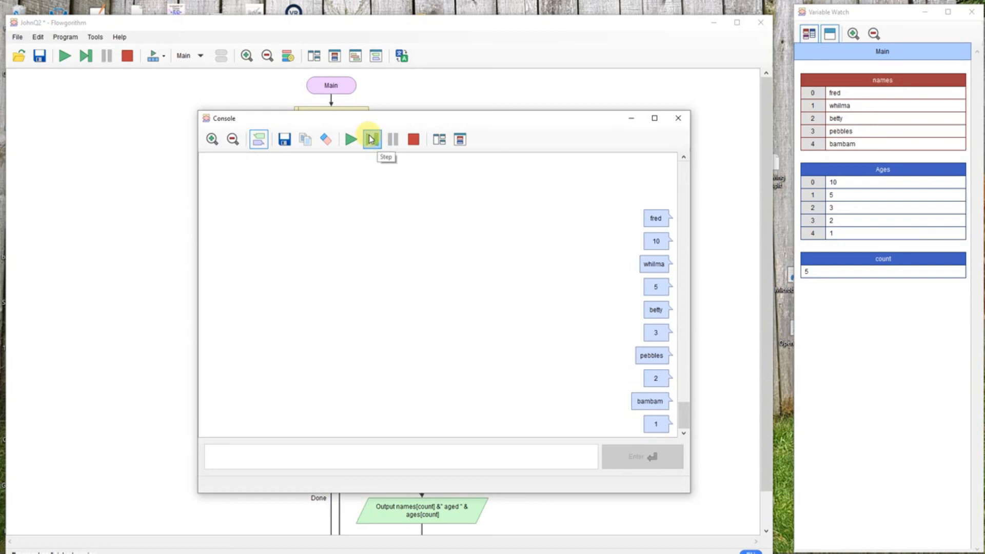
Step through bubbleSort's swaps until ages read 1, 2, 3, 5, 10
left_click(372, 139)
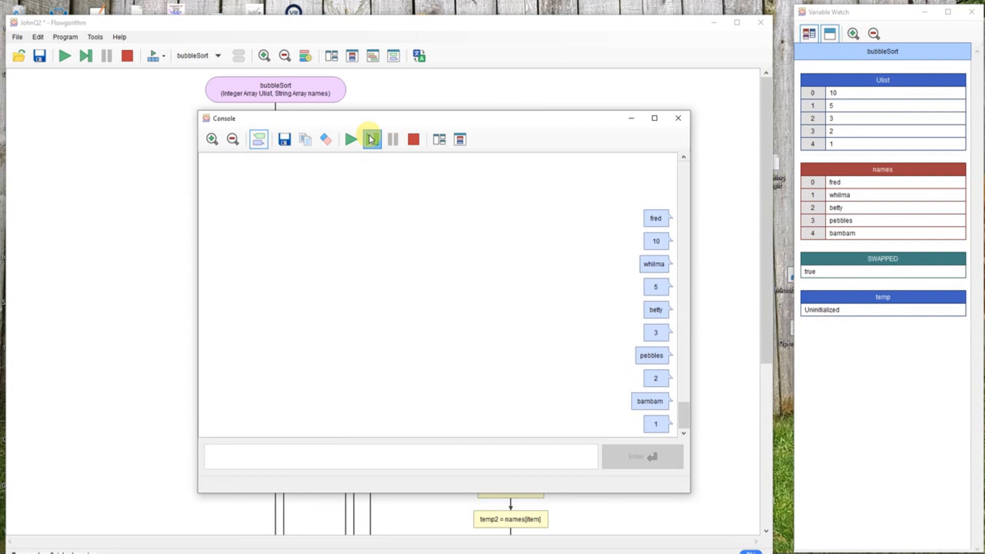
left_click(370, 139)
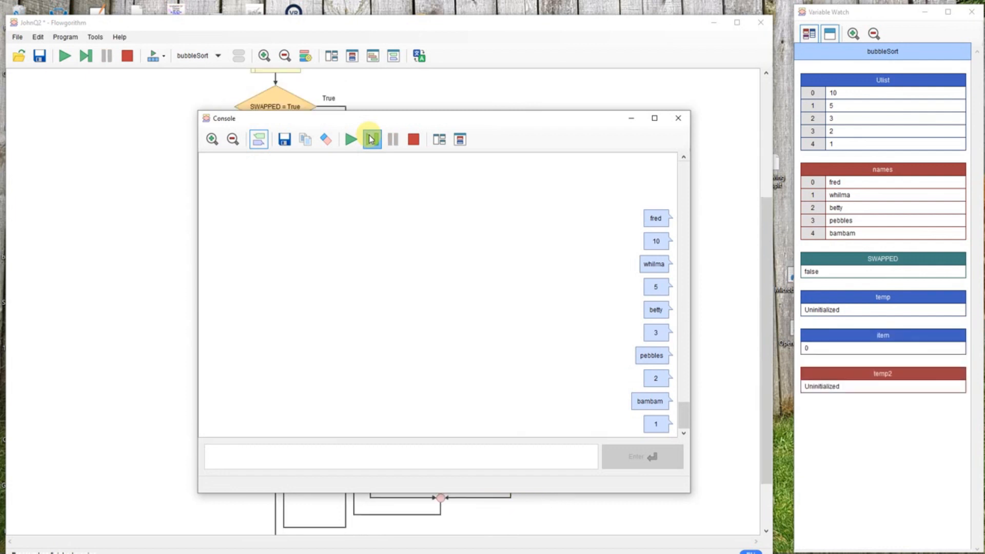
left_click(370, 139)
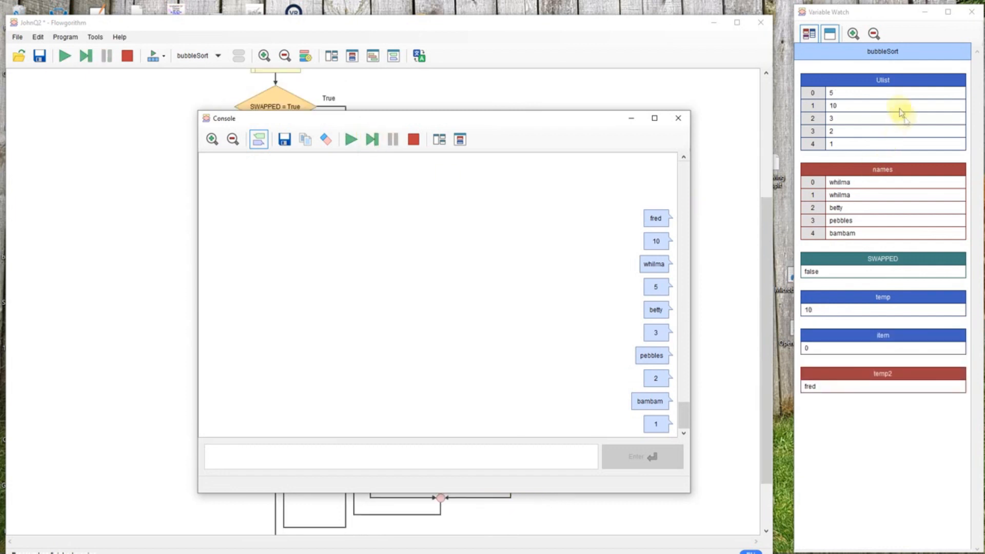
left_click(370, 139)
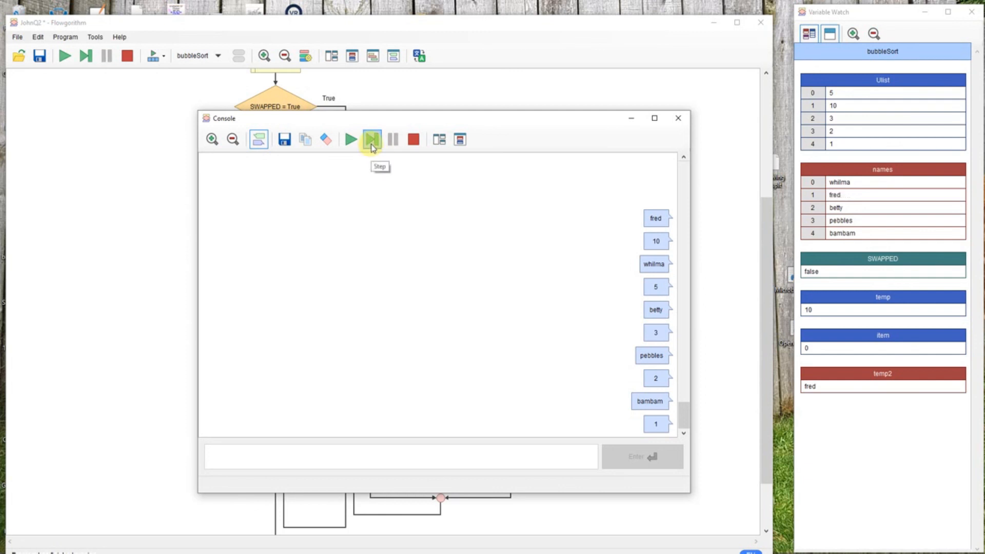
left_click(371, 139)
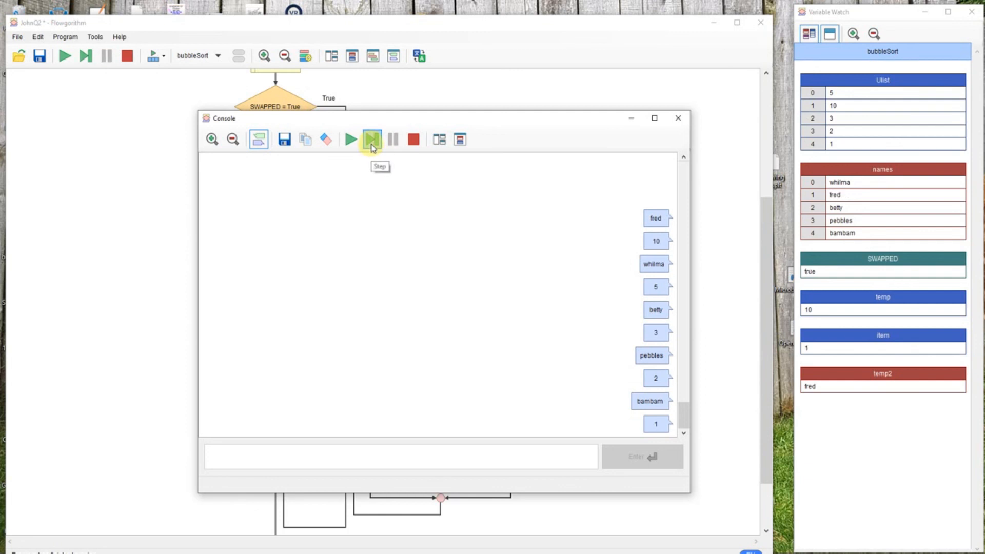
left_click(371, 139)
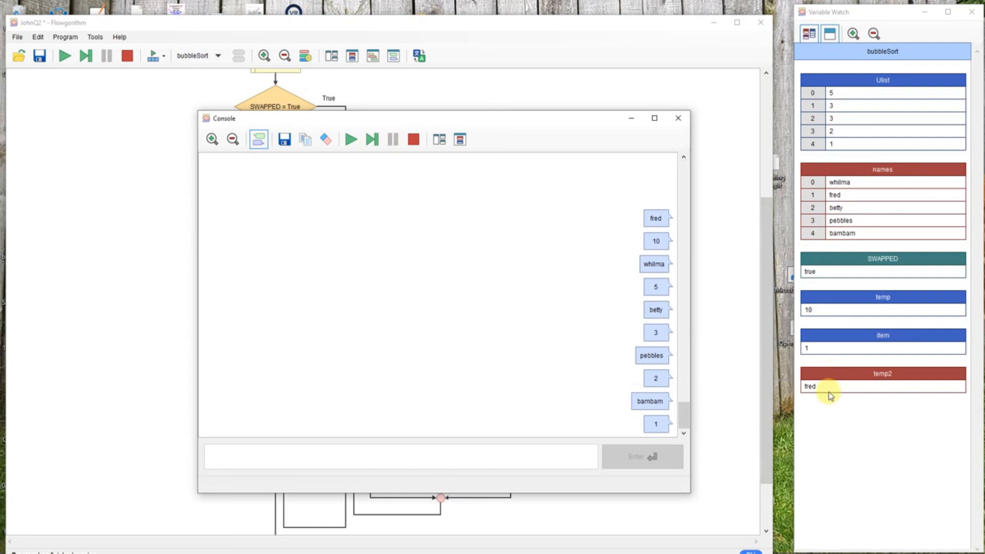
mouse_move(846, 233)
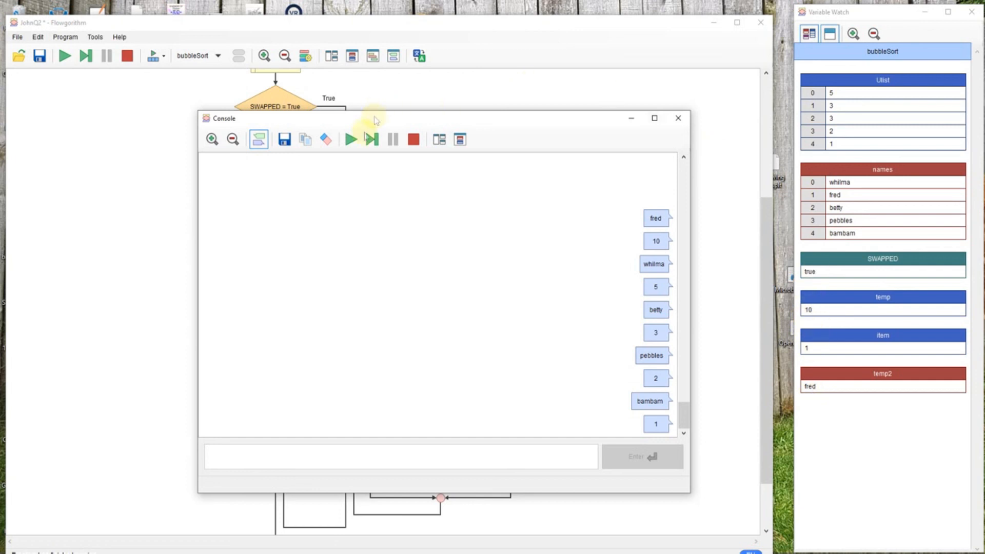
left_click(371, 139)
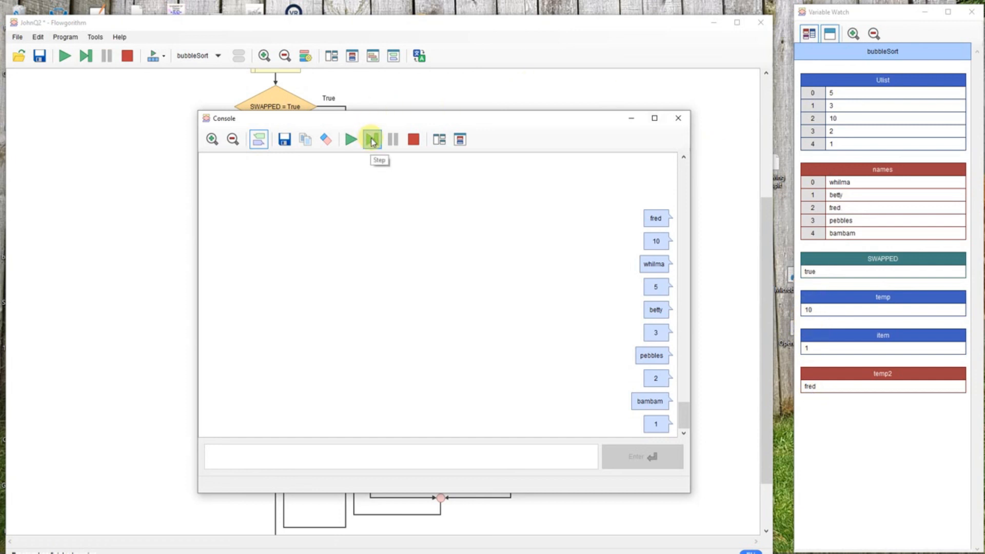
left_click(371, 139)
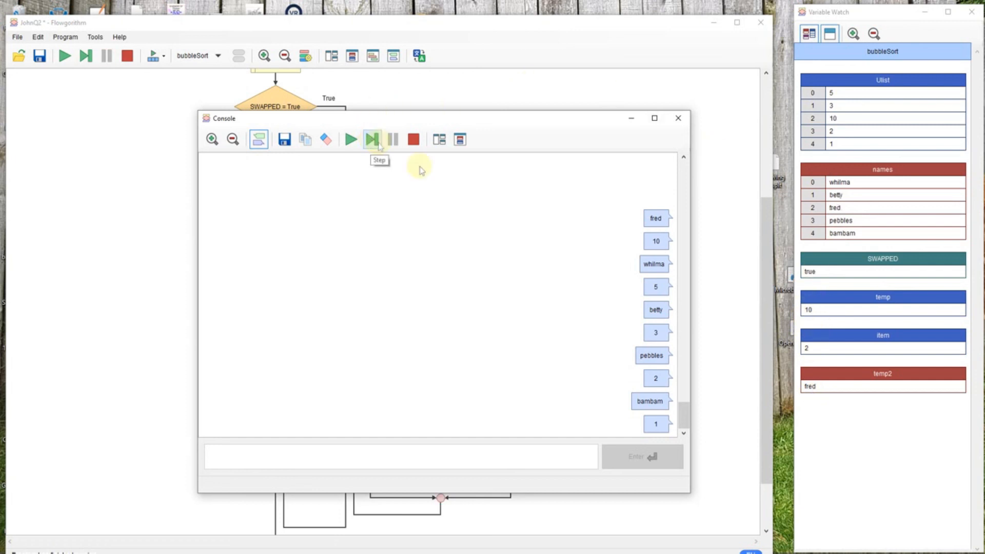
left_click(371, 139)
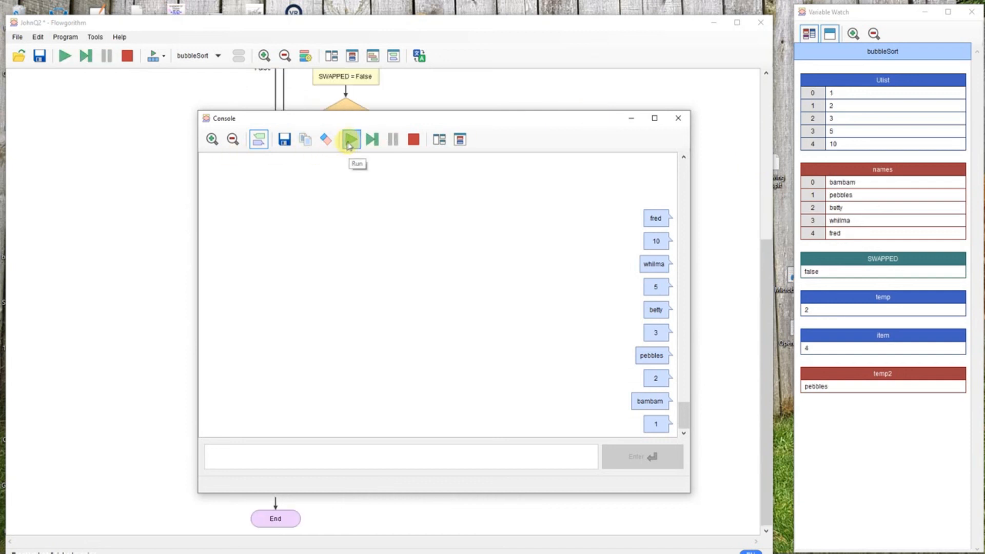
Resume, step back into Main, and run to print bambam (1) through fred (10)
left_click(350, 139)
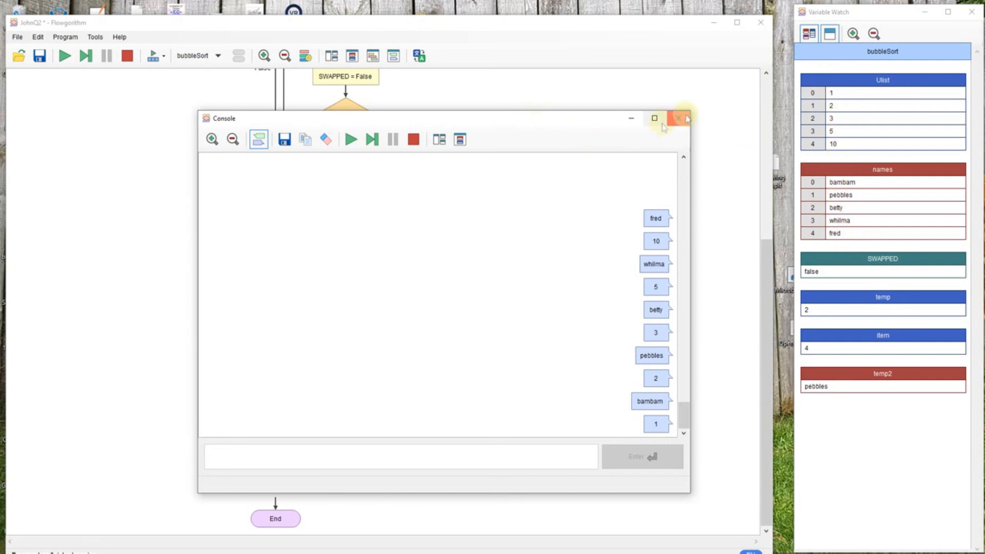
mouse_move(372, 139)
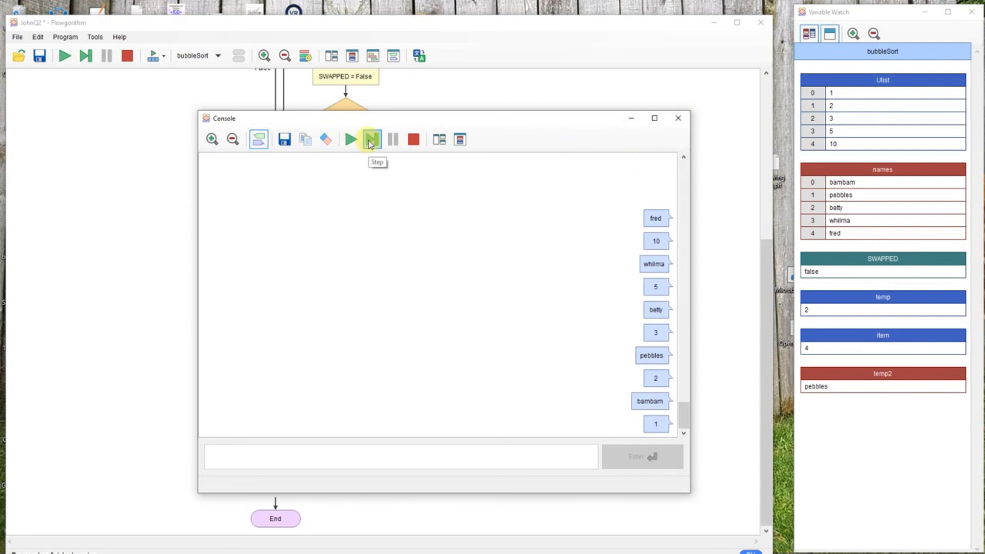
left_click(372, 139)
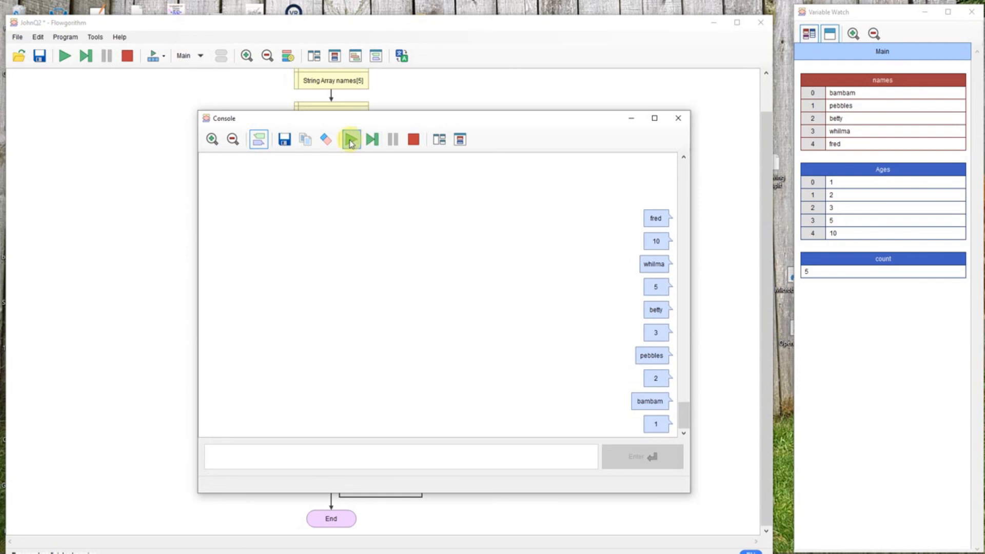
left_click(350, 139)
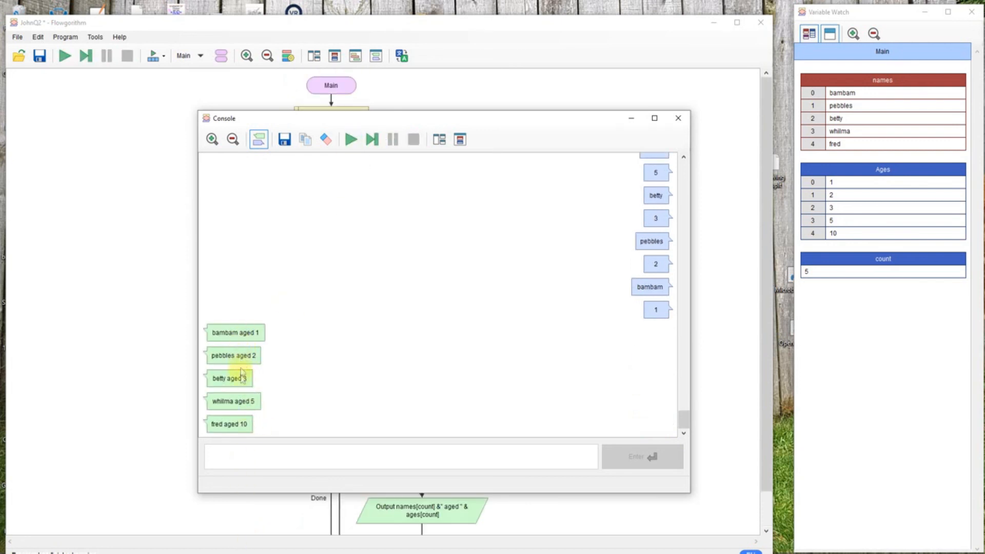
mouse_move(678, 118)
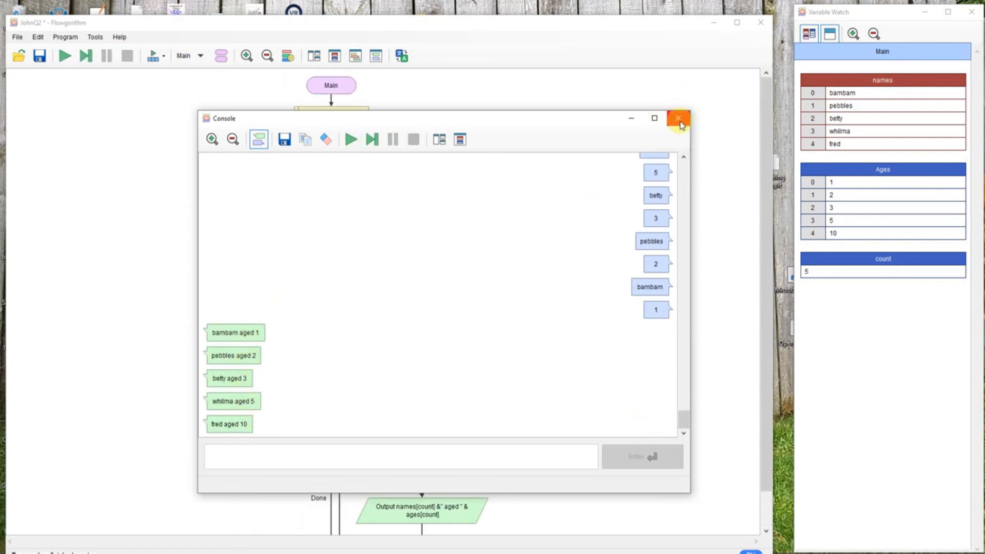
Close the console and open the list of JohnQ2's functions
left_click(677, 118)
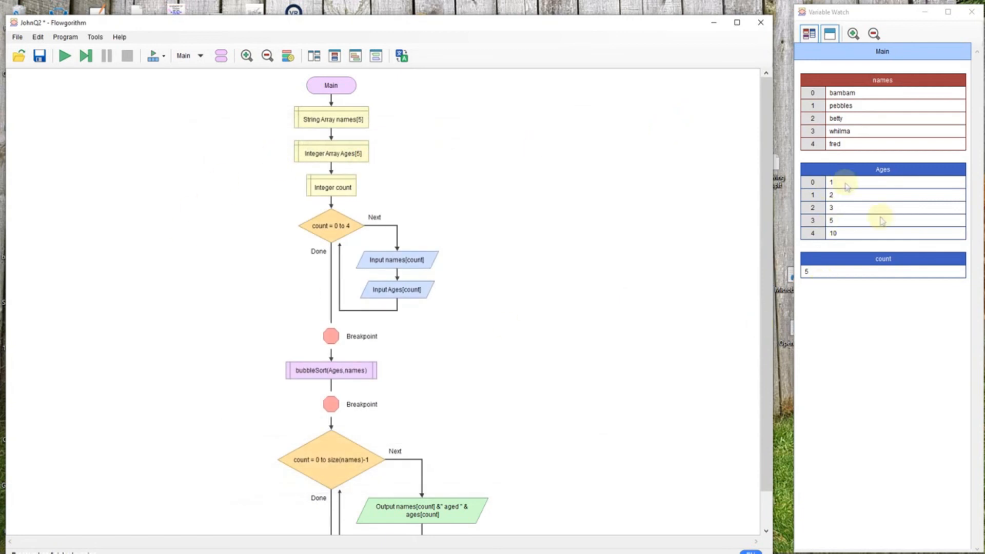
mouse_move(812, 118)
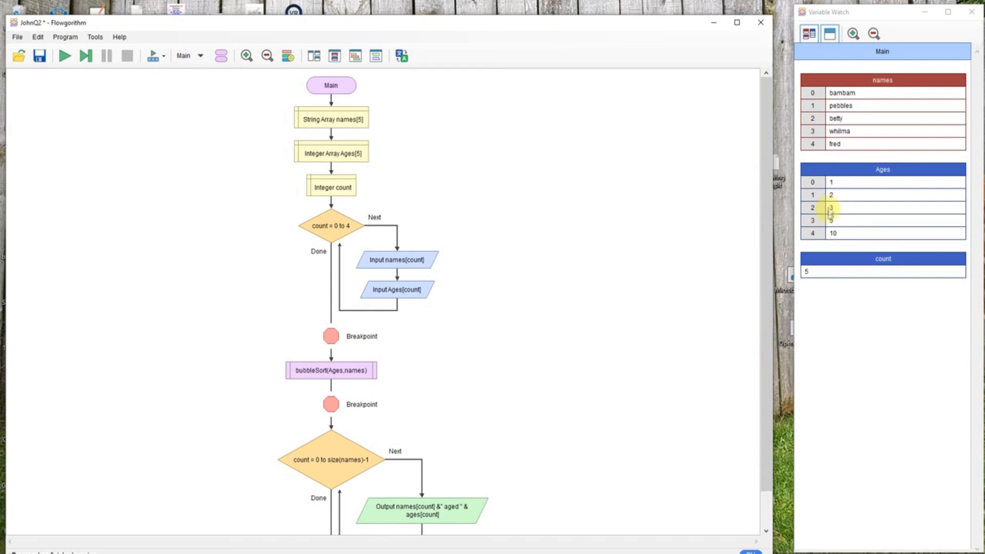
mouse_move(203, 28)
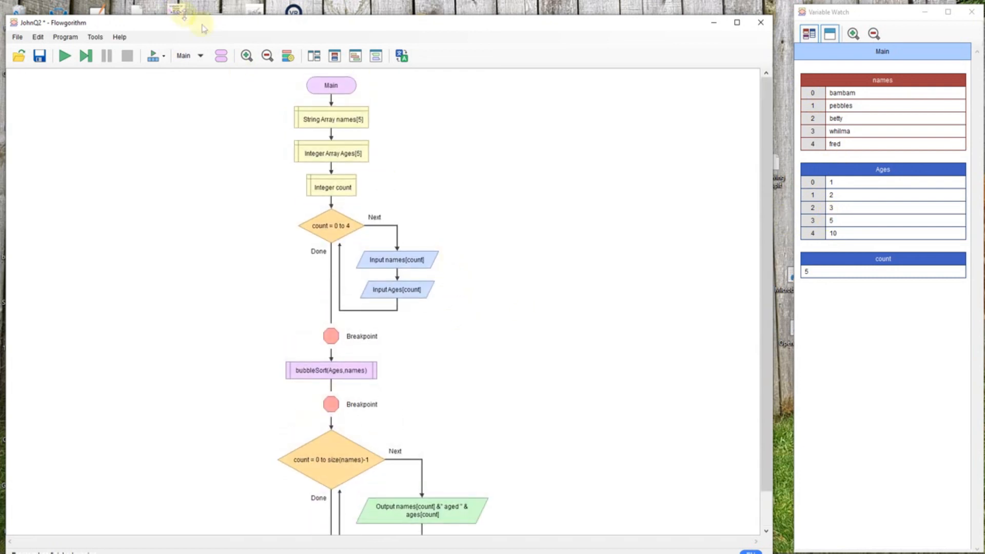
mouse_move(334, 56)
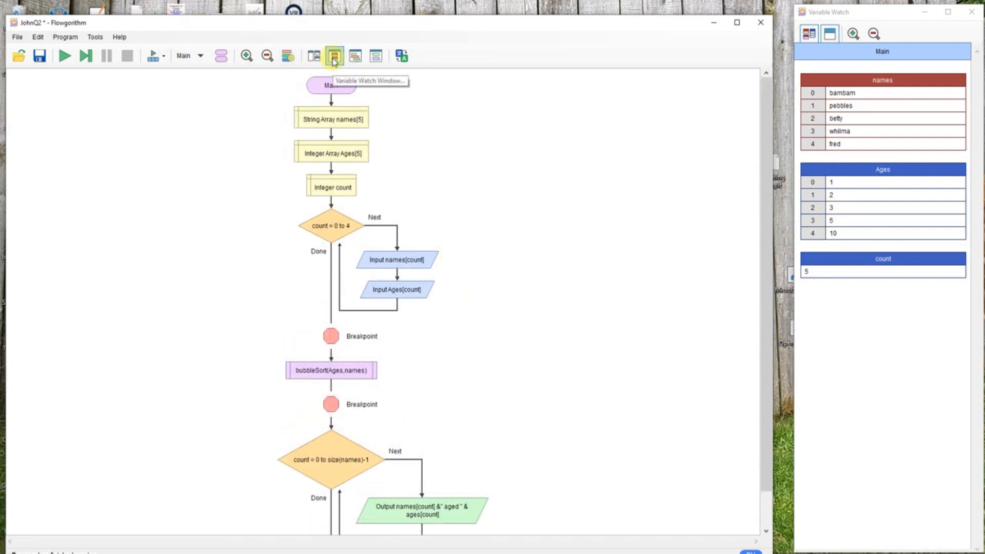
left_click(200, 56)
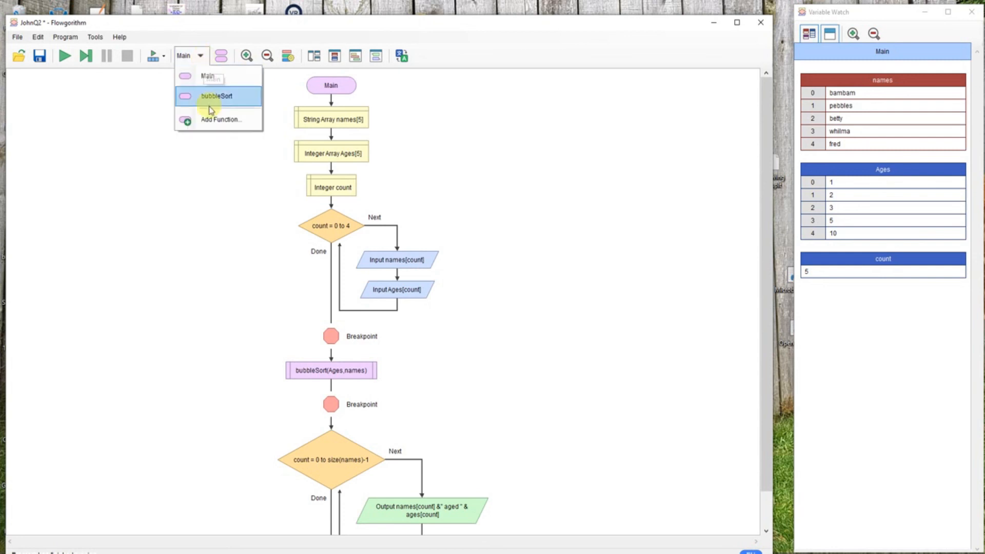
Show the bubbleSort function and scroll through its age-and-name swapping loop
left_click(216, 95)
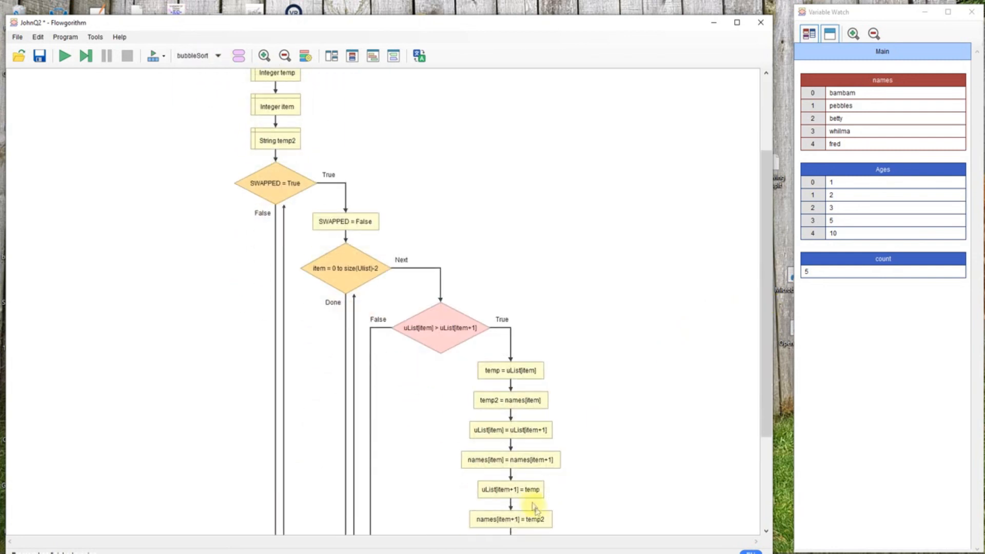
mouse_move(564, 432)
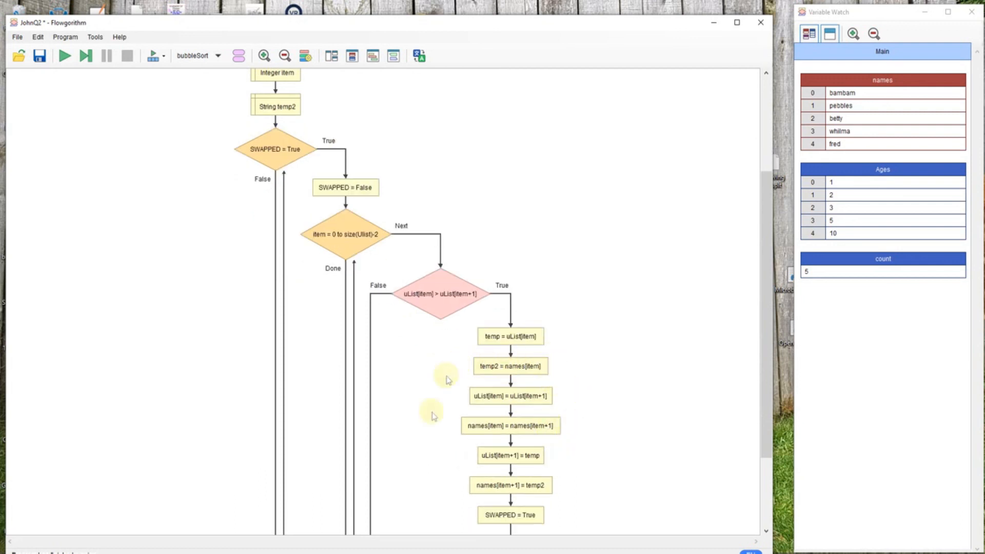
mouse_move(601, 323)
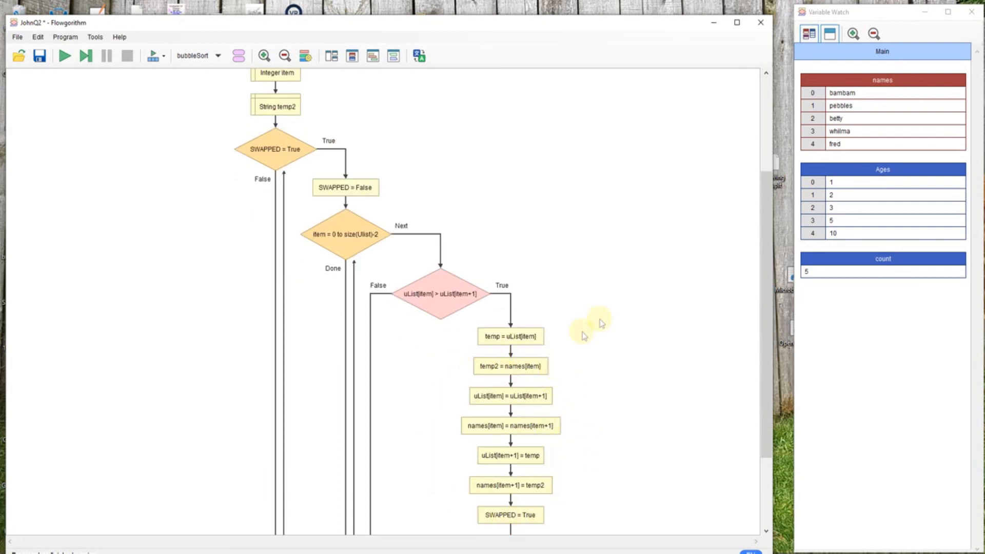
scroll("up", 3)
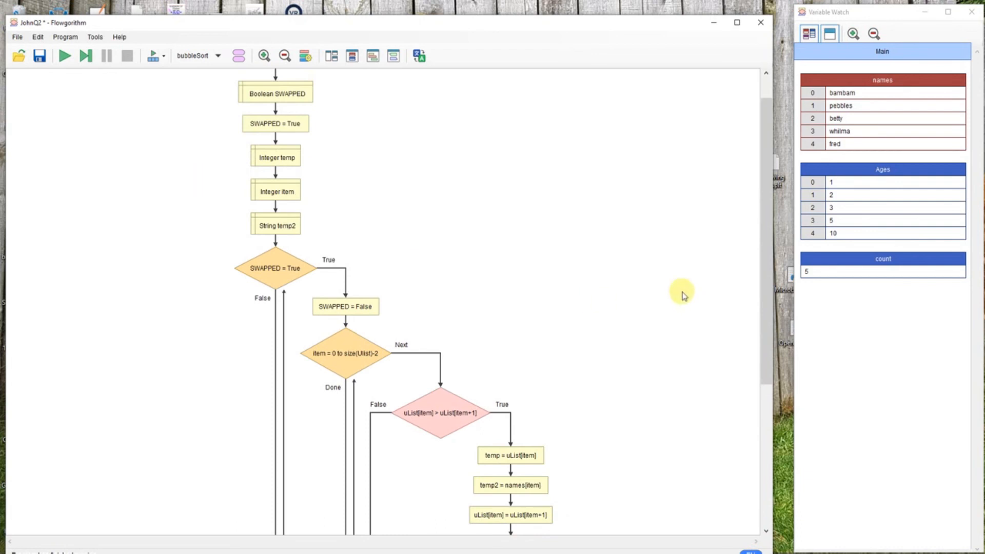
scroll("down", 3)
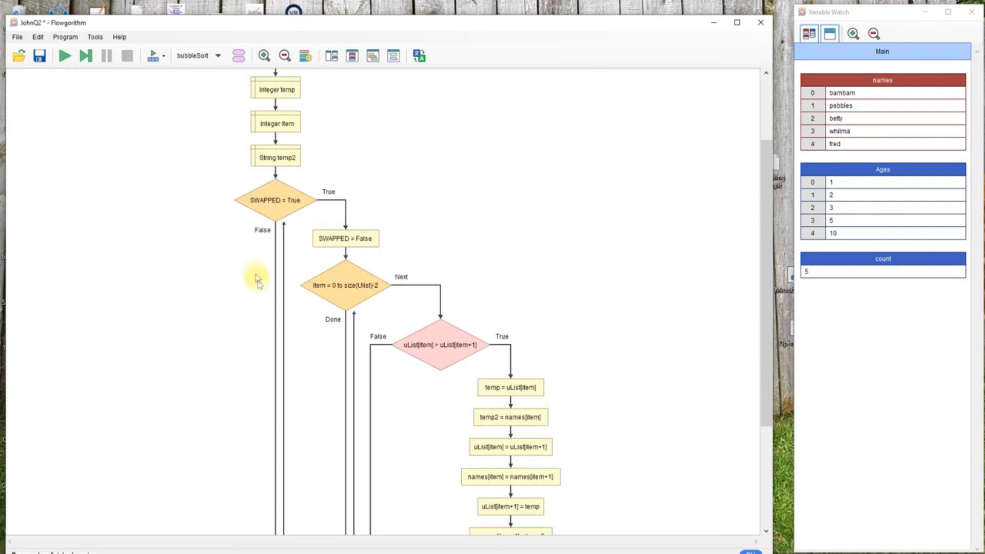
scroll("up", 3)
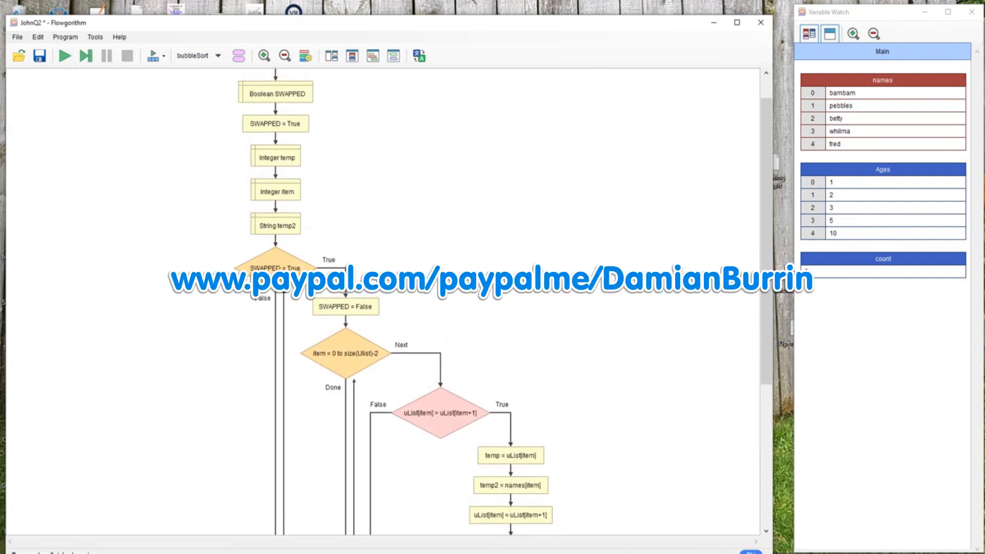